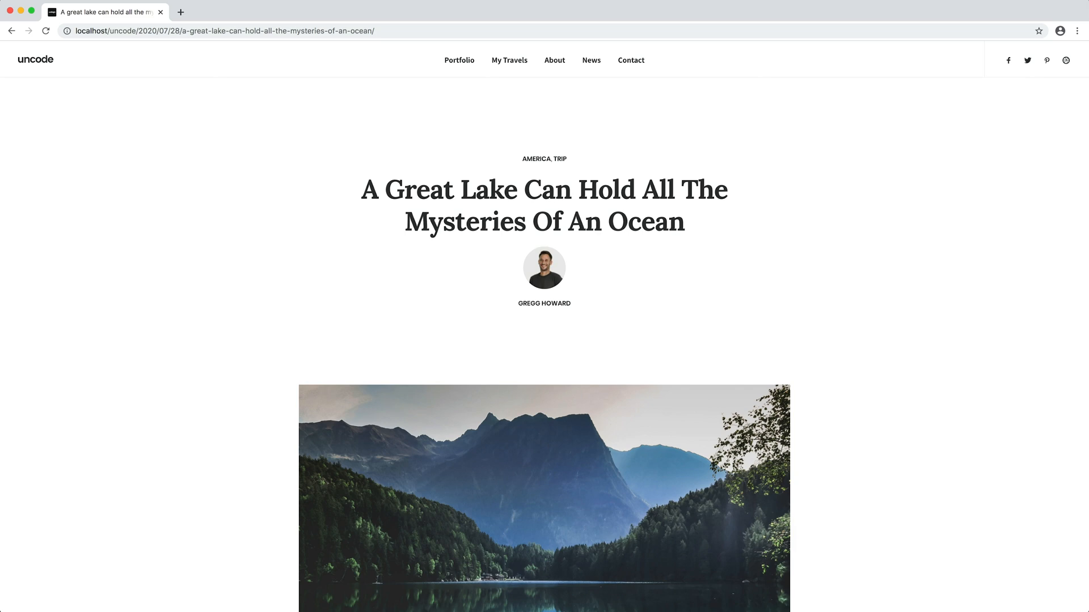
- Scroll the current post, then view the post 'A journey is measured in friends rather than miles'
scroll("down", 3)
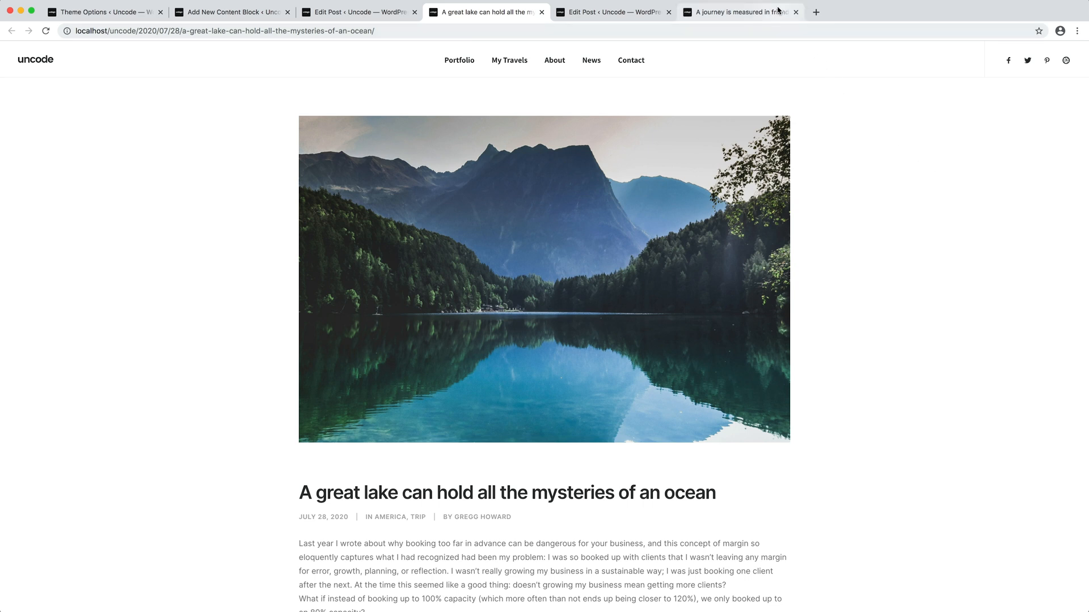
left_click(739, 12)
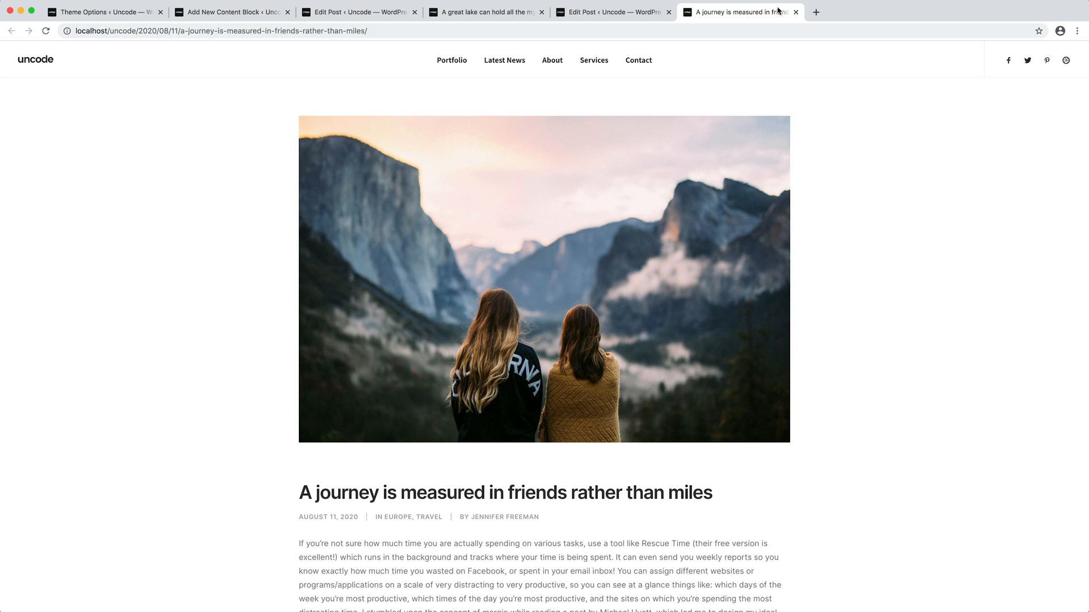
mouse_move(645, 92)
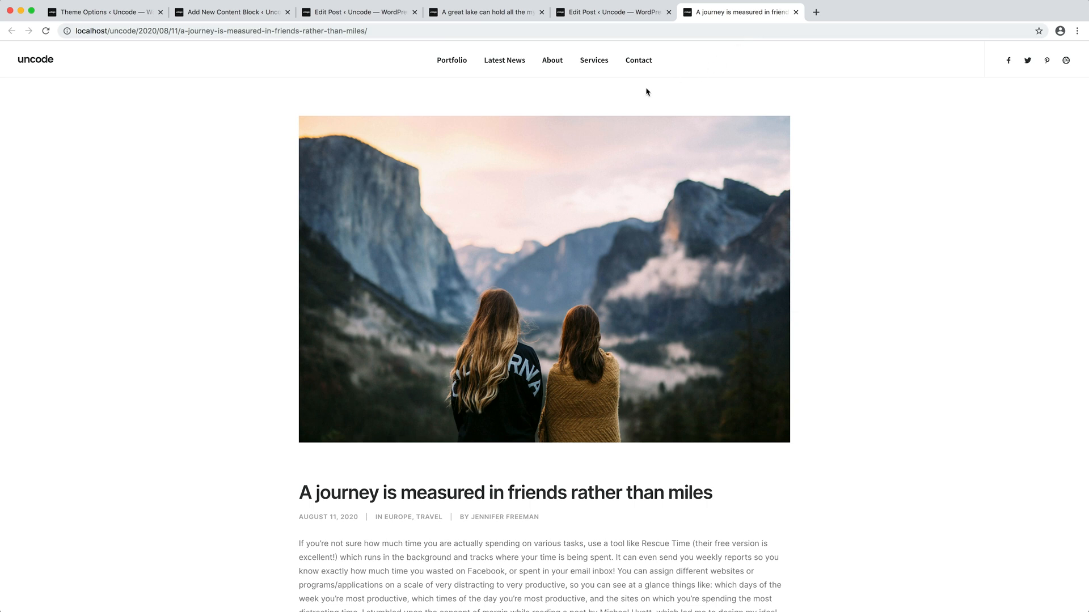
- Title the new content block 'My Post Header (Dynamic)', paste the copied header layout and launch the Frontend Editor
left_click(229, 12)
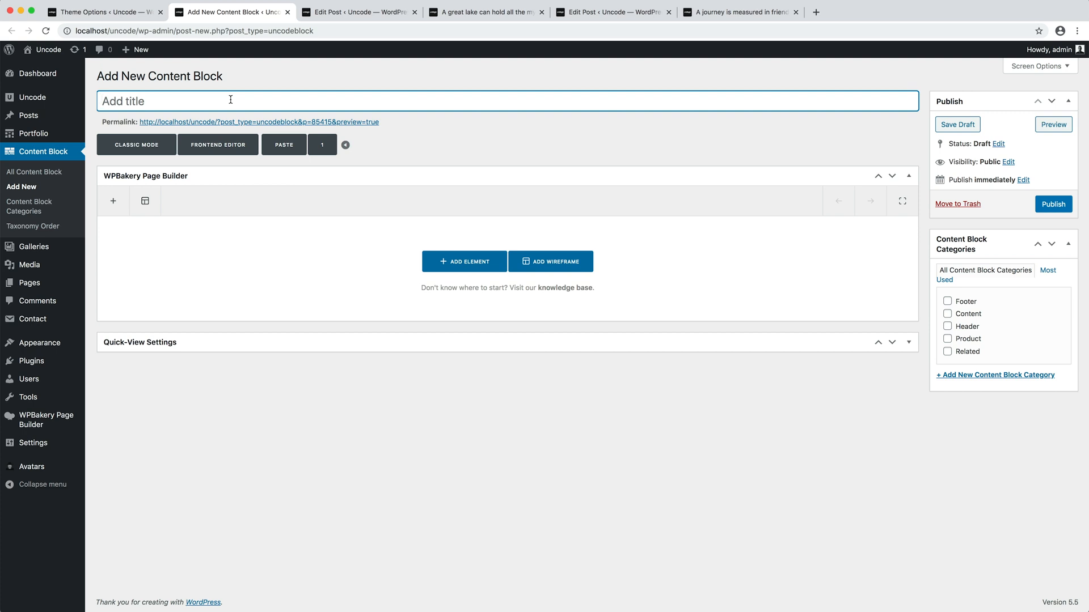
type("My Post Header (Dynamic)")
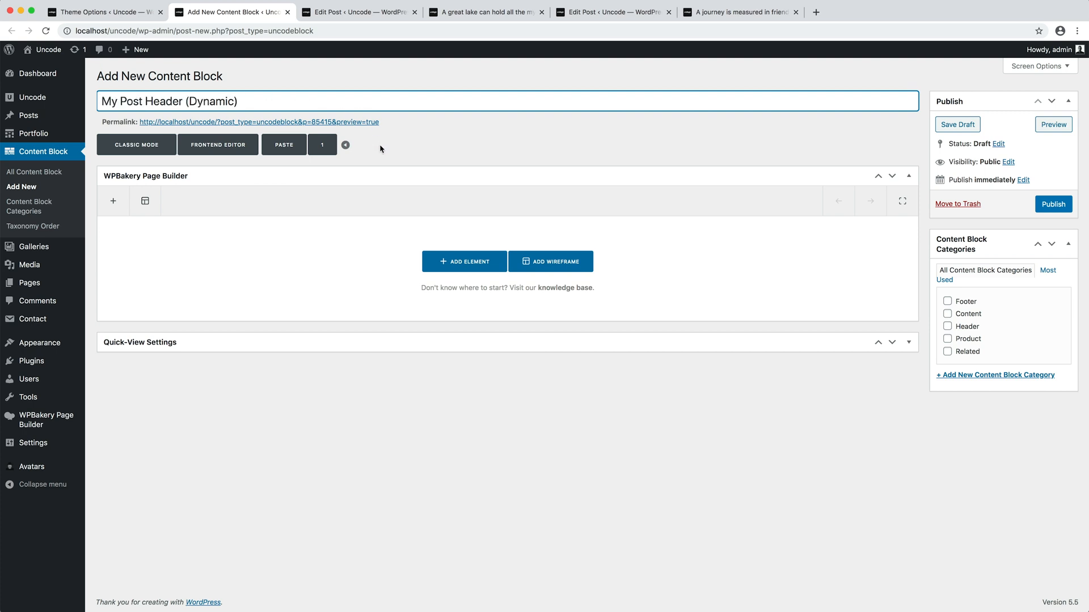
mouse_move(284, 144)
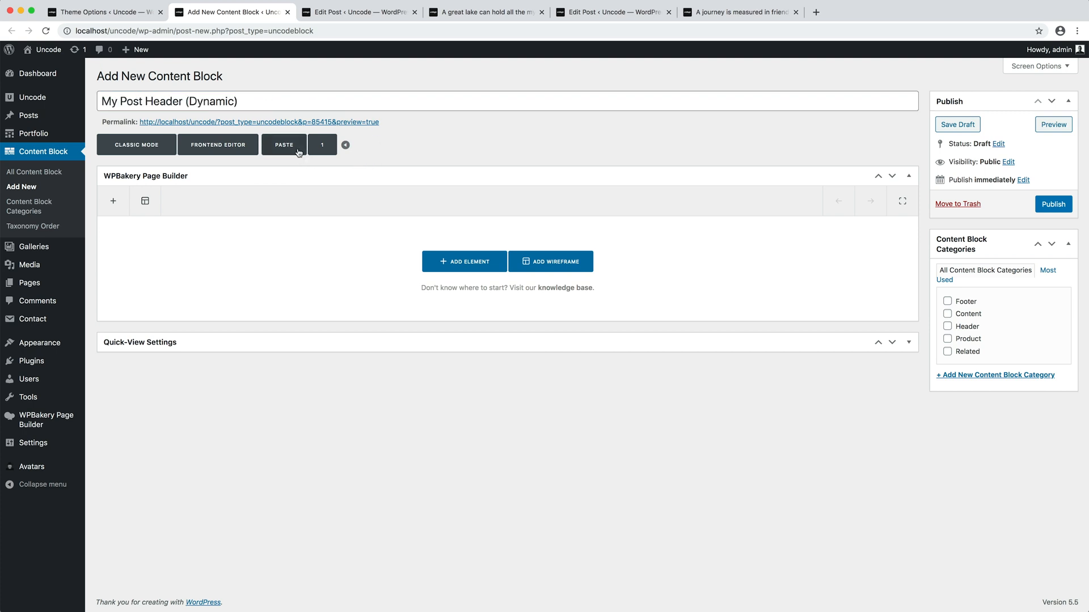
left_click(283, 144)
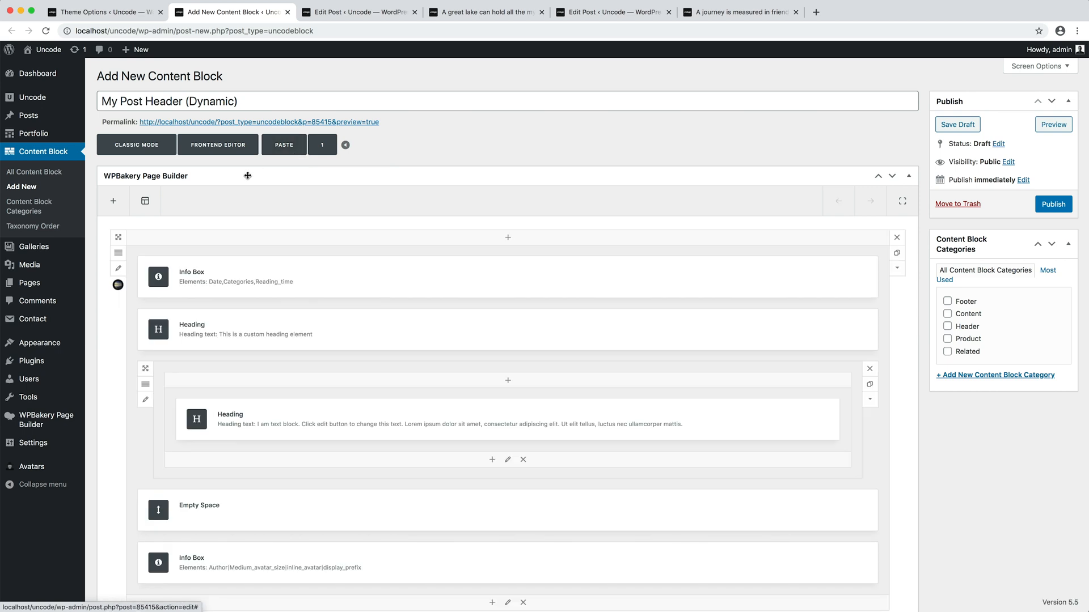
left_click(218, 144)
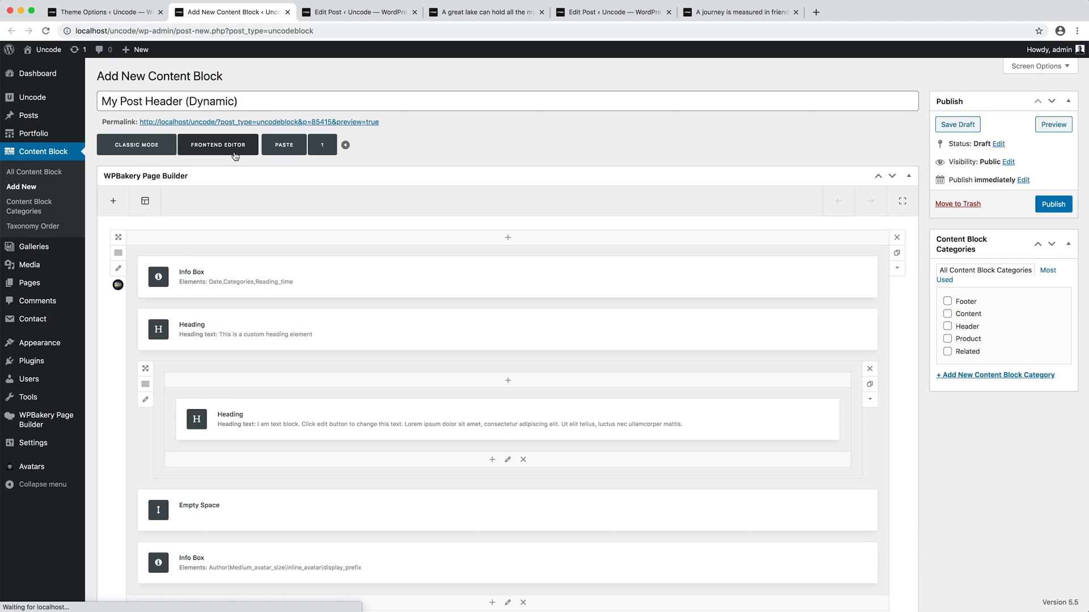
left_click(218, 144)
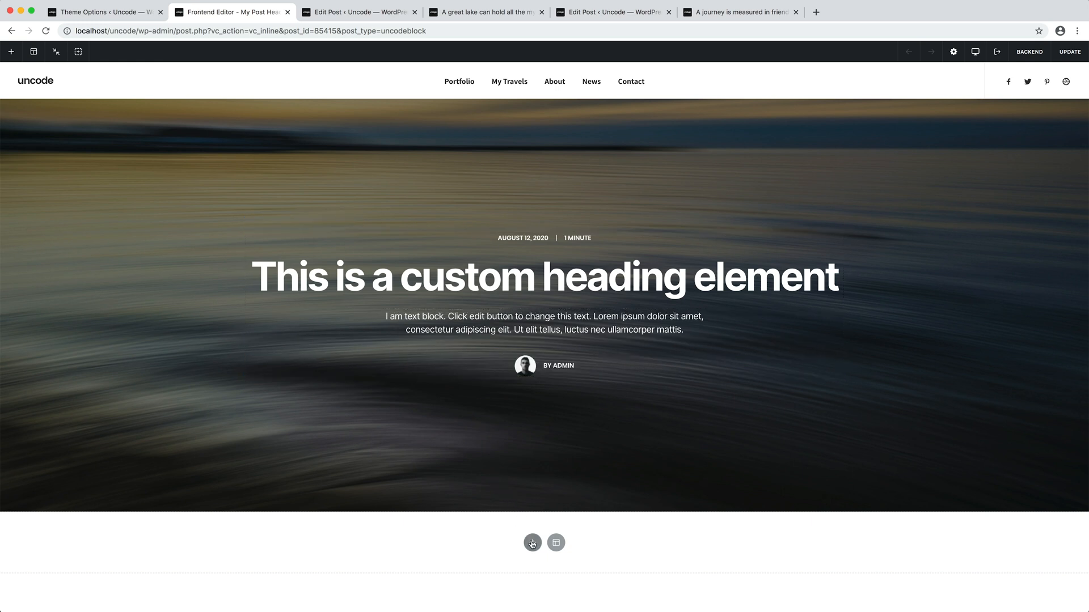
- Browse the Add Element list filtered to Dynamic elements and close it without adding anything
left_click(531, 542)
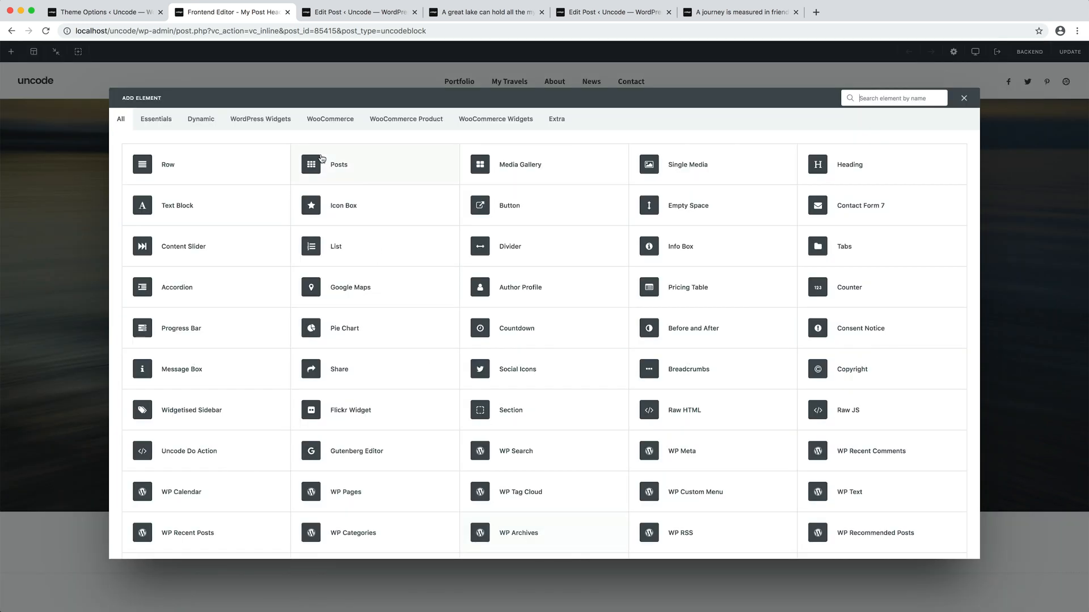
left_click(201, 119)
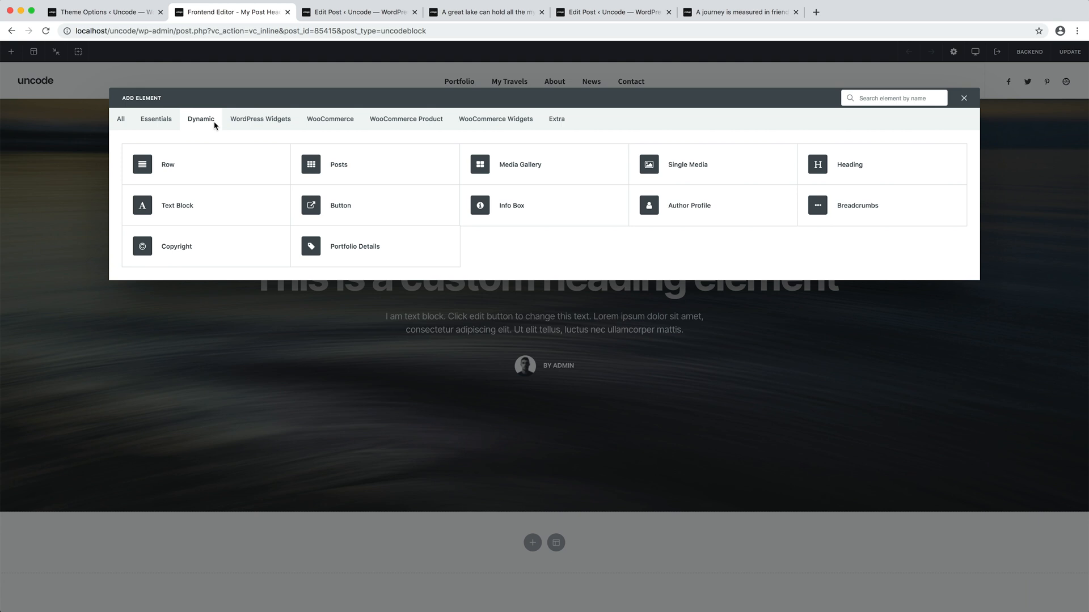
mouse_move(691, 77)
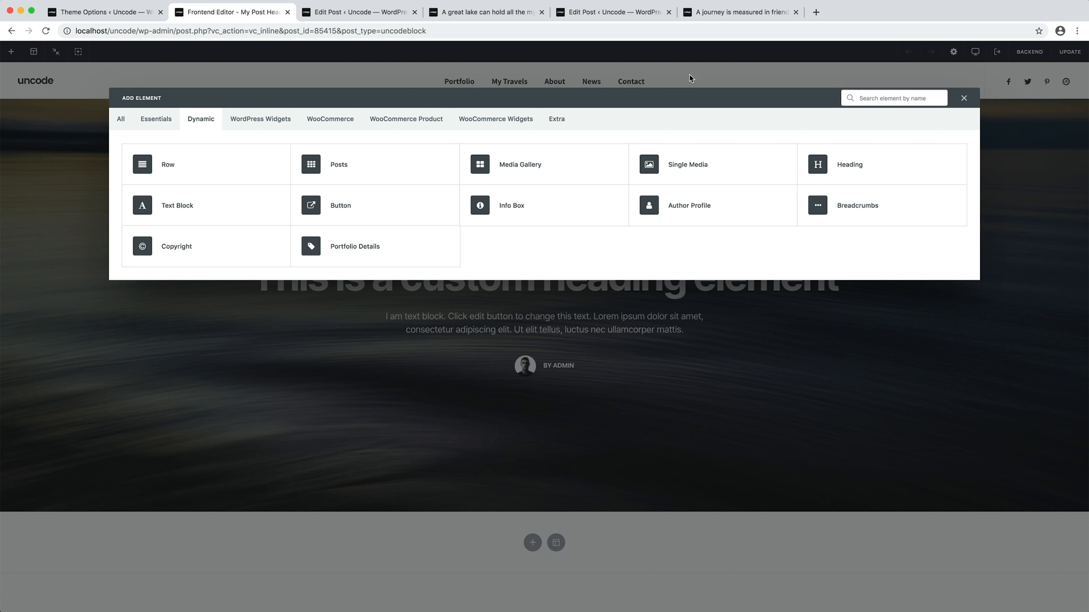
mouse_move(963, 107)
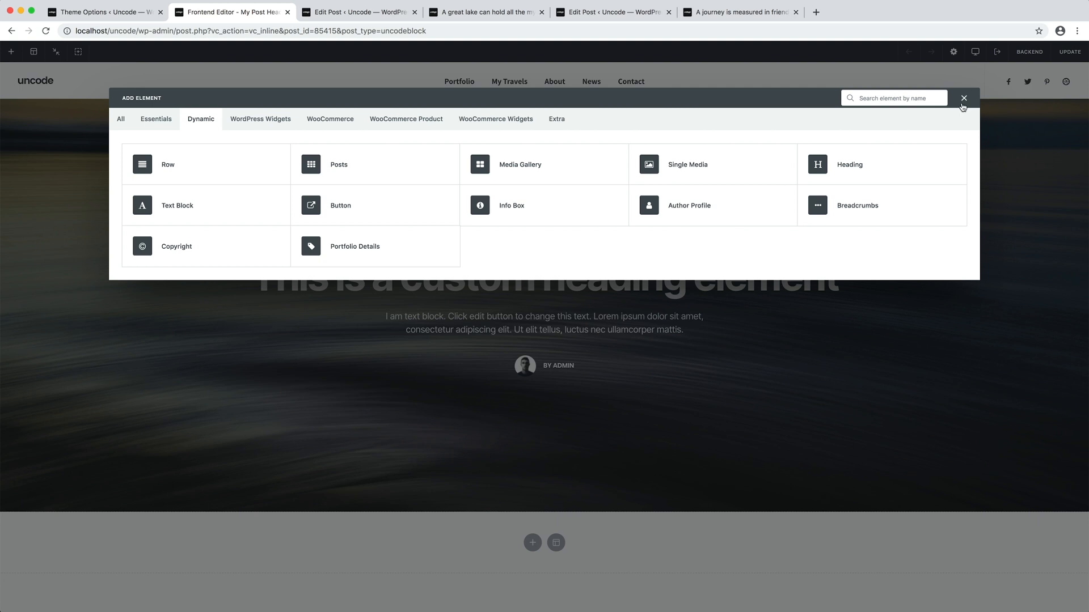
left_click(963, 97)
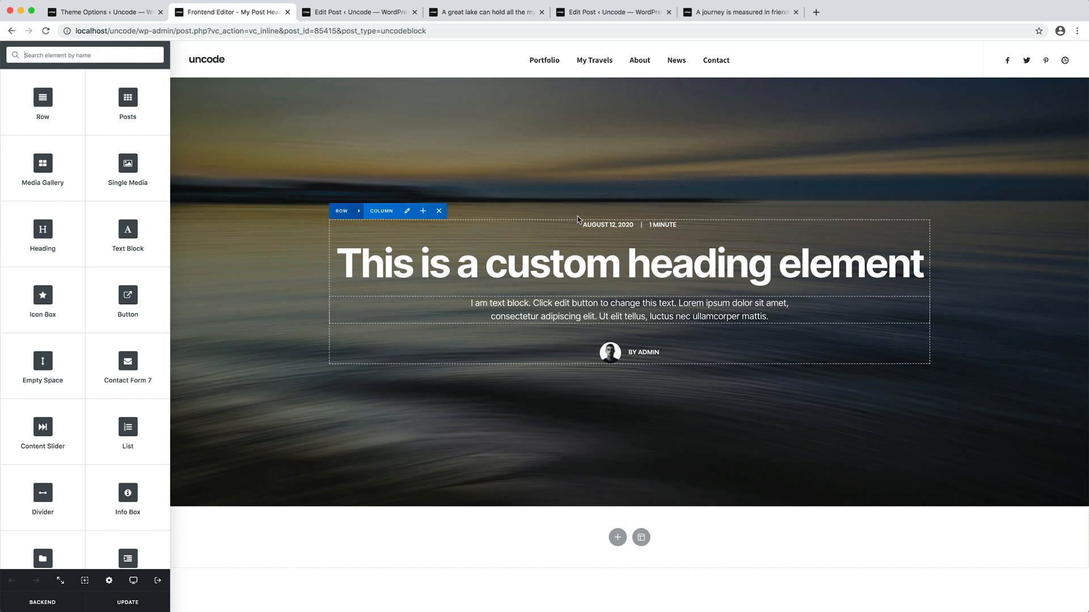
- Set the large heading's Dynamic Heading to Get the Title
left_click(631, 264)
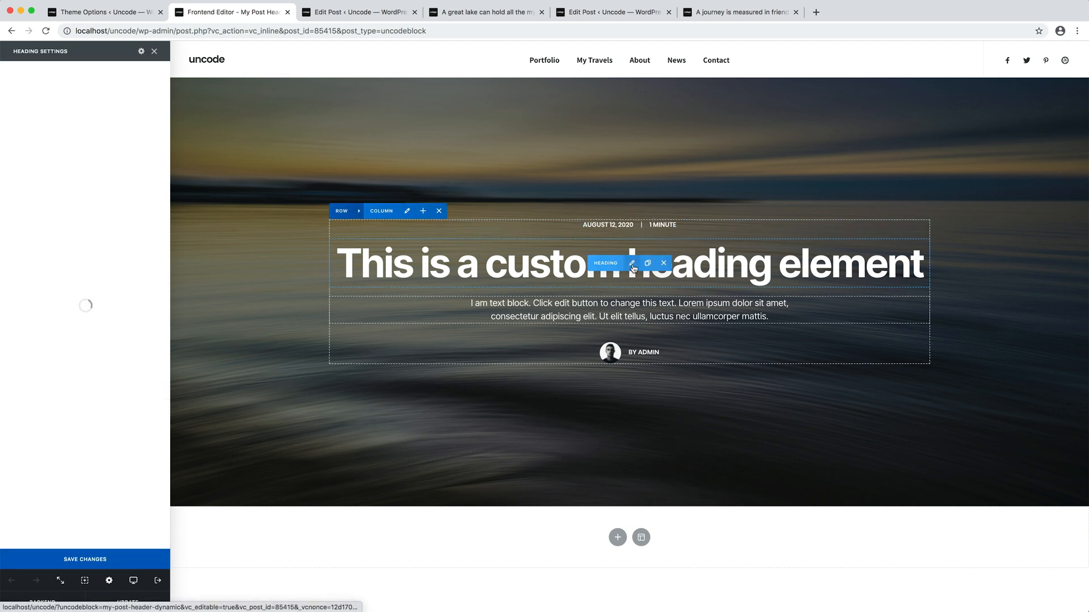
left_click(632, 264)
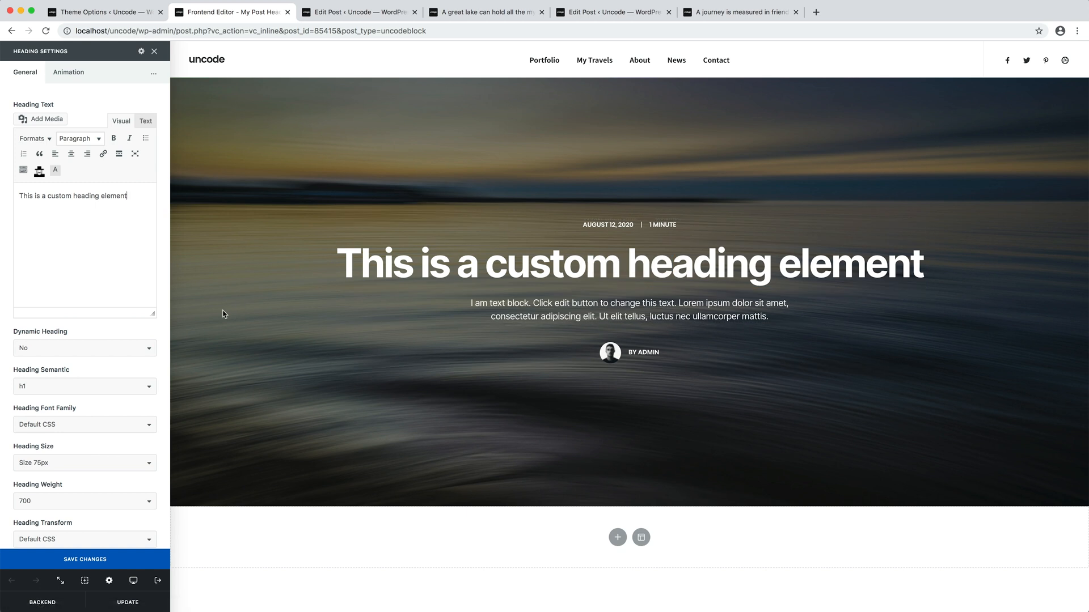
left_click(85, 348)
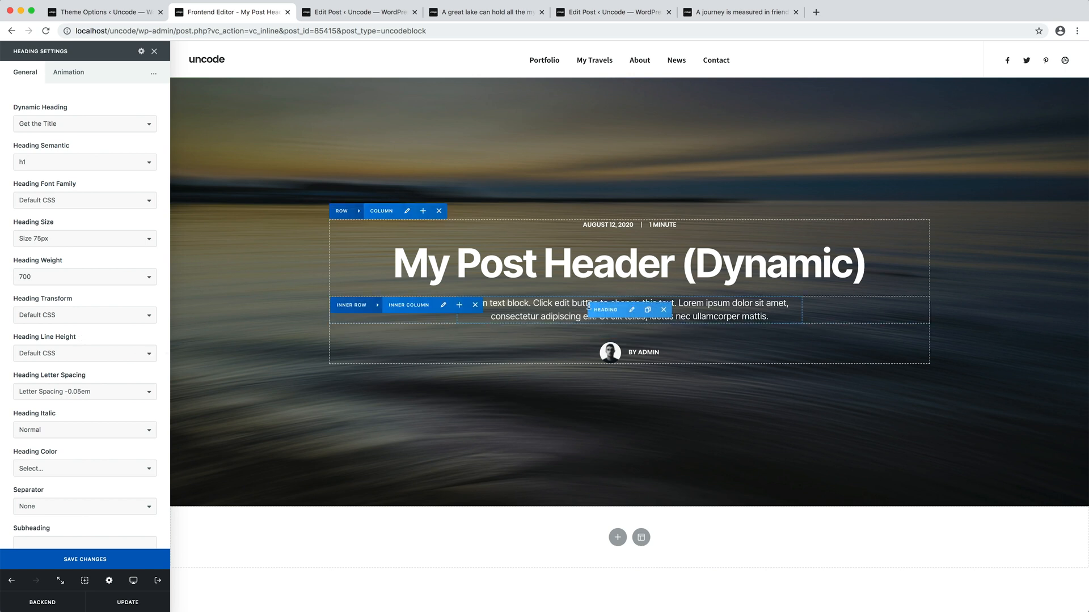
- Set the smaller text heading's Dynamic Heading to Get the Excerpt or Description
left_click(632, 310)
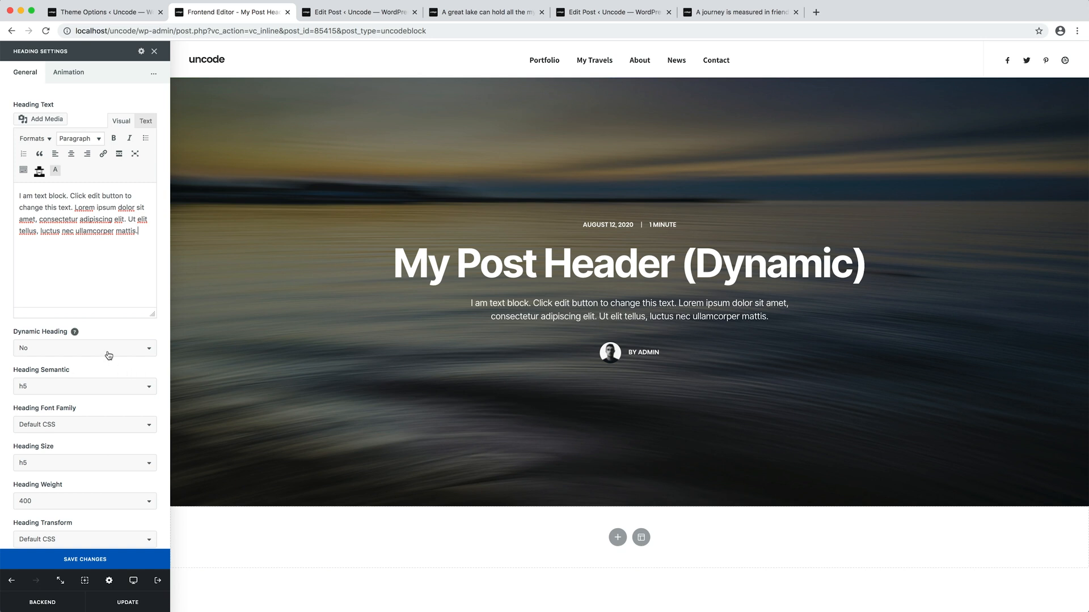
left_click(85, 349)
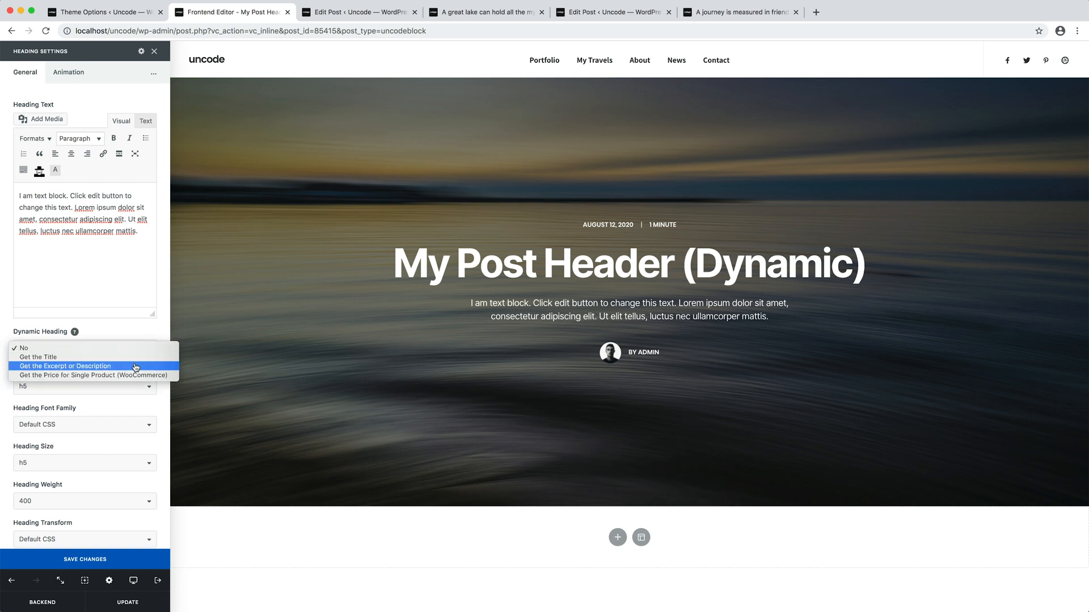
left_click(22, 348)
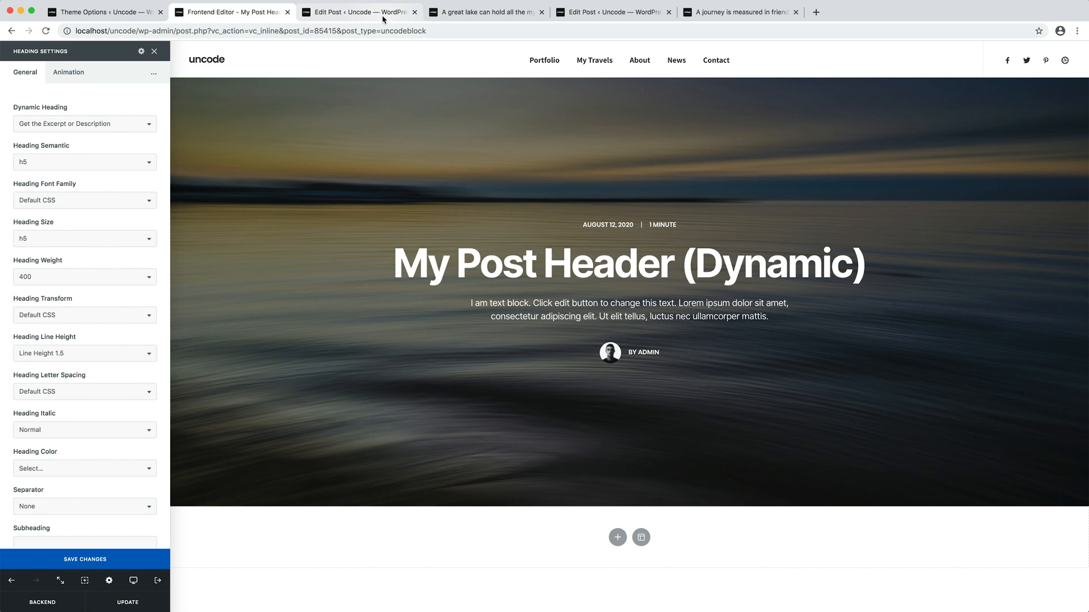
- Enable the Excerpt box via Screen Options on the lake post, check its text, and return to the Frontend Editor
left_click(357, 11)
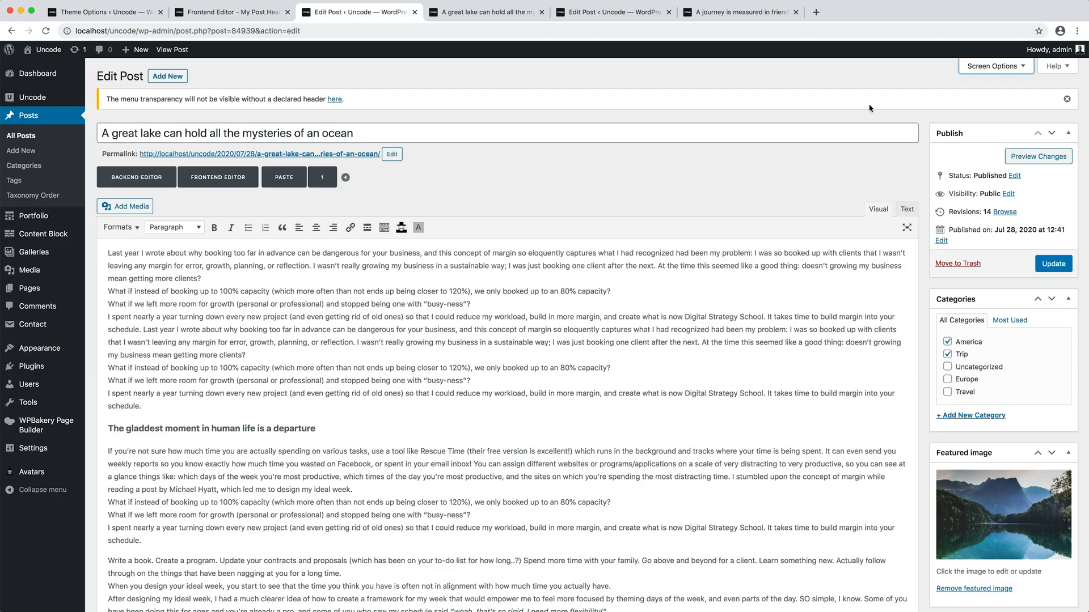
left_click(991, 65)
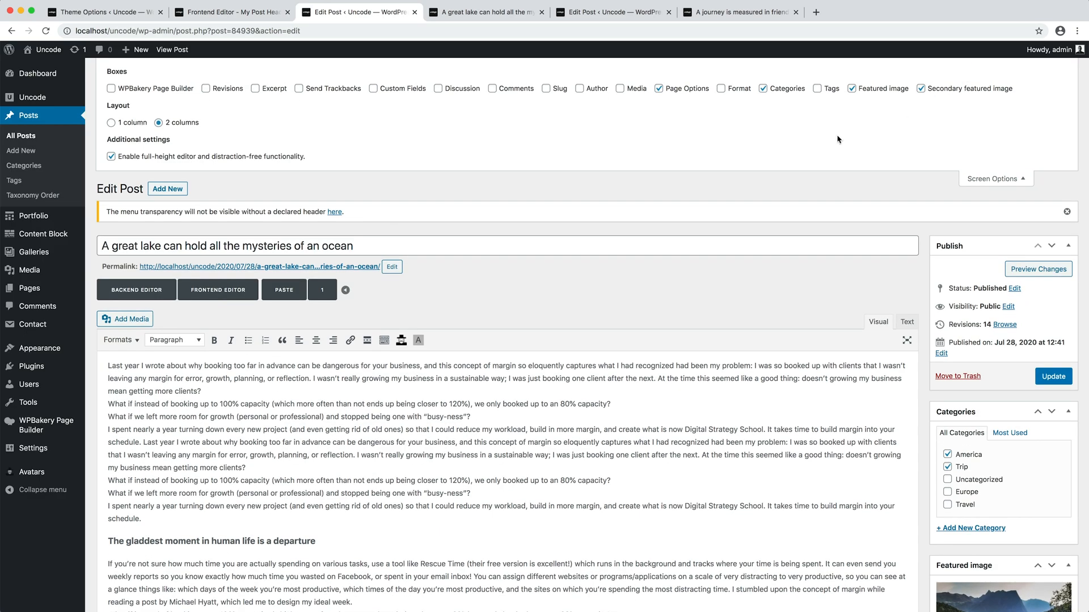
left_click(255, 89)
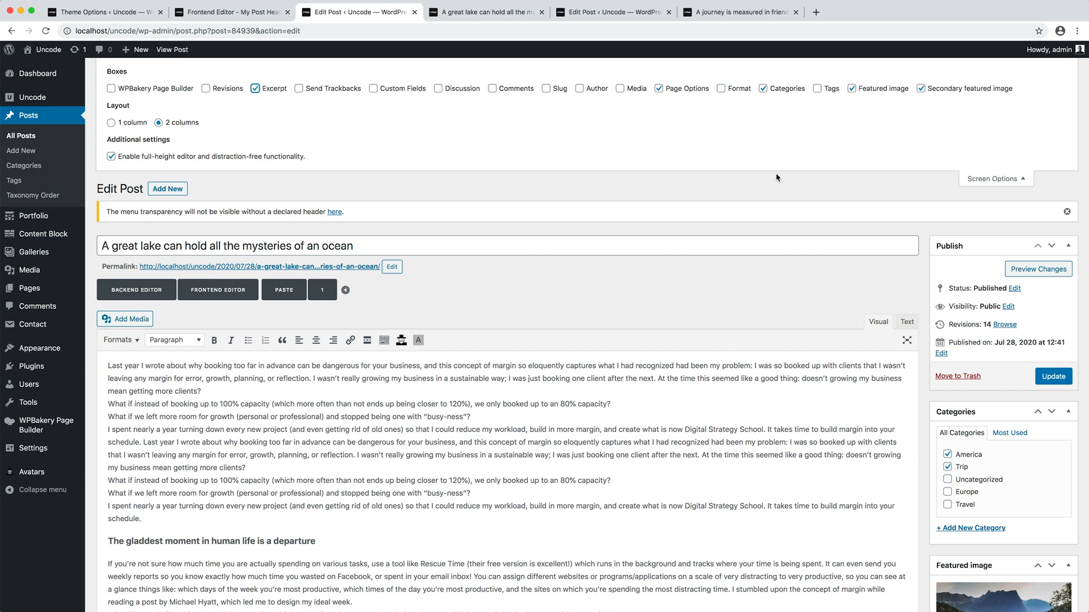
scroll("down", 3)
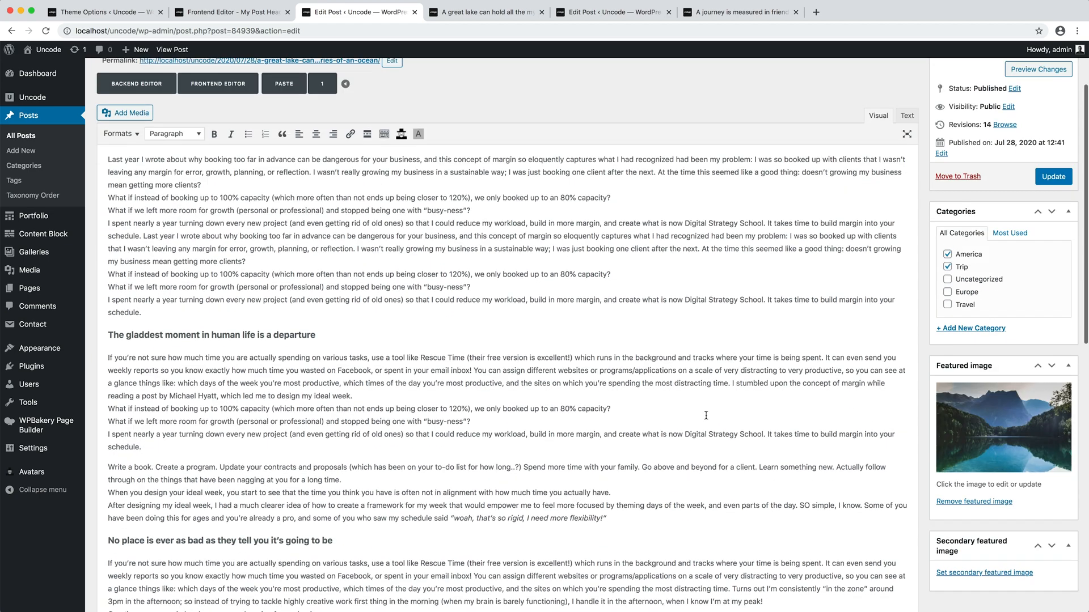
scroll("down", 3)
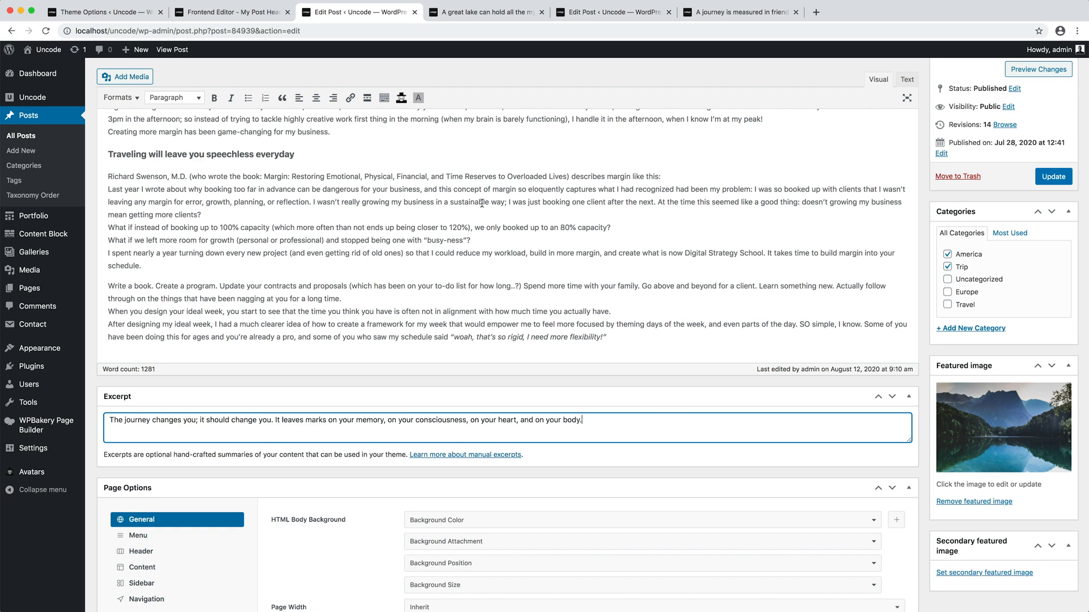
left_click(232, 11)
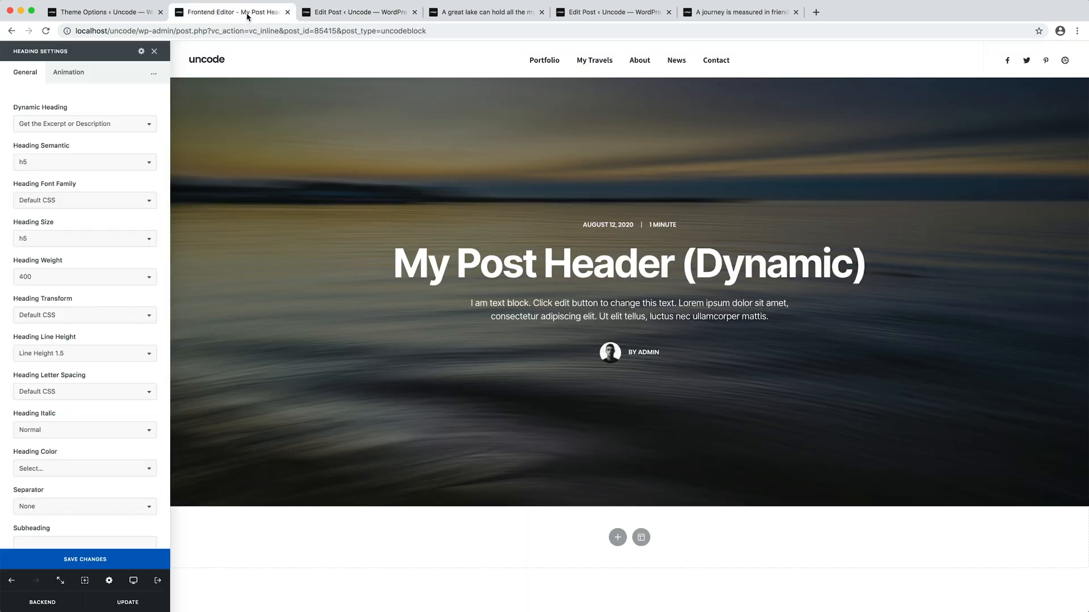
mouse_move(132, 125)
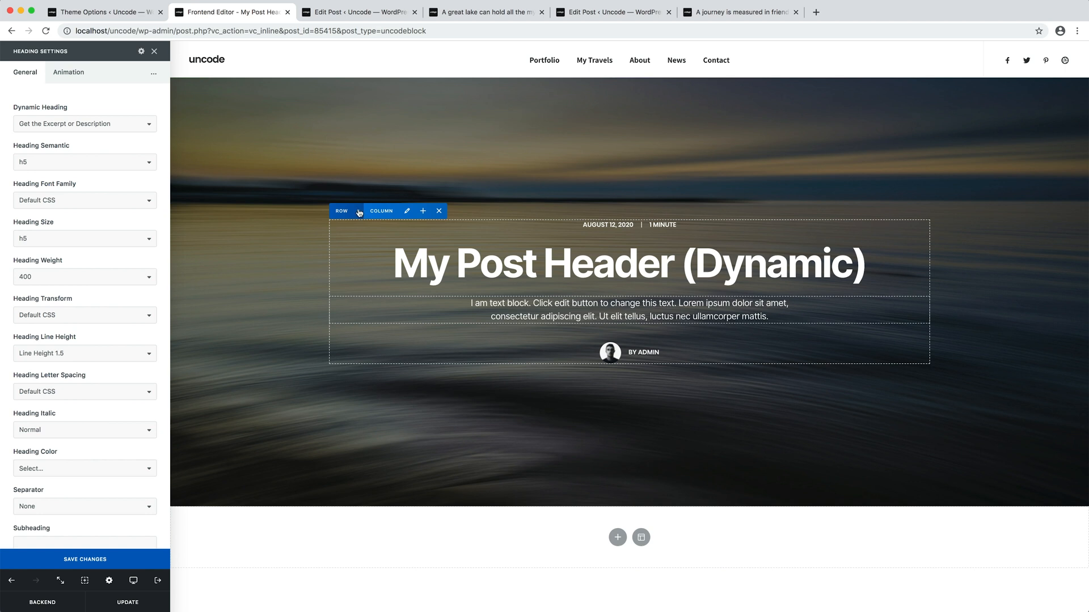
- In Row Settings > Style, set Dynamic Background to Yes using the Featured Image as dynamic media
left_click(342, 211)
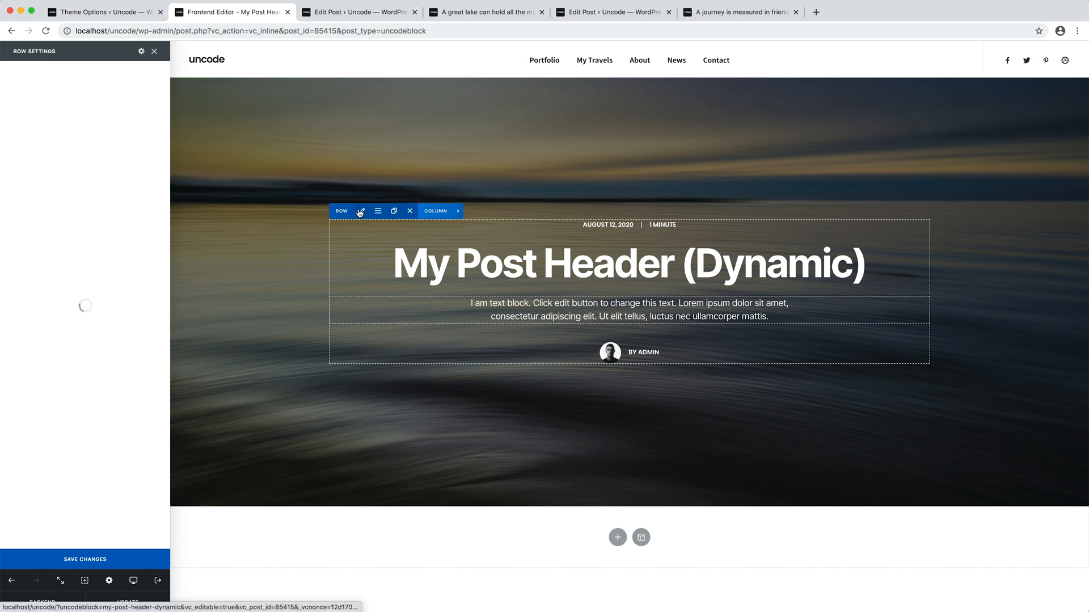
left_click(360, 211)
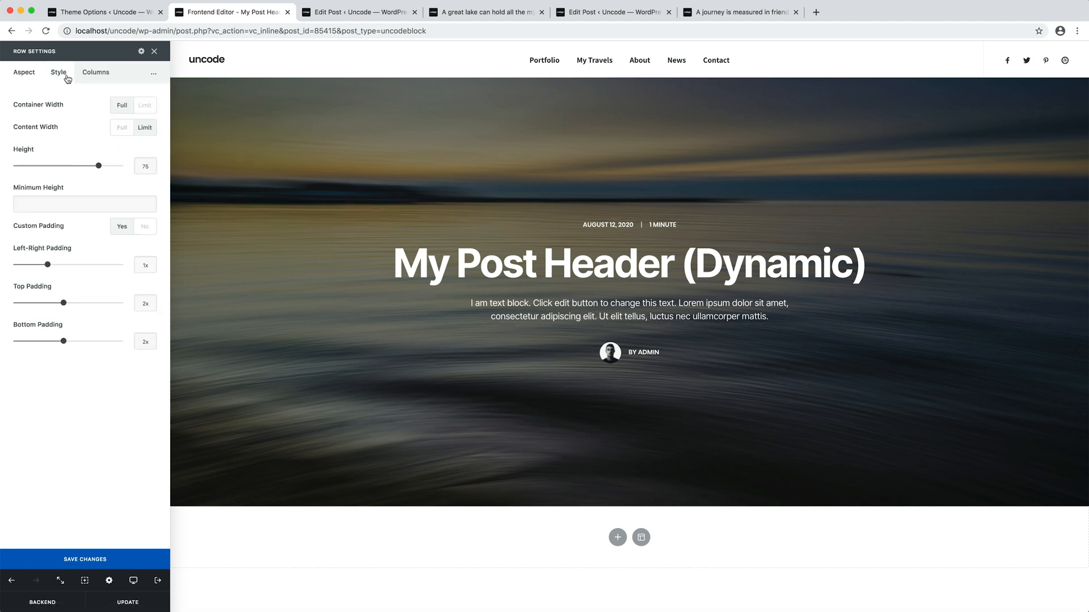
left_click(57, 72)
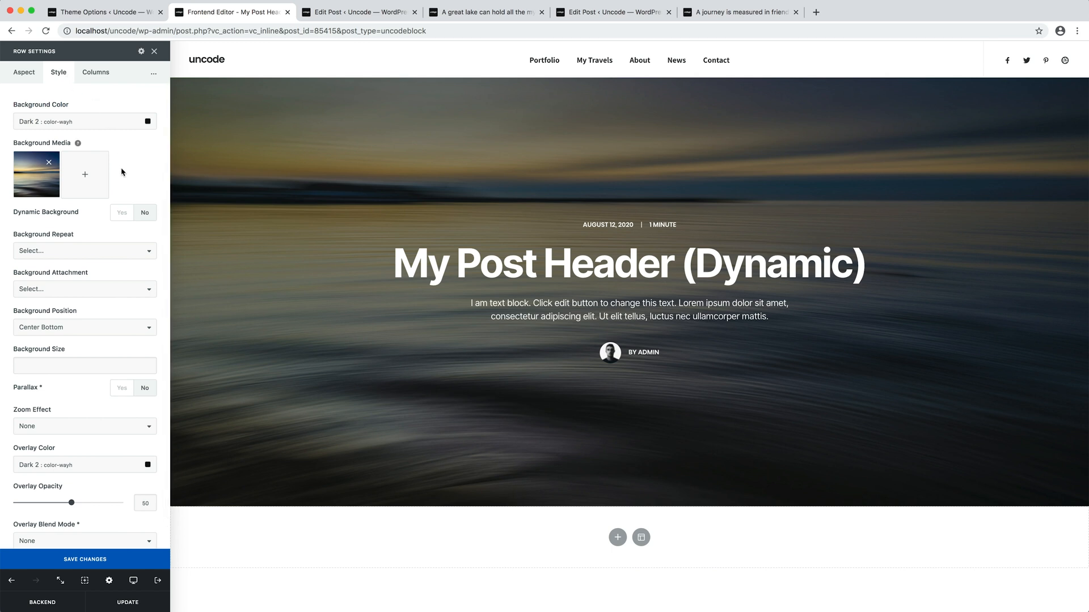
left_click(122, 212)
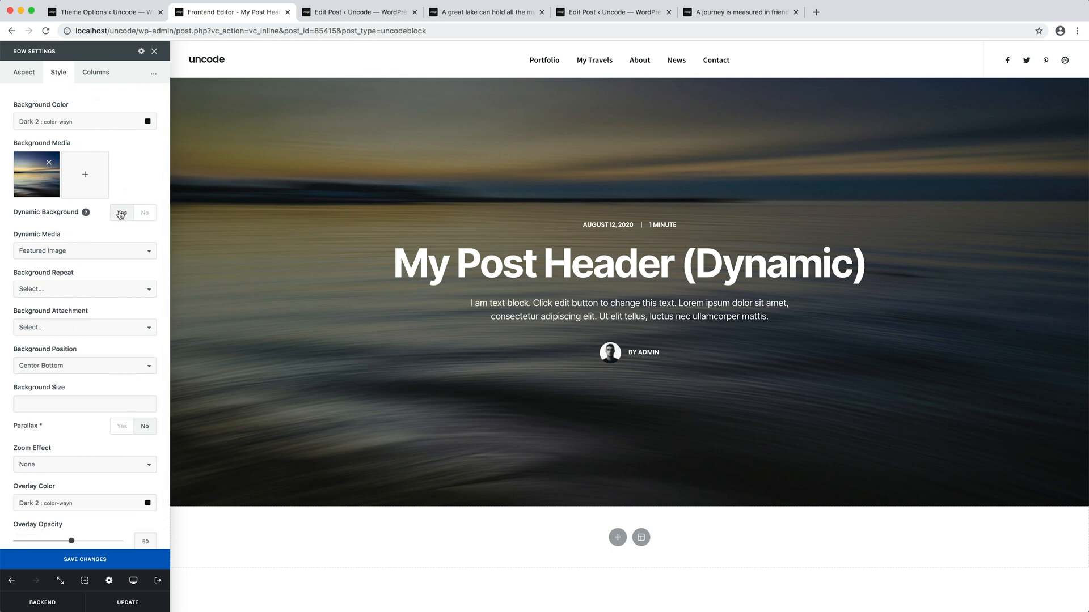
left_click(85, 559)
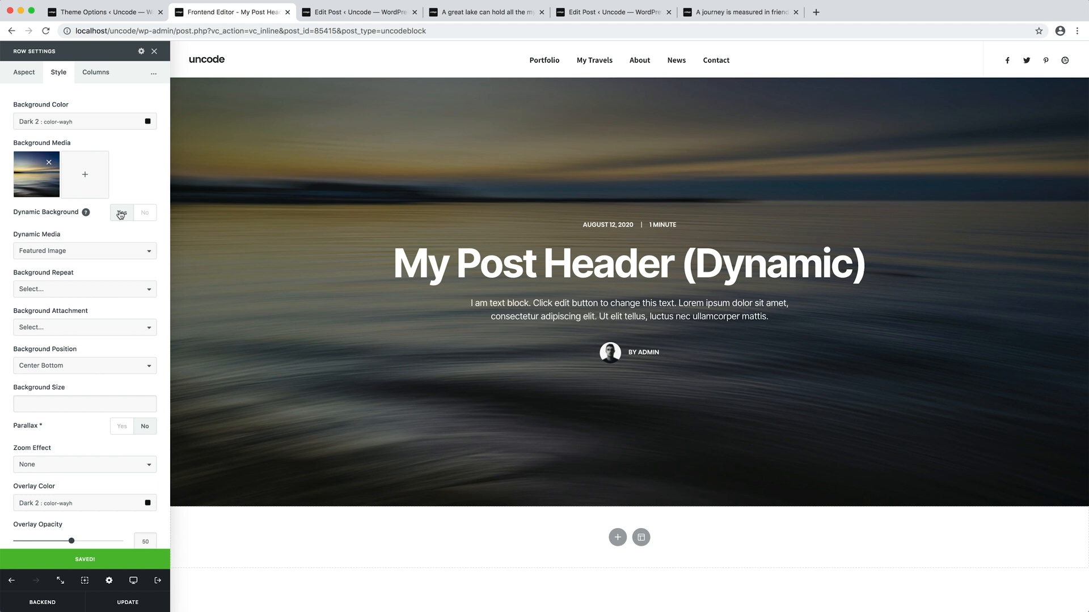
left_click(144, 212)
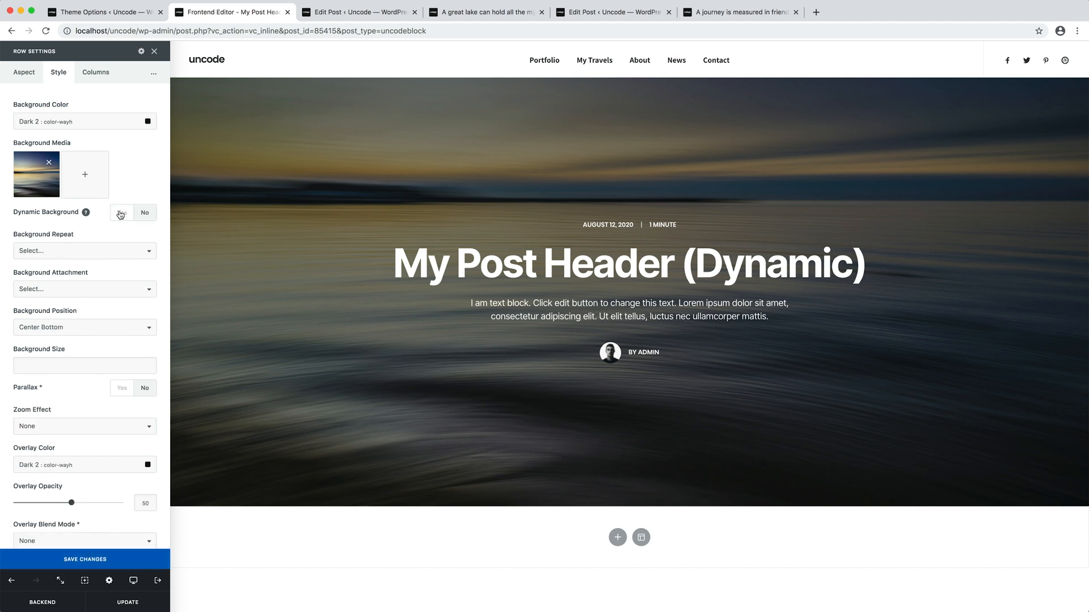
left_click(121, 212)
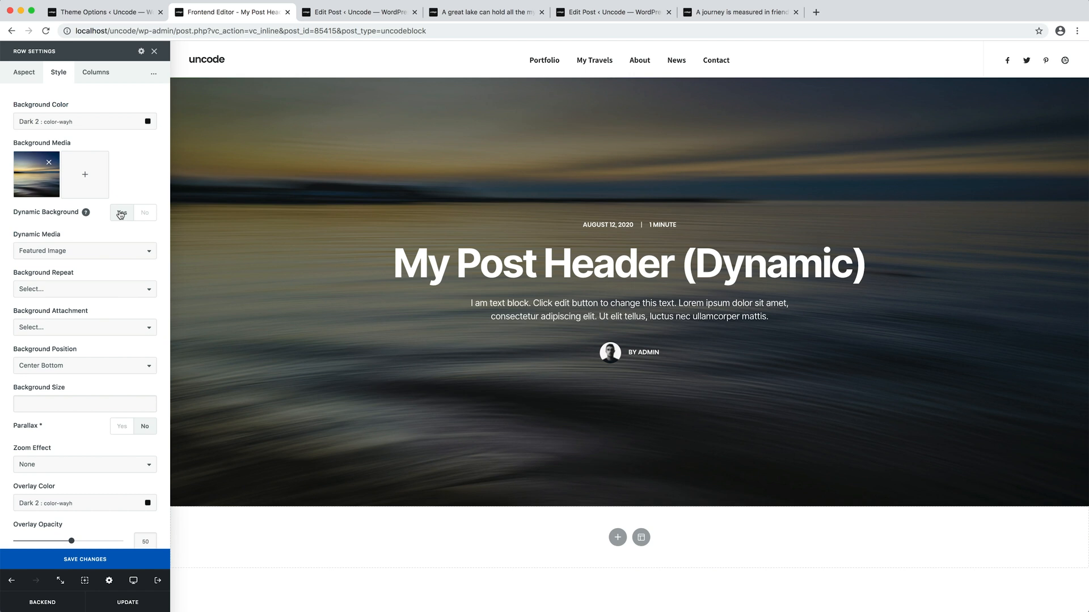
- Check the date/reading-time and author Info Box settings, then Update the header content block
left_click(121, 212)
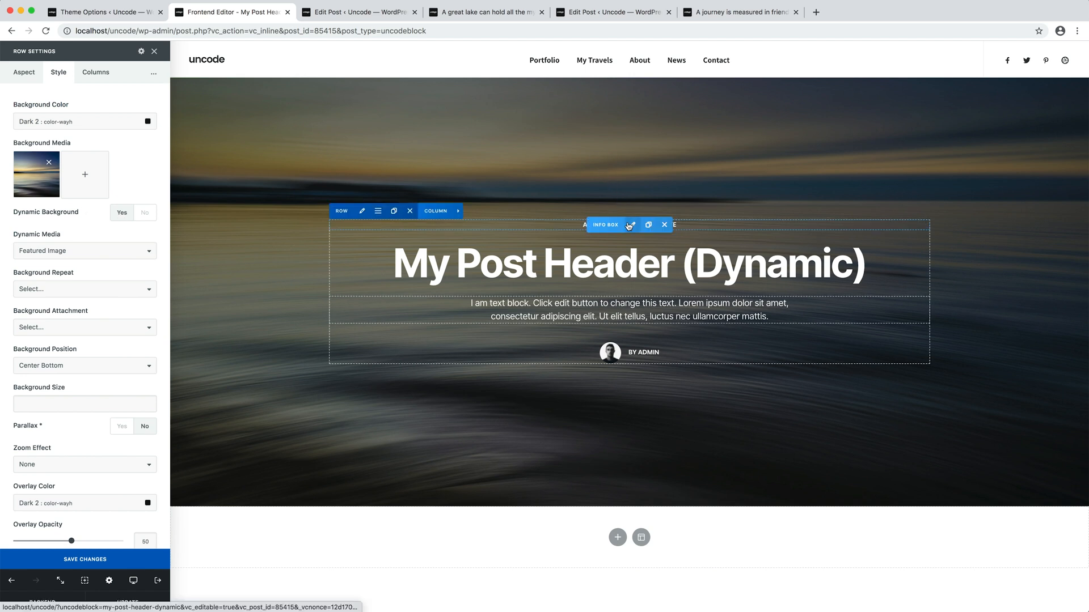
left_click(629, 225)
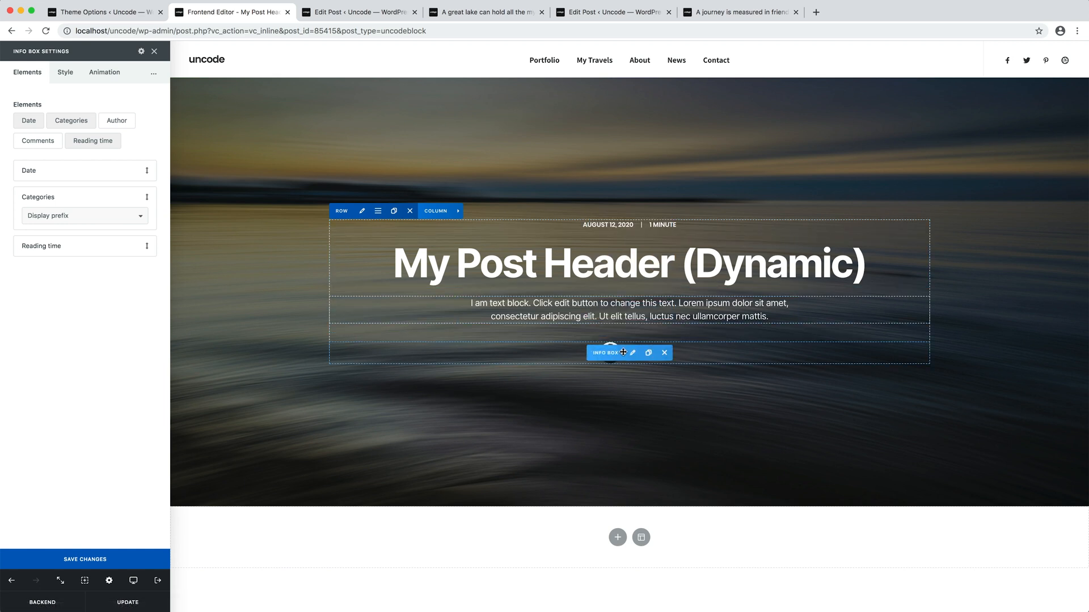
left_click(116, 120)
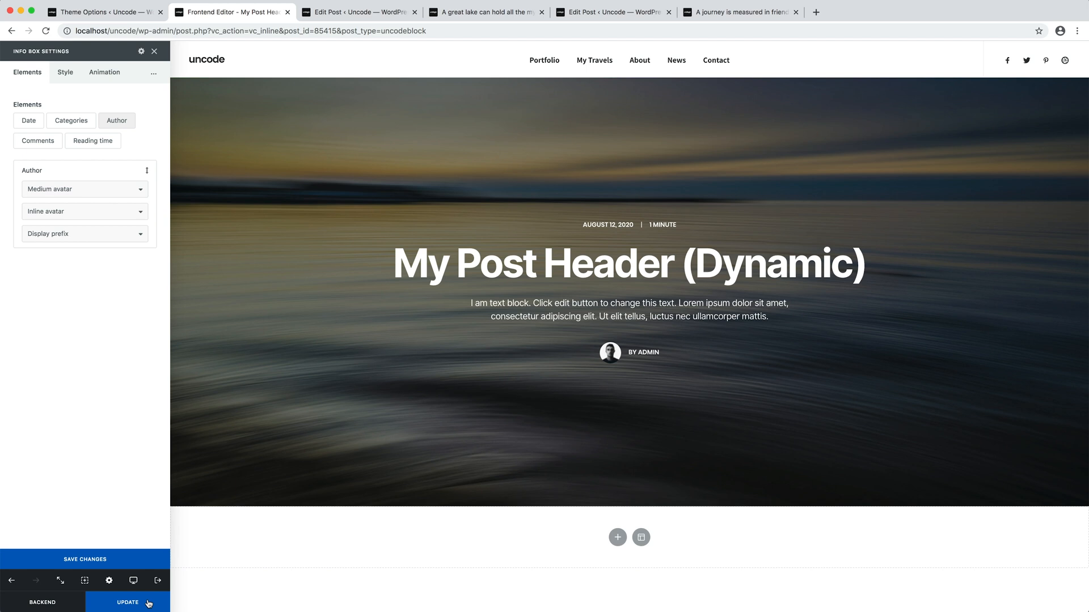
left_click(127, 602)
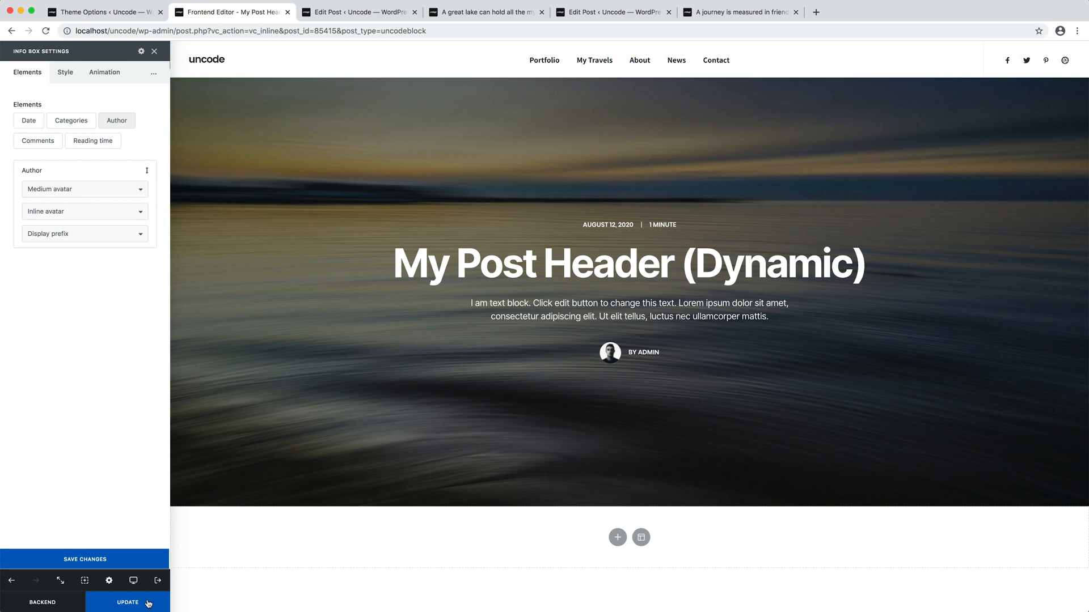
mouse_move(202, 518)
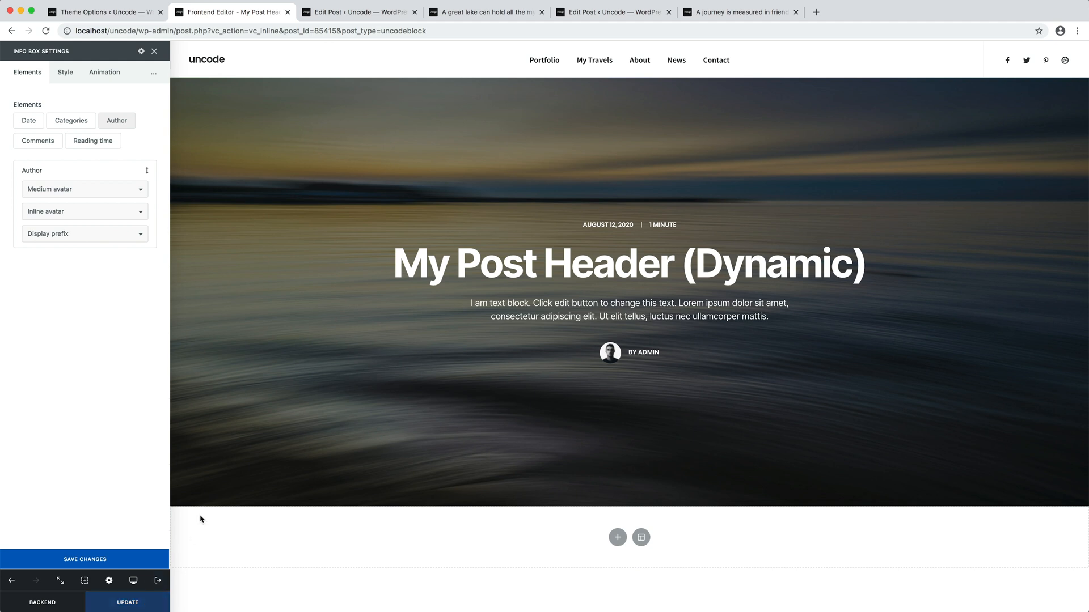
- Under Single > Post > Header set Header Type to Content Block 'My Post Header (Dynamic)' and save changes
left_click(101, 12)
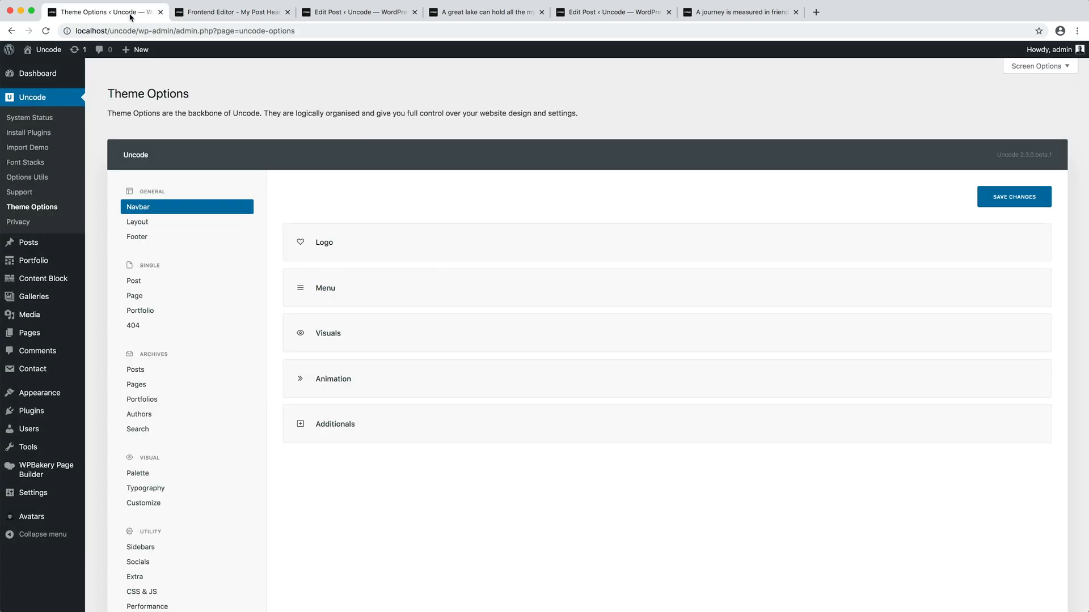
left_click(134, 280)
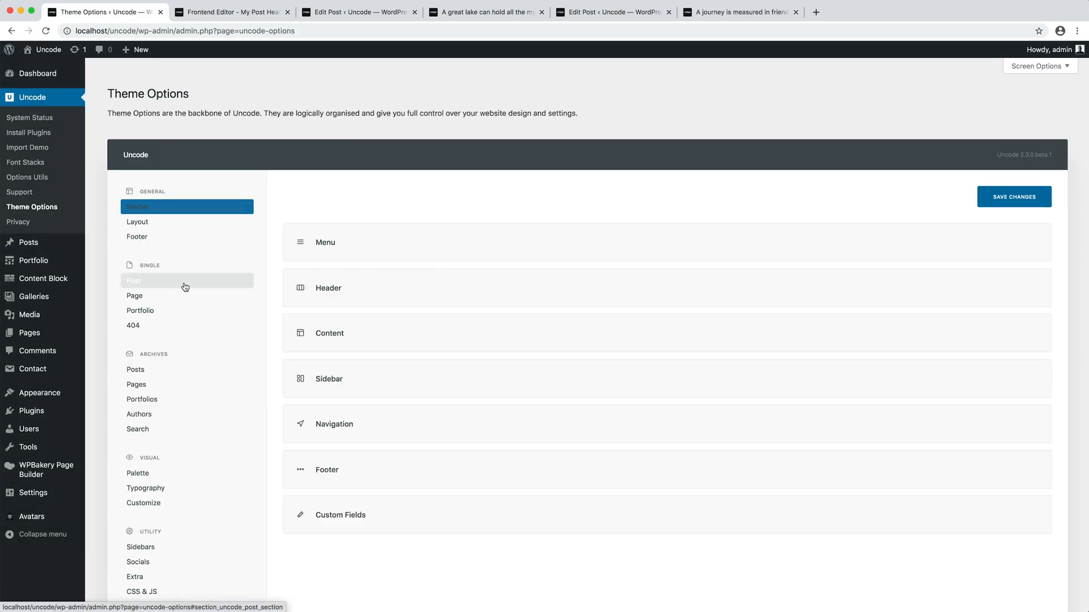
left_click(186, 280)
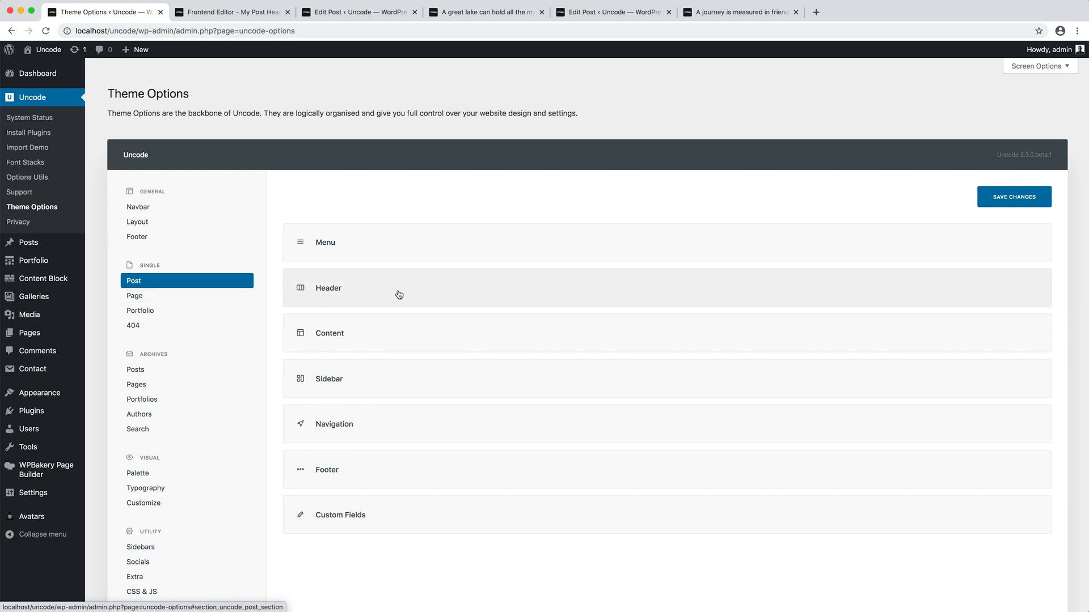
left_click(329, 287)
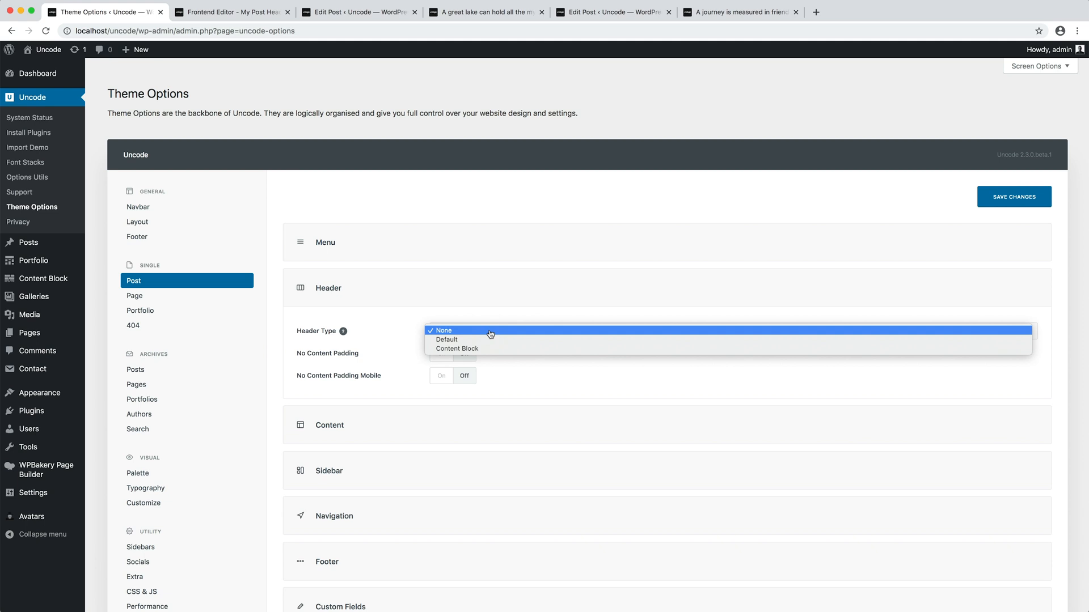
left_click(457, 348)
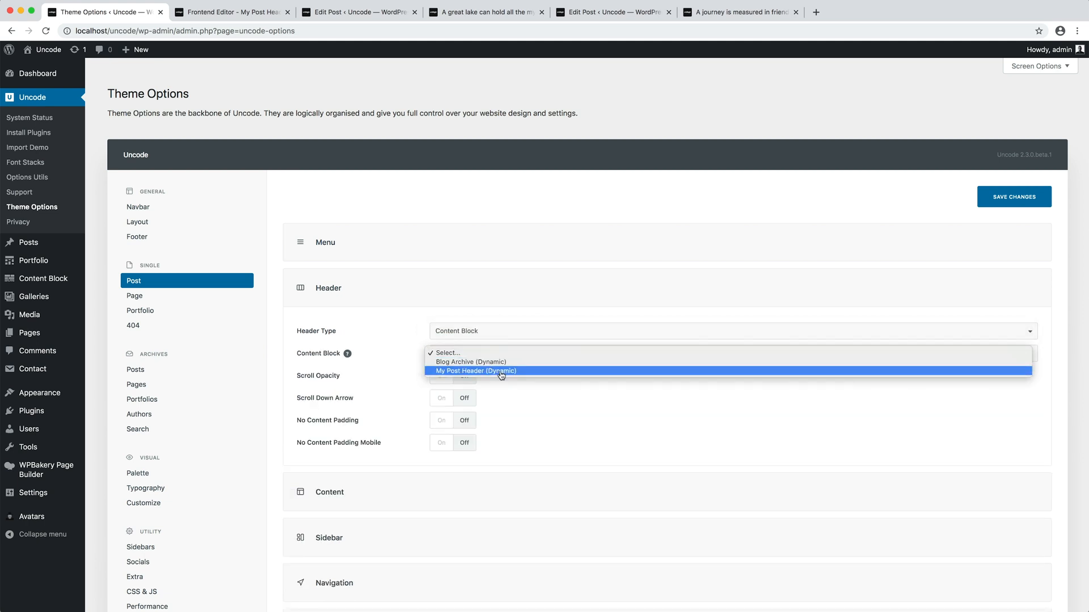
left_click(475, 370)
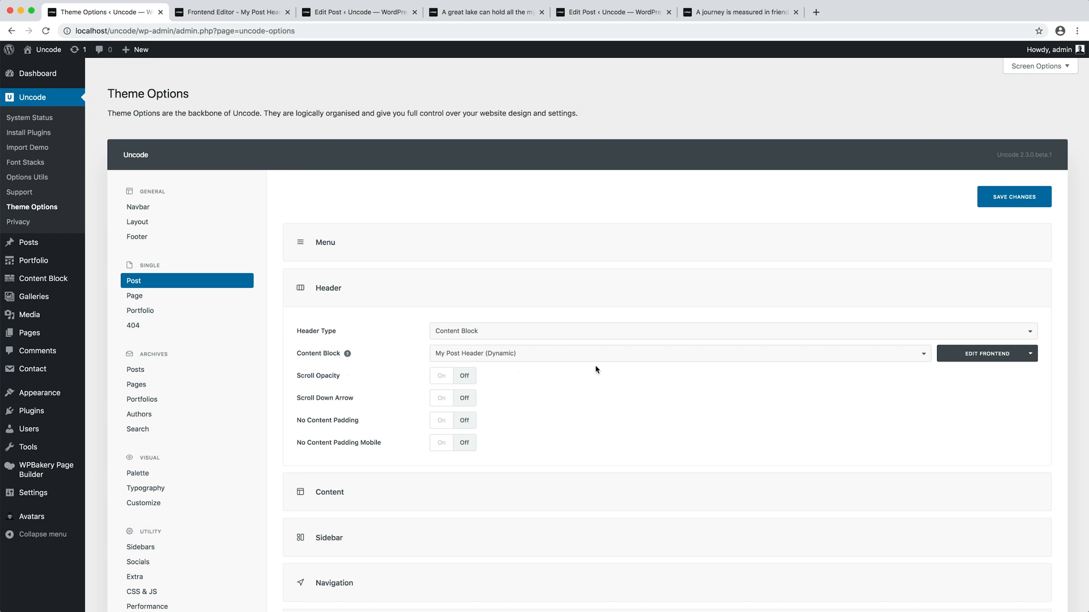
mouse_move(989, 194)
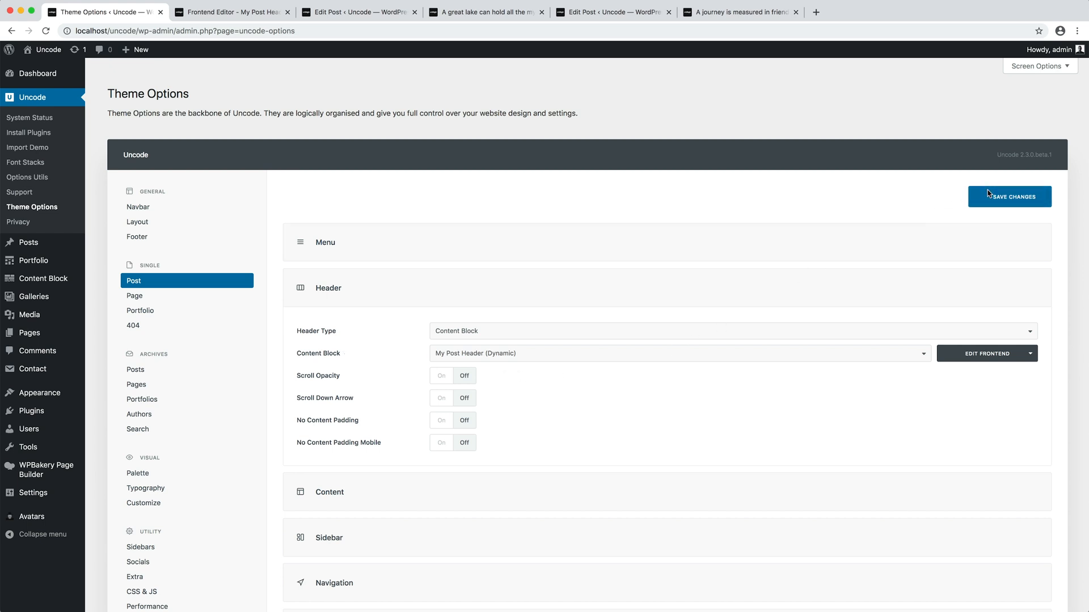
left_click(1010, 197)
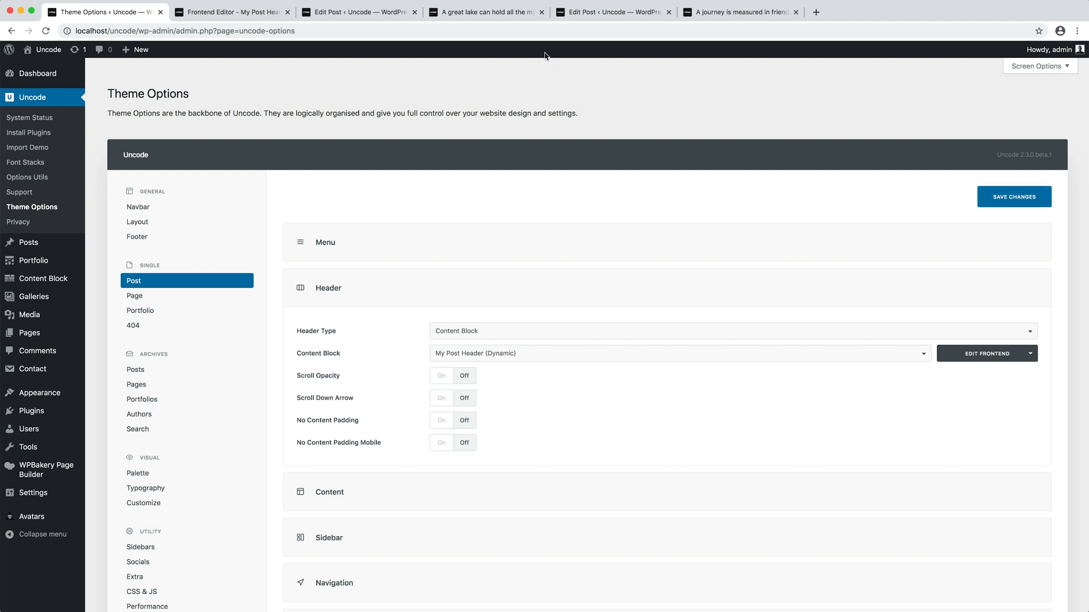
- Reload the great lake post and the journey post to see each render the dynamic header
left_click(486, 11)
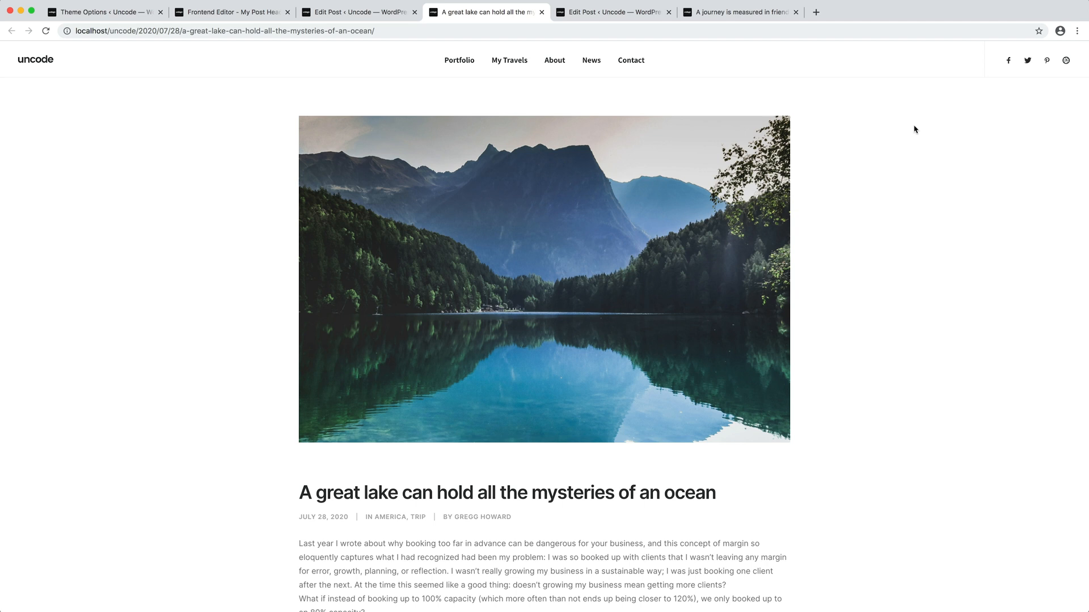
mouse_move(934, 187)
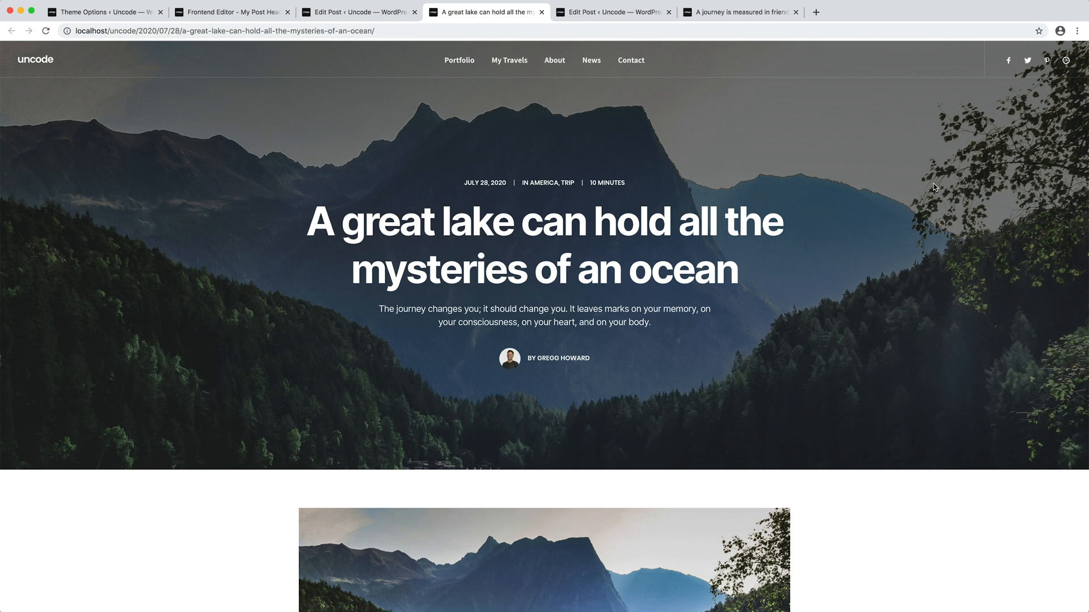
mouse_move(898, 217)
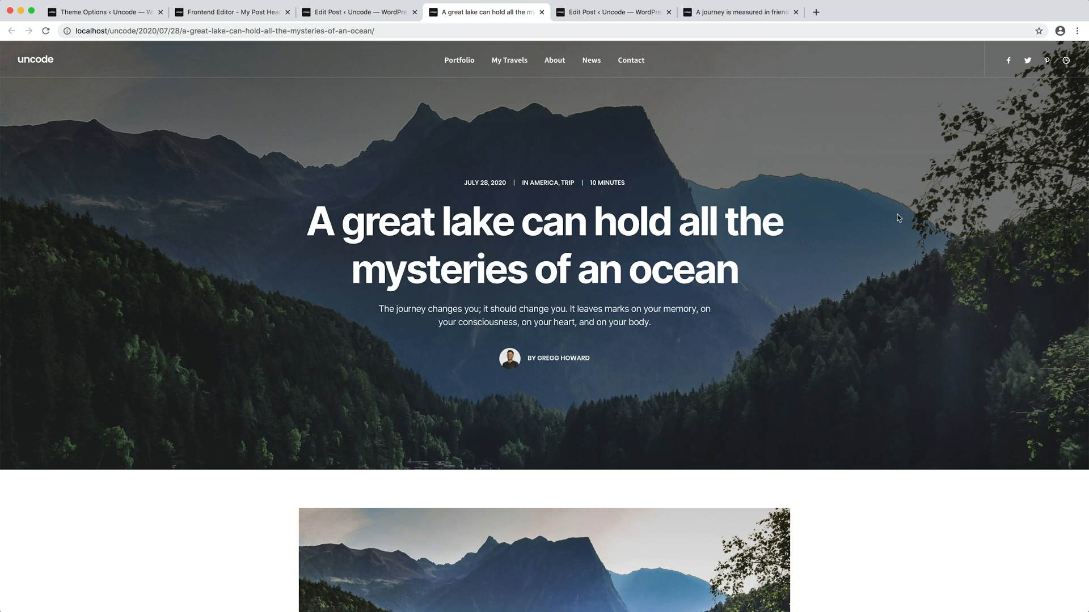
mouse_move(763, 324)
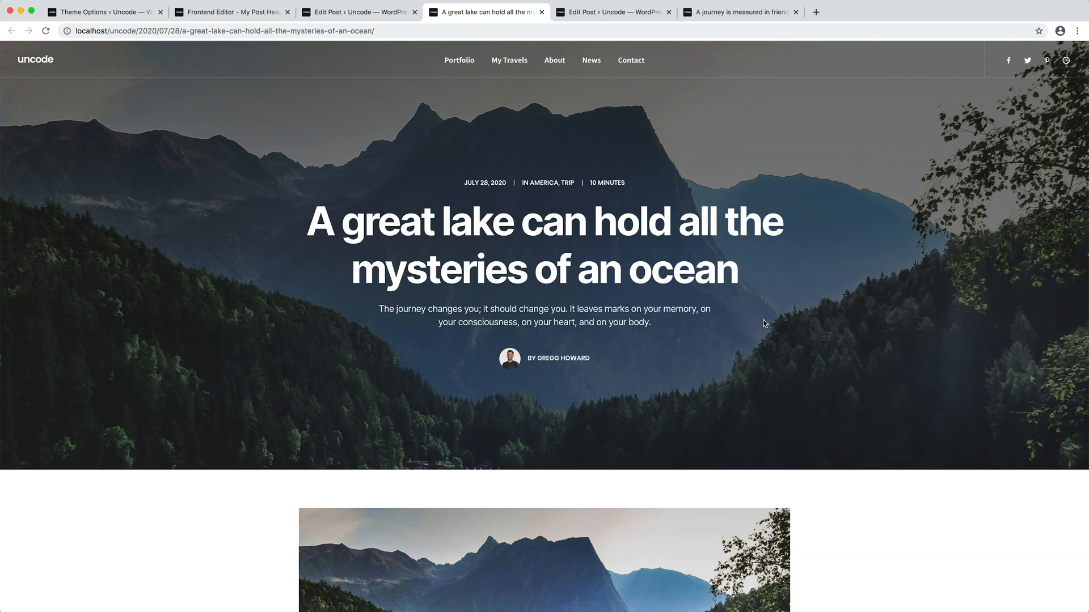
mouse_move(716, 367)
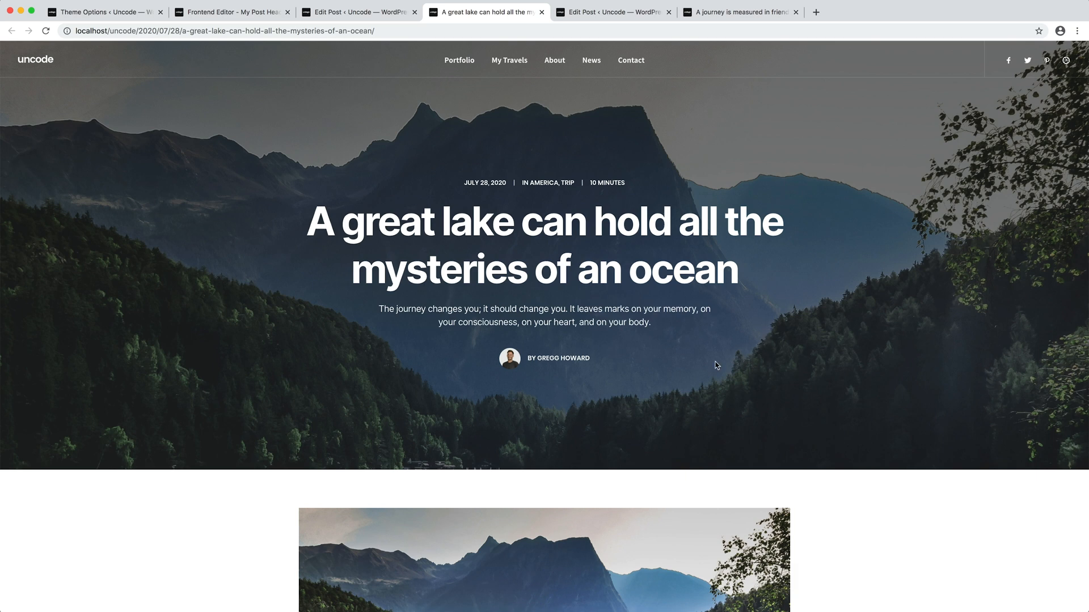
mouse_move(809, 153)
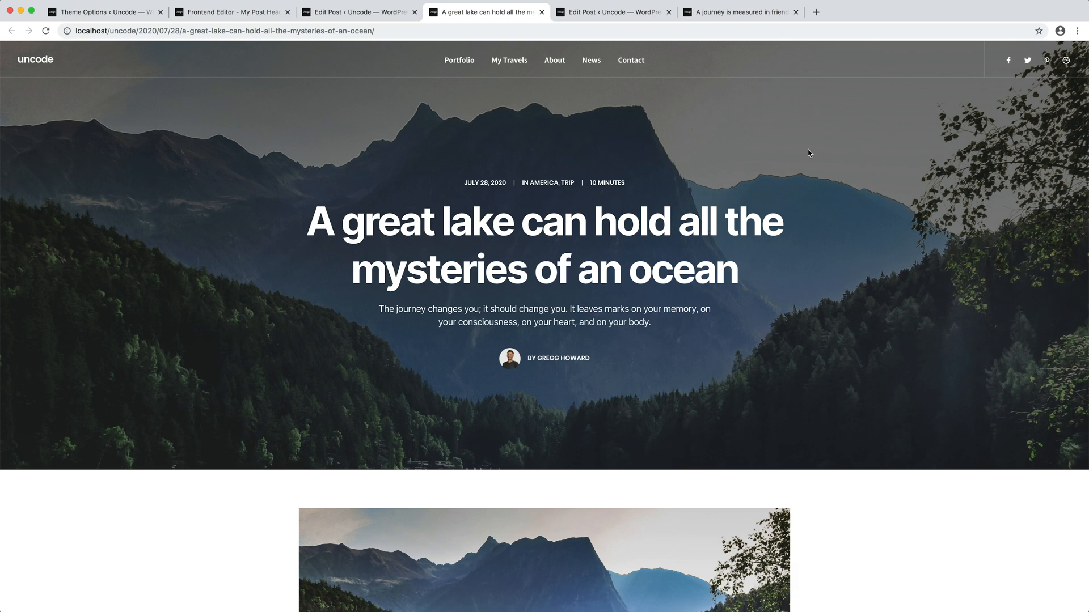
left_click(739, 11)
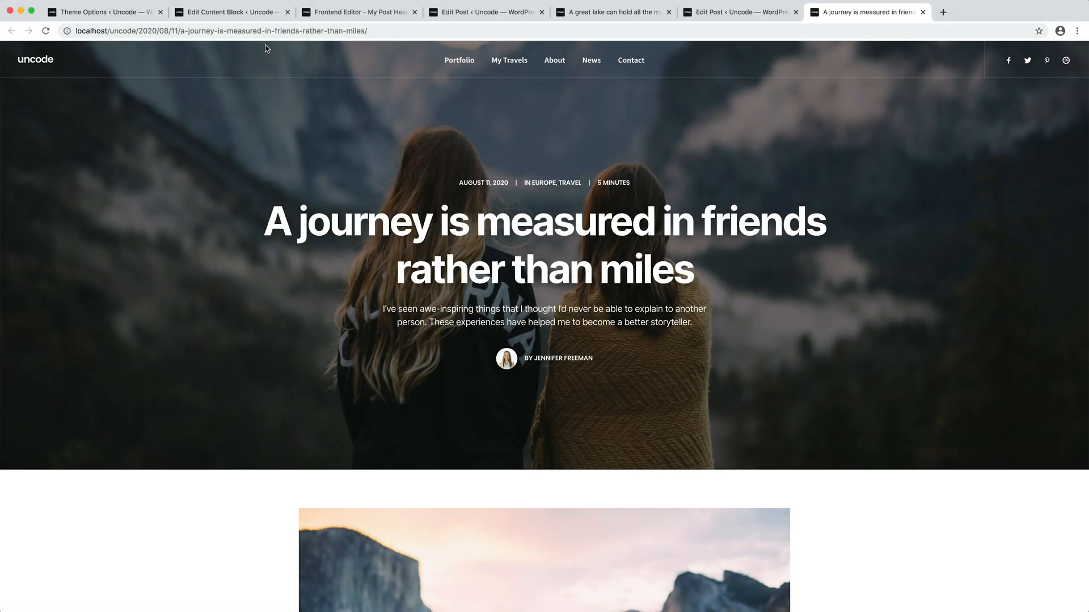
- Paste a text block into 'My Post Content (Dynamic)' and launch its Frontend Editor
left_click(229, 12)
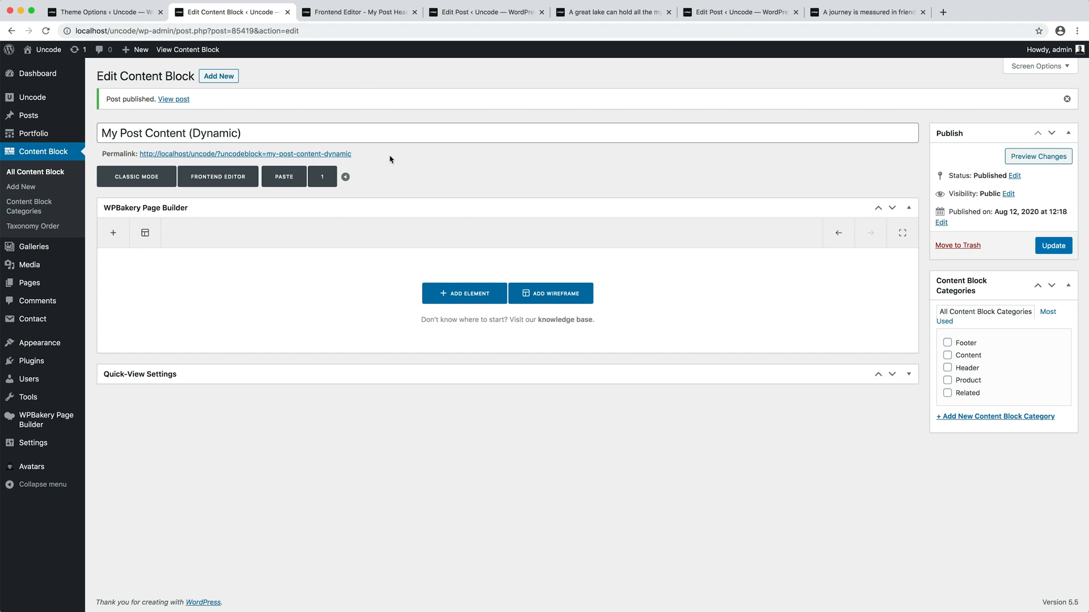
left_click(284, 177)
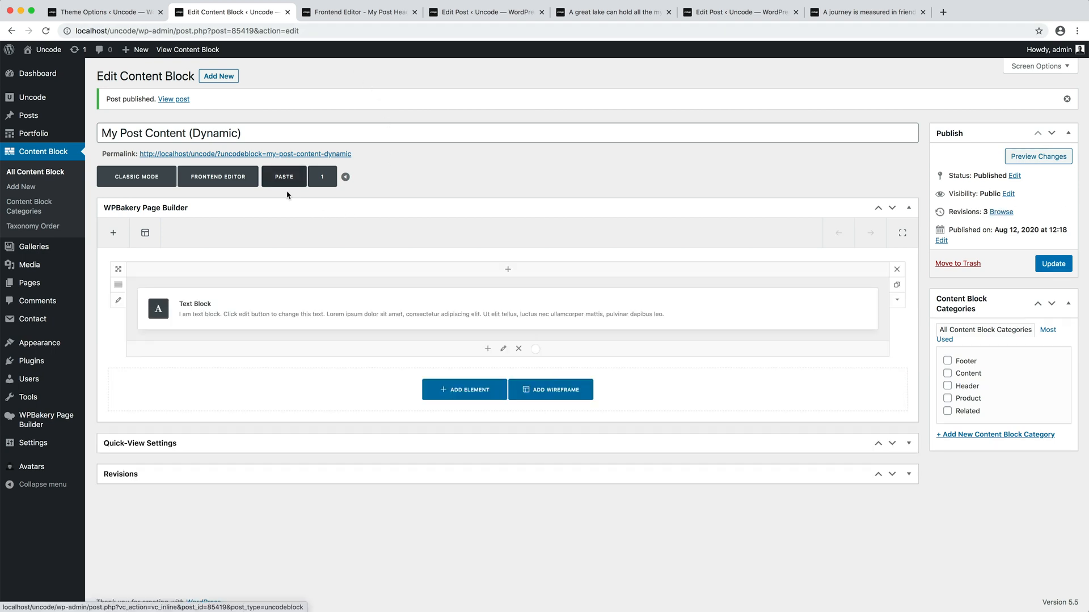
mouse_move(218, 177)
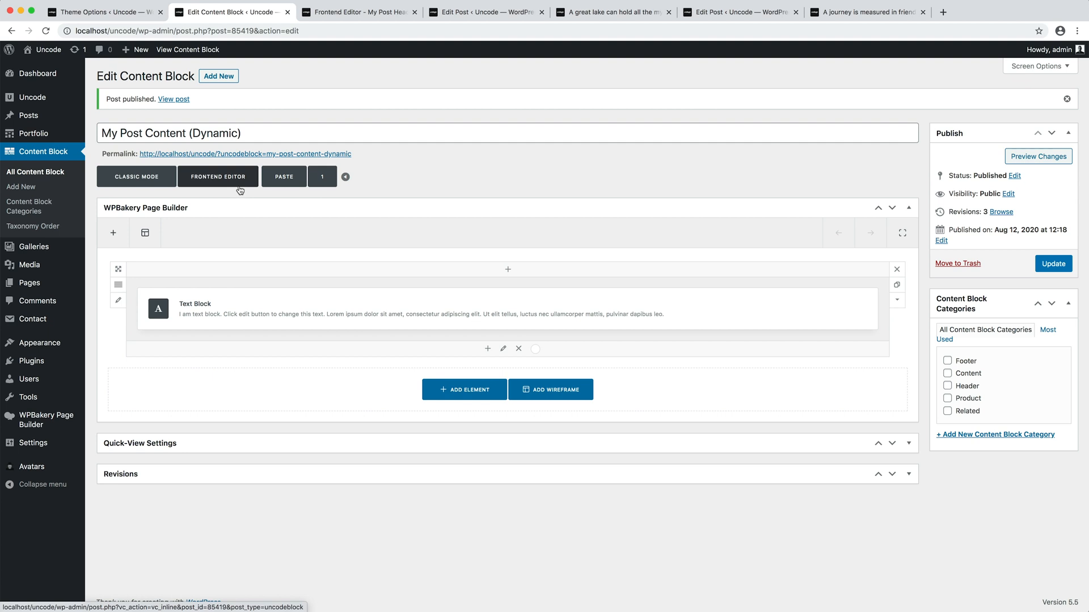
left_click(218, 177)
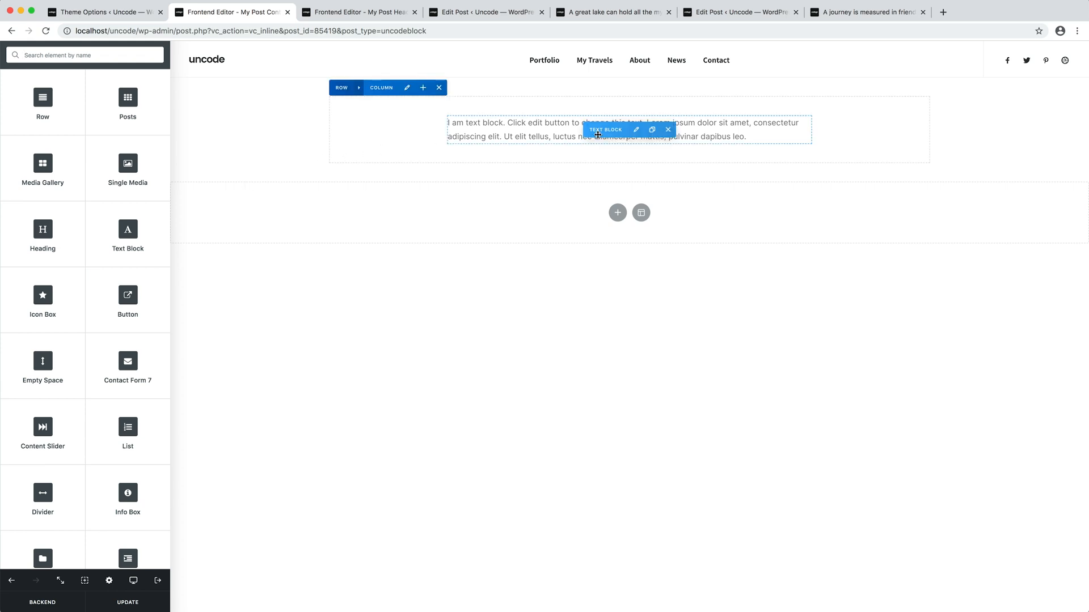
- Set the text block's Dynamic Text to 'Get the Content' and update the block
left_click(636, 129)
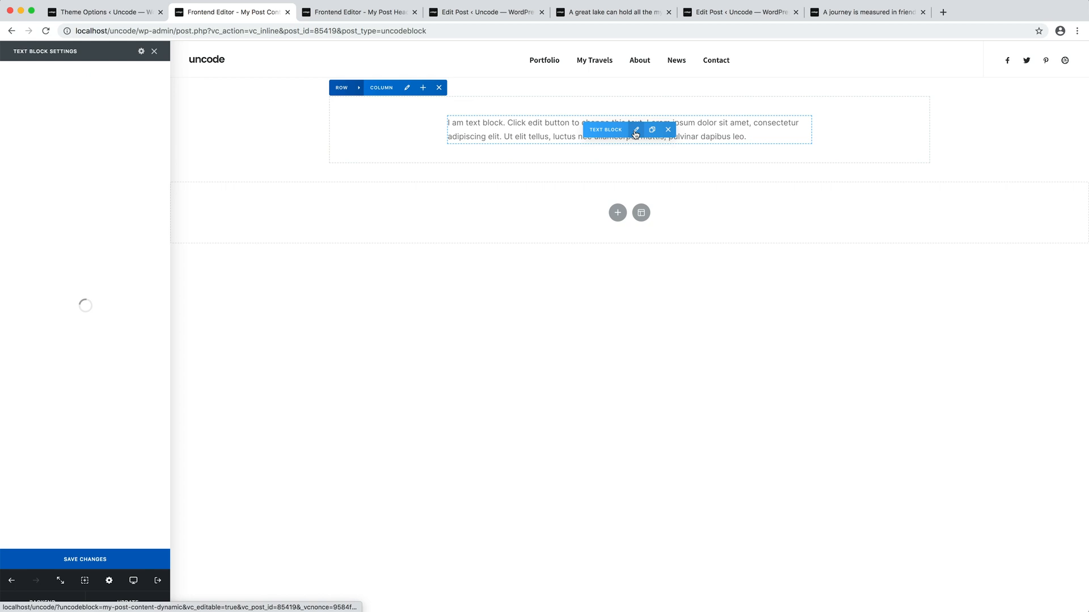
left_click(636, 129)
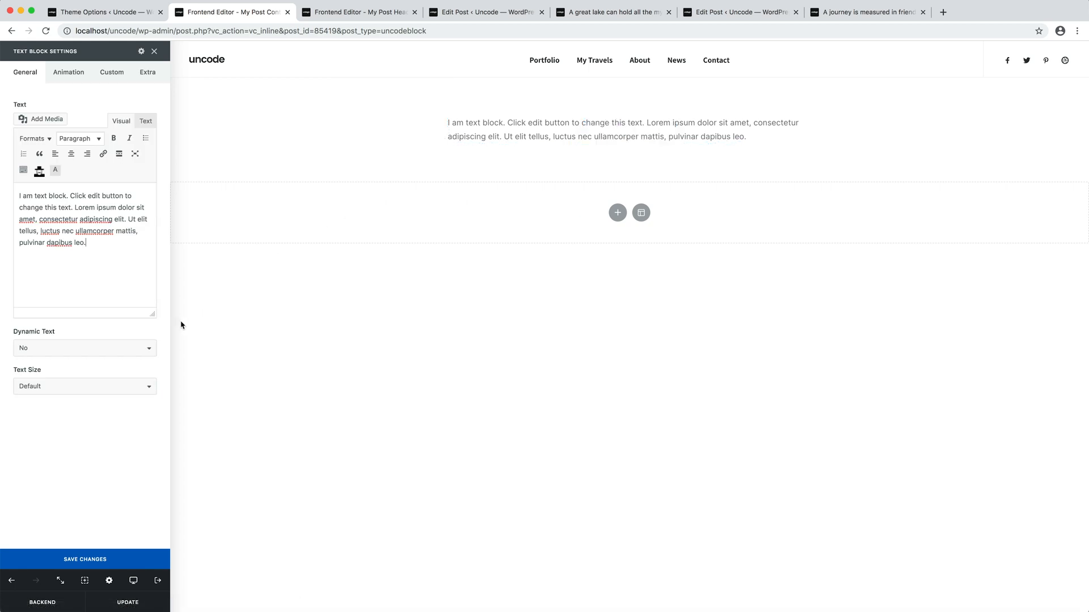
left_click(84, 348)
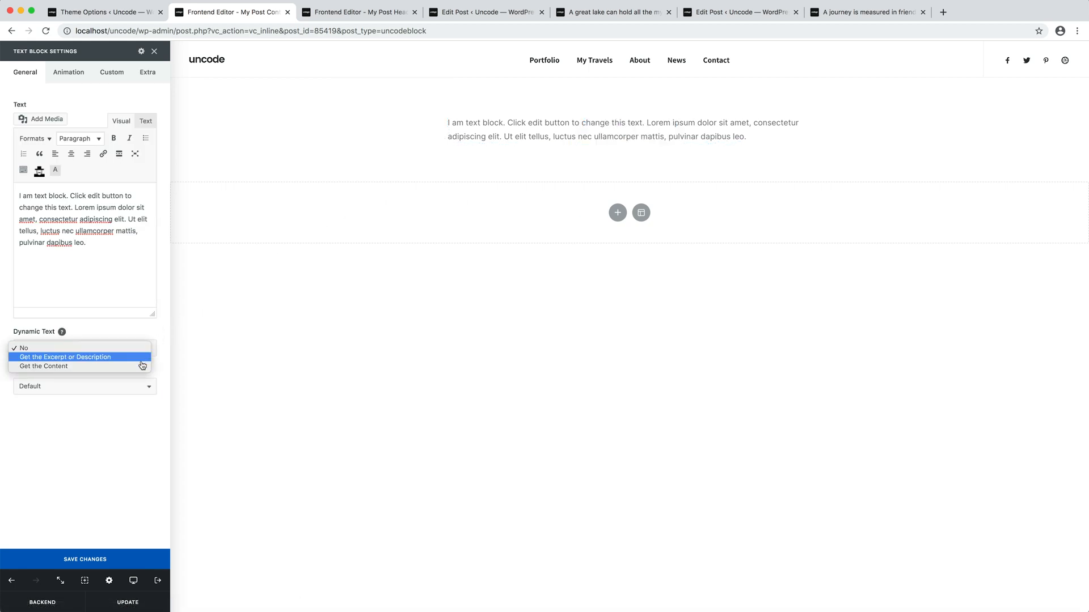
left_click(44, 366)
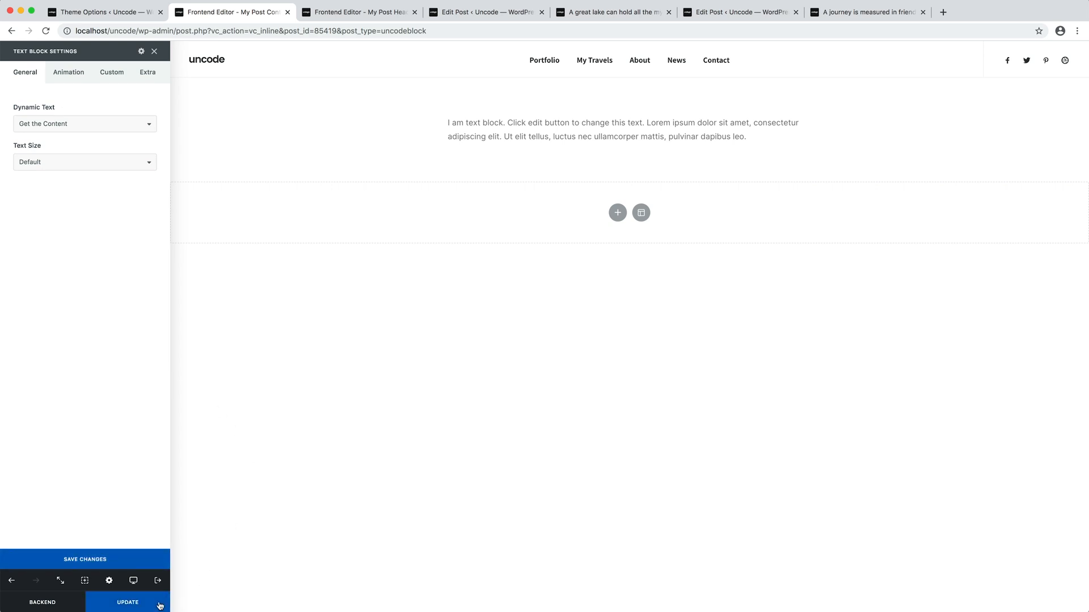
left_click(127, 603)
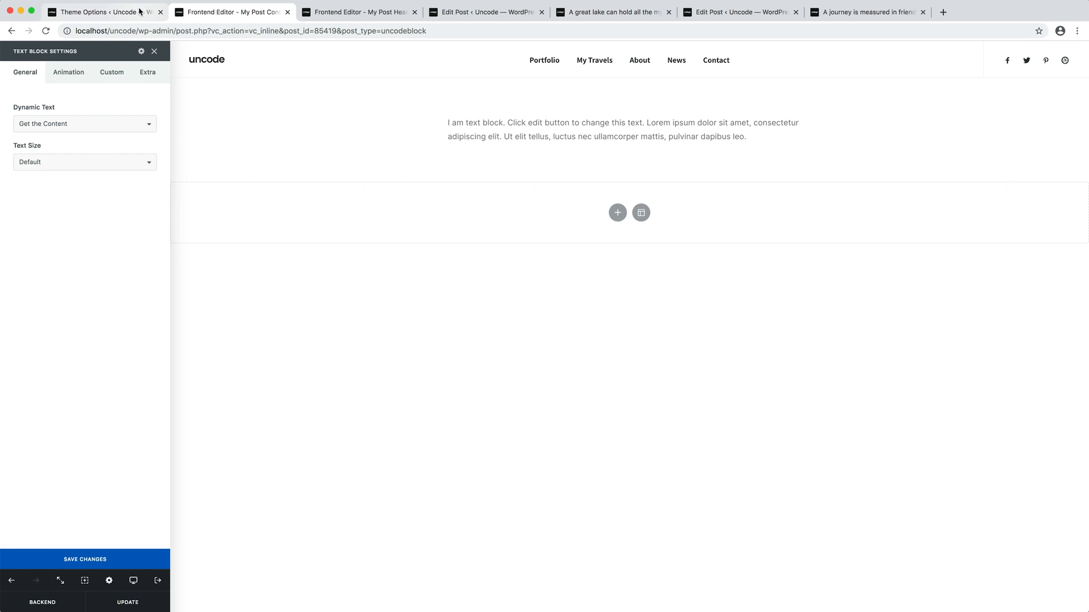
- Set single post Content Type to Content Block using 'My Post Content (Dynamic)' and save changes
left_click(102, 12)
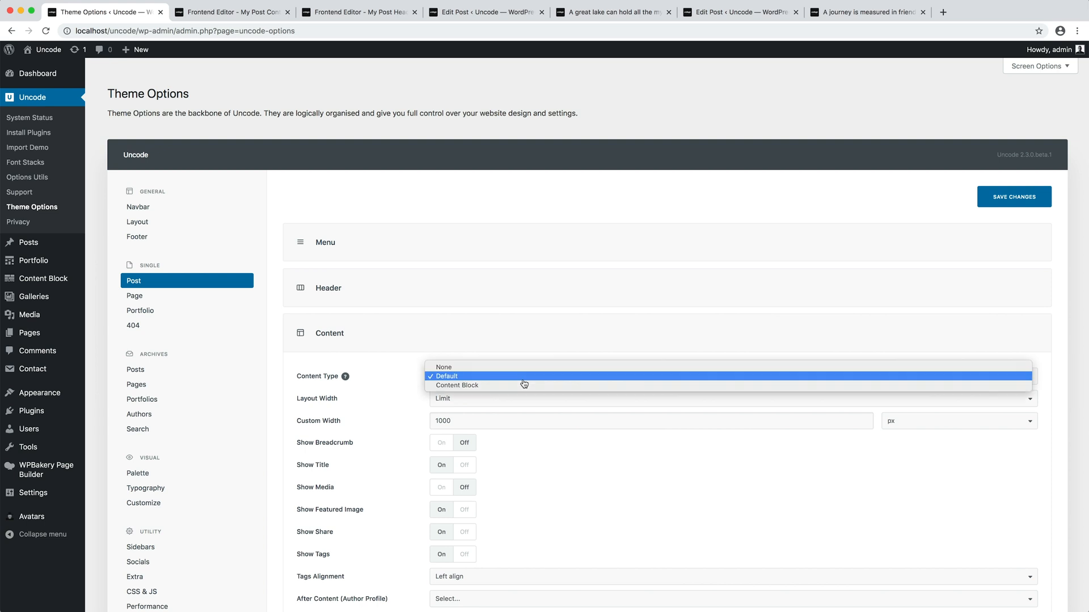
left_click(457, 385)
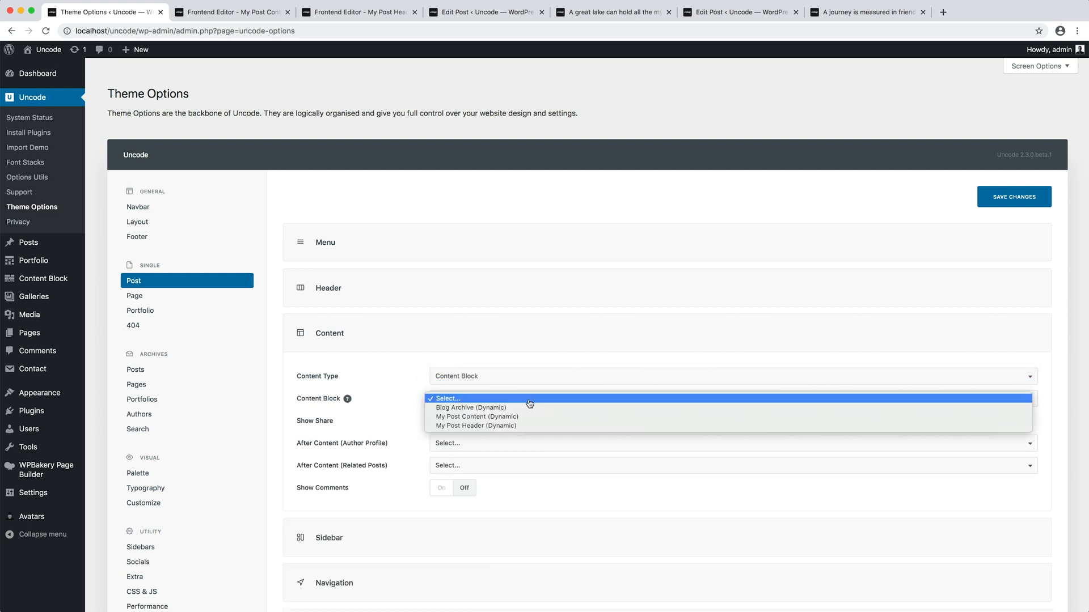
left_click(477, 416)
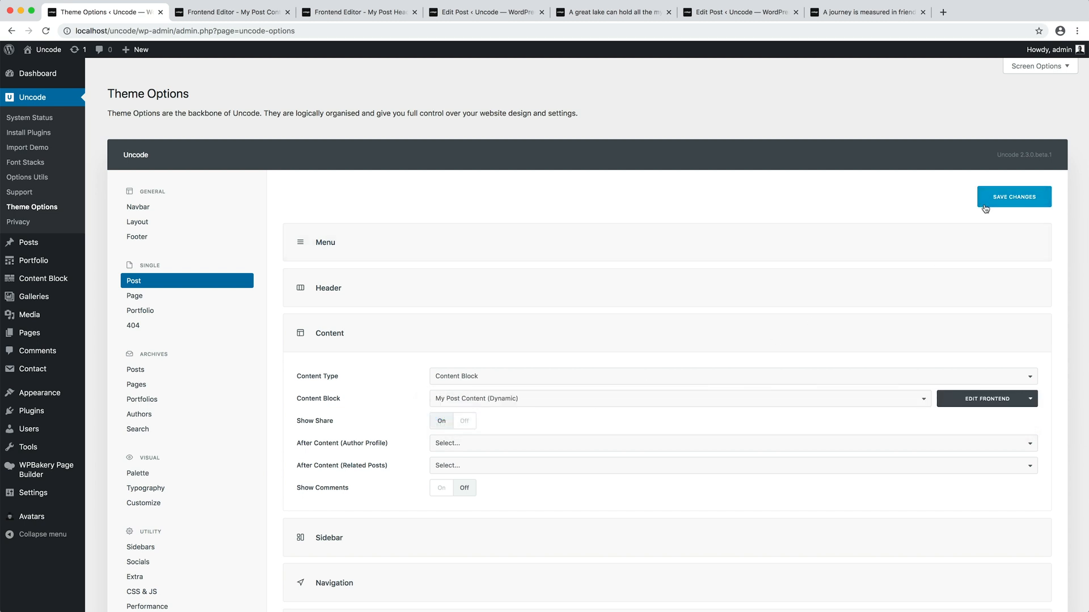
left_click(1013, 196)
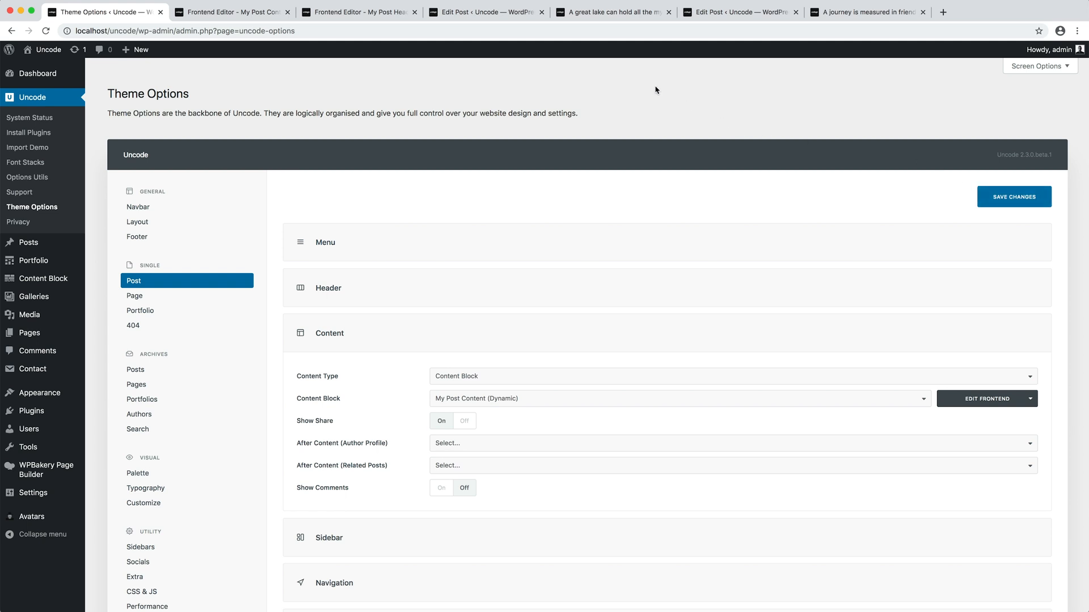
- Scroll through the great lake post and the journey post to check their dynamic body text
left_click(612, 11)
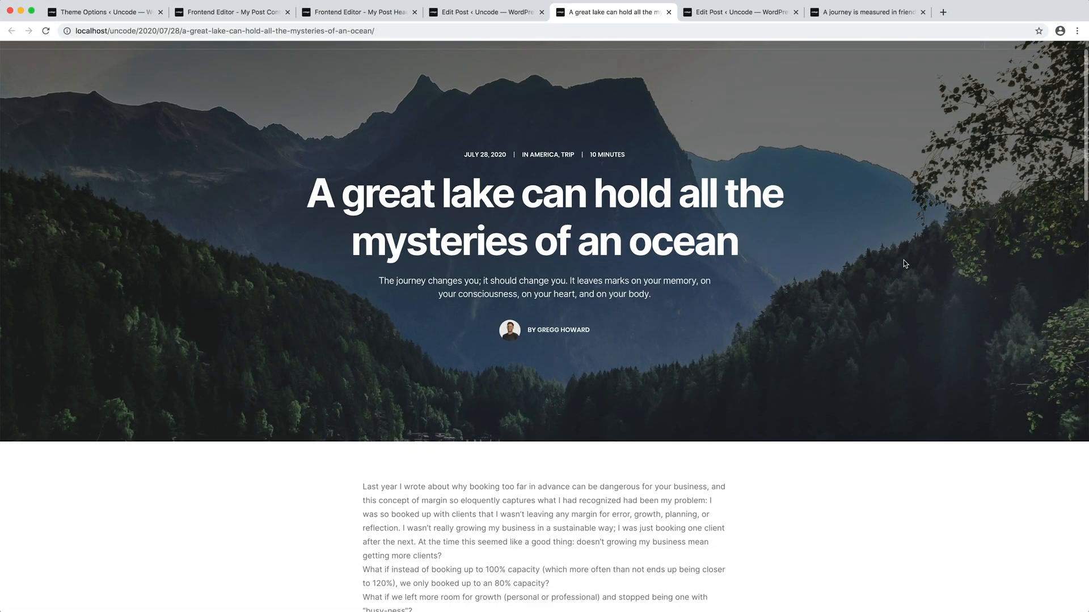
scroll("down", 3)
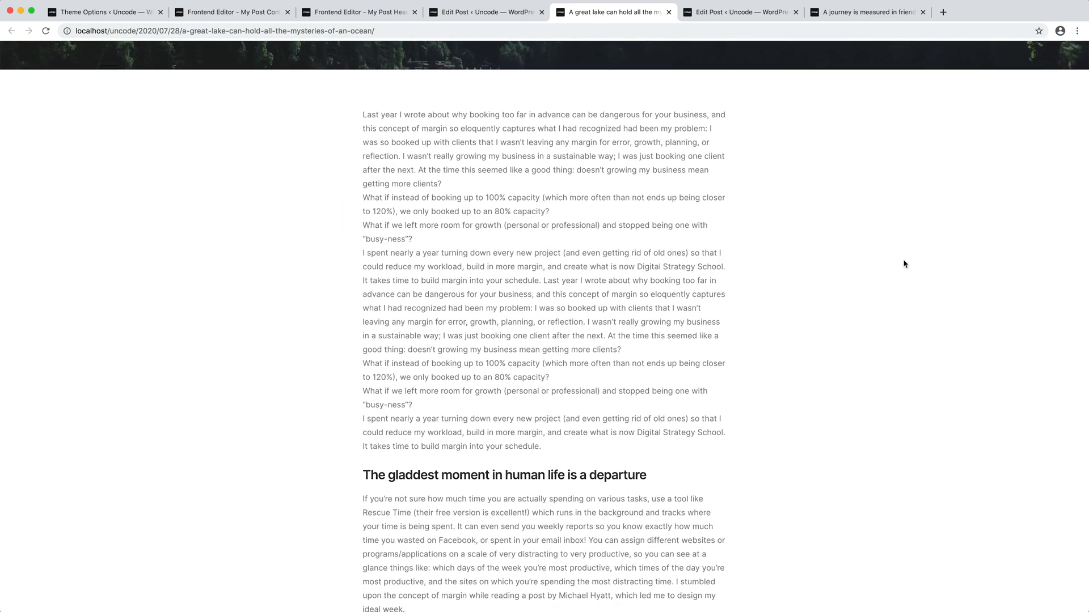
scroll("up", 3)
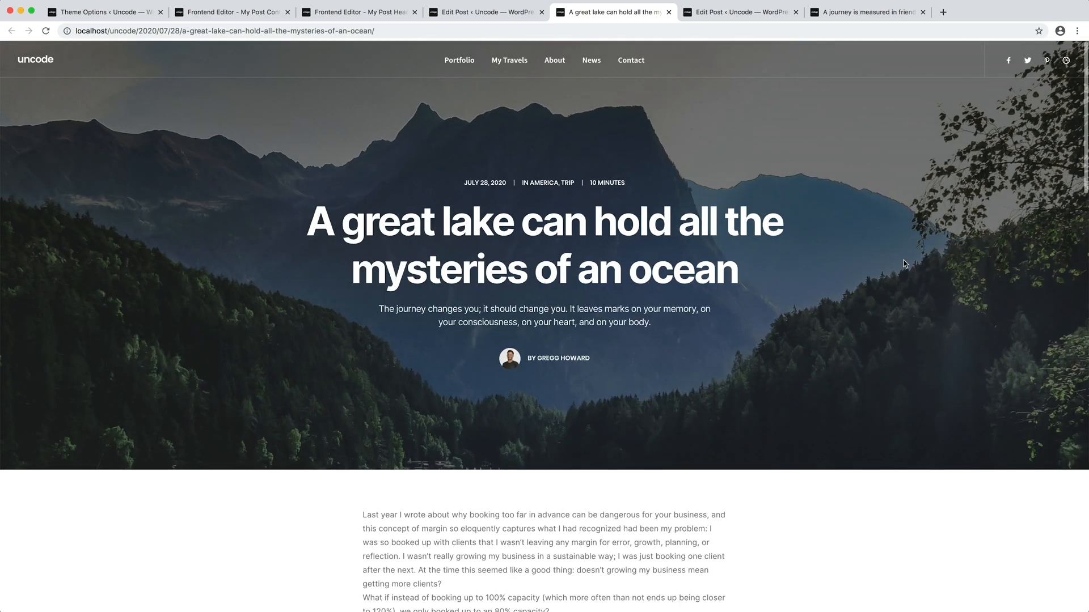
left_click(866, 12)
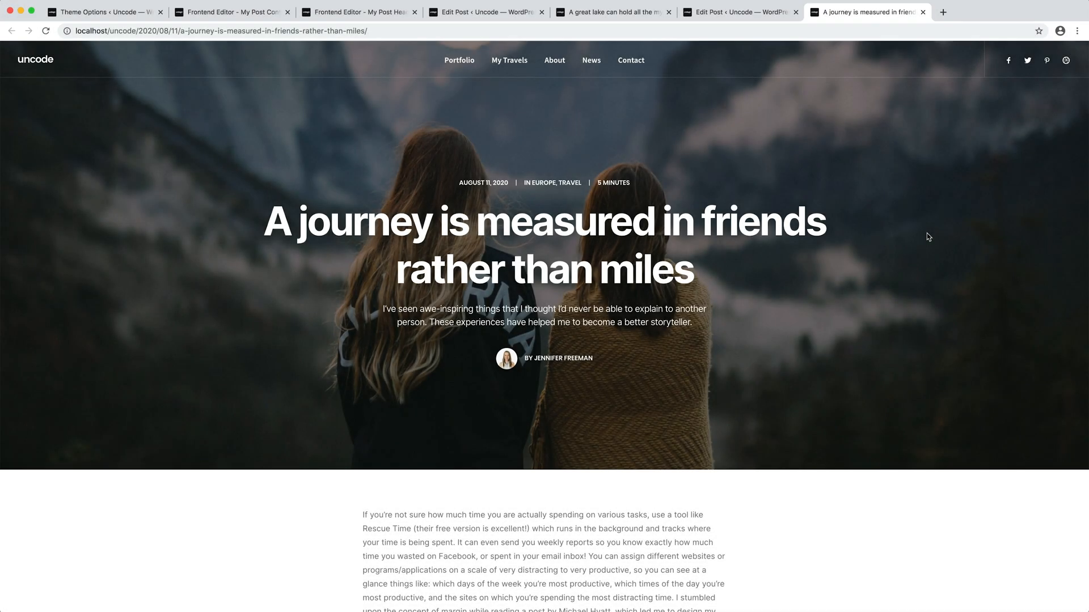
scroll("down", 3)
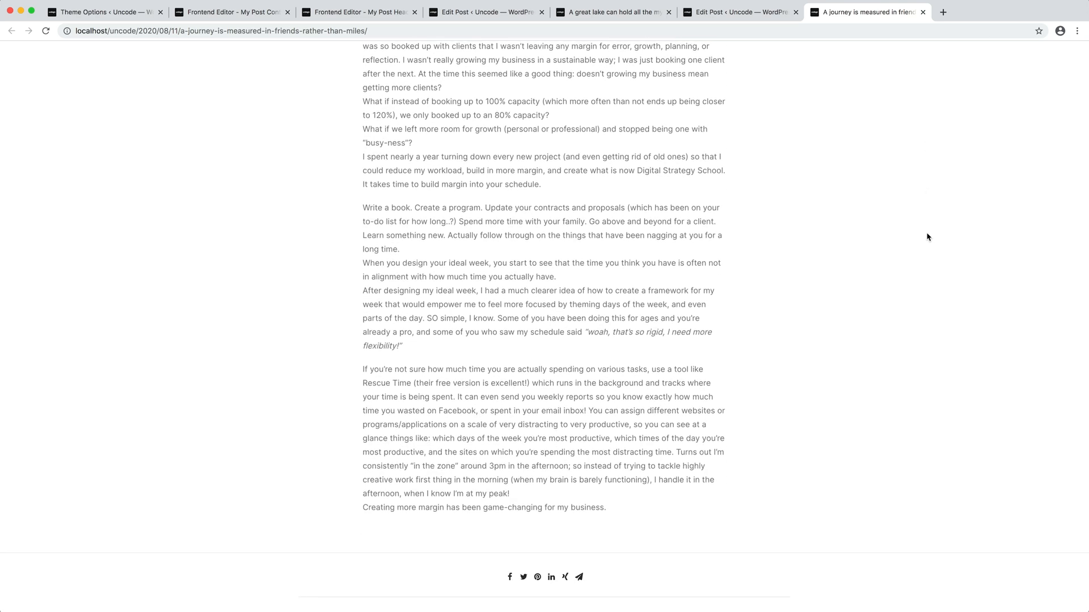
scroll("up", 3)
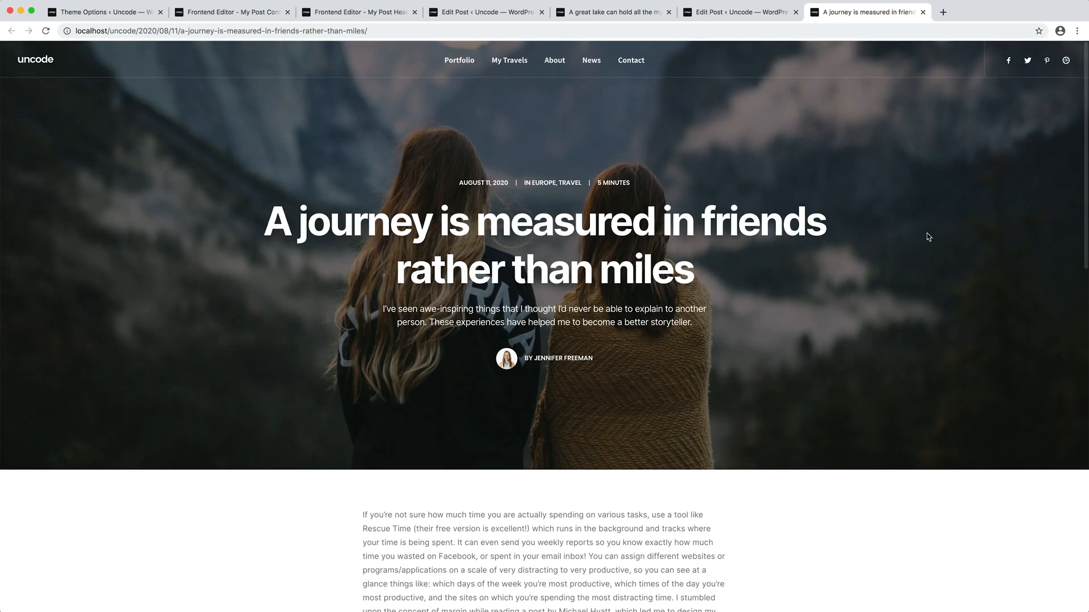
mouse_move(520, 104)
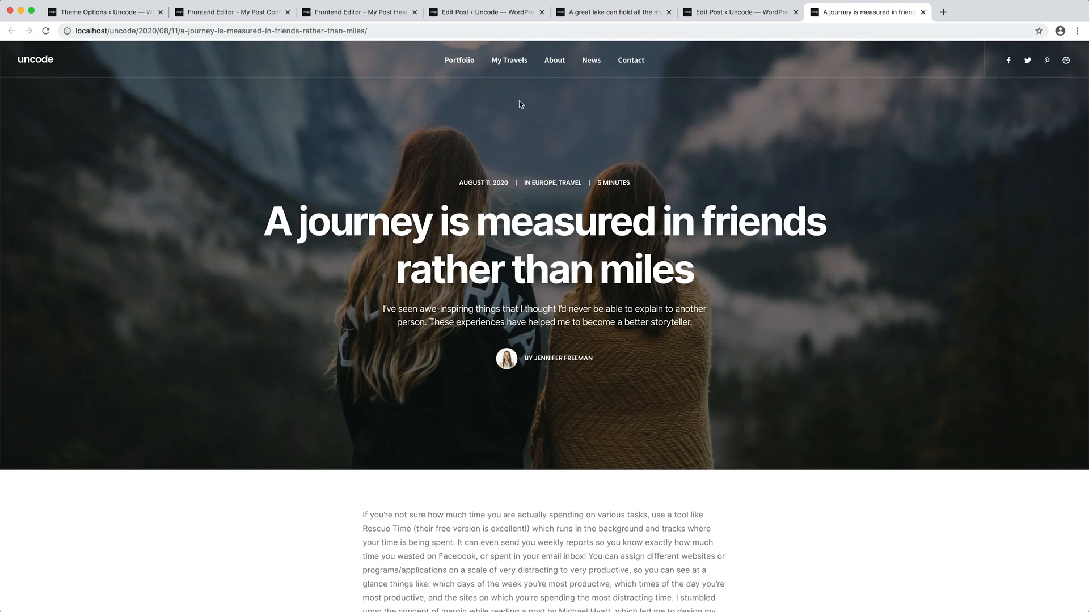
- Shift the content column -3x on the Y-axis via Off-Grid, update it, and check the lake post
left_click(232, 11)
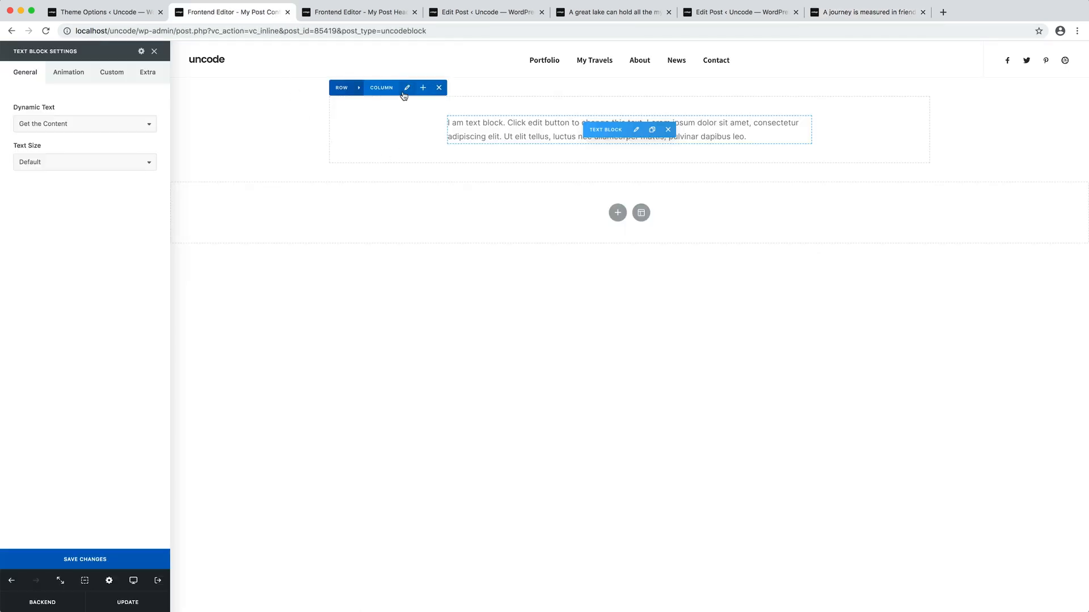
left_click(406, 87)
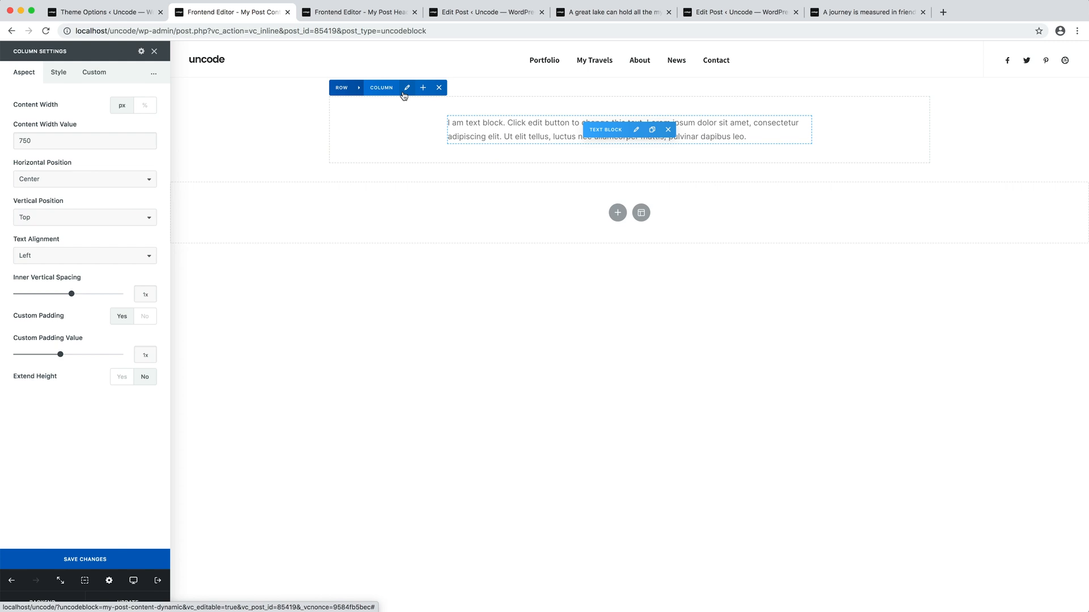
mouse_move(167, 321)
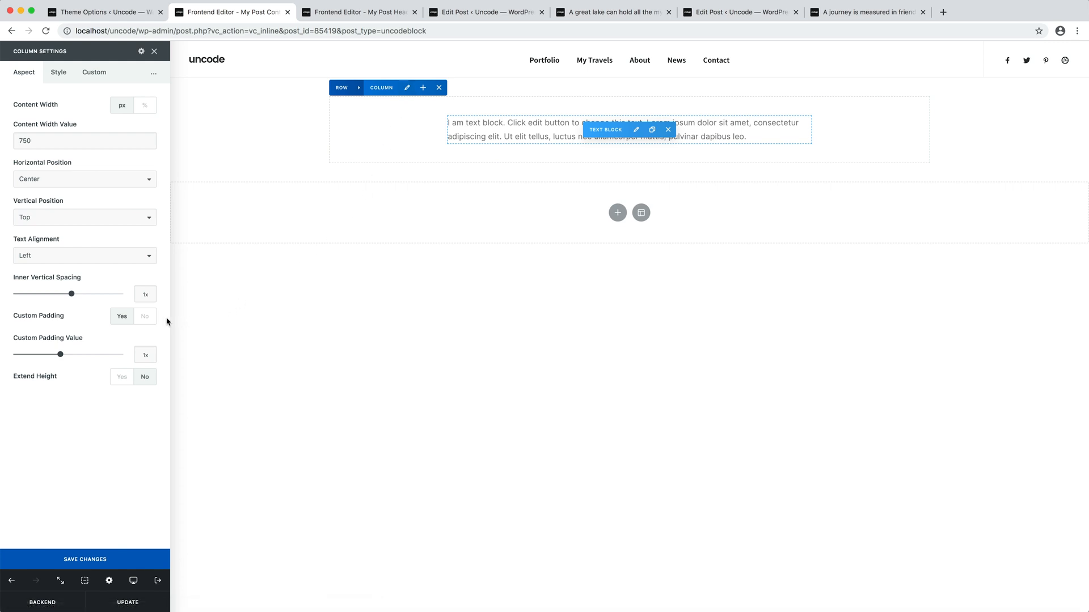
mouse_move(87, 355)
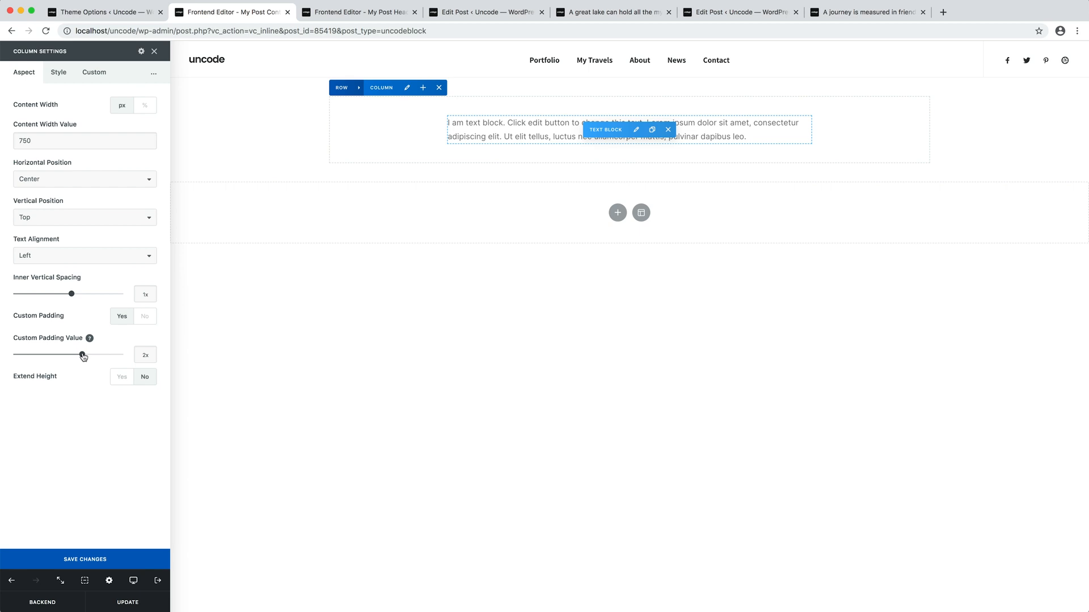
left_click(153, 73)
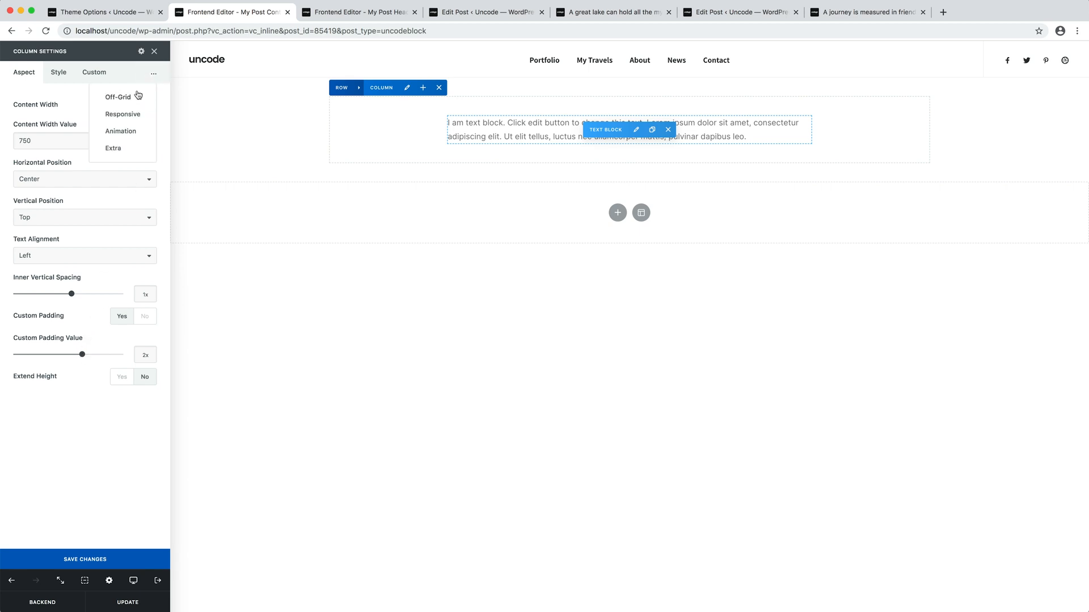
left_click(118, 96)
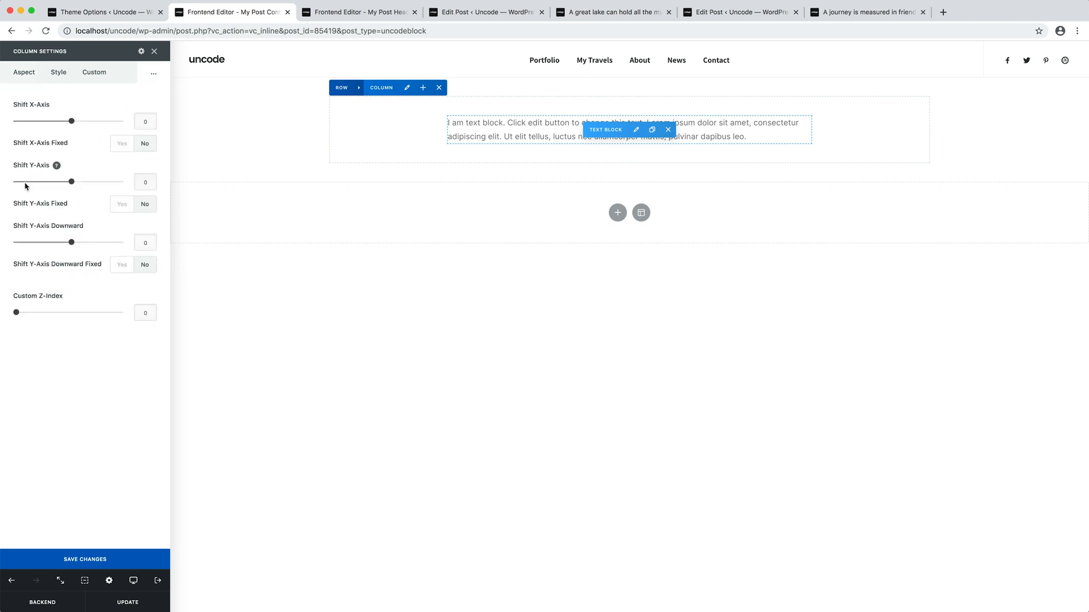
left_click_drag(71, 182, 26, 182)
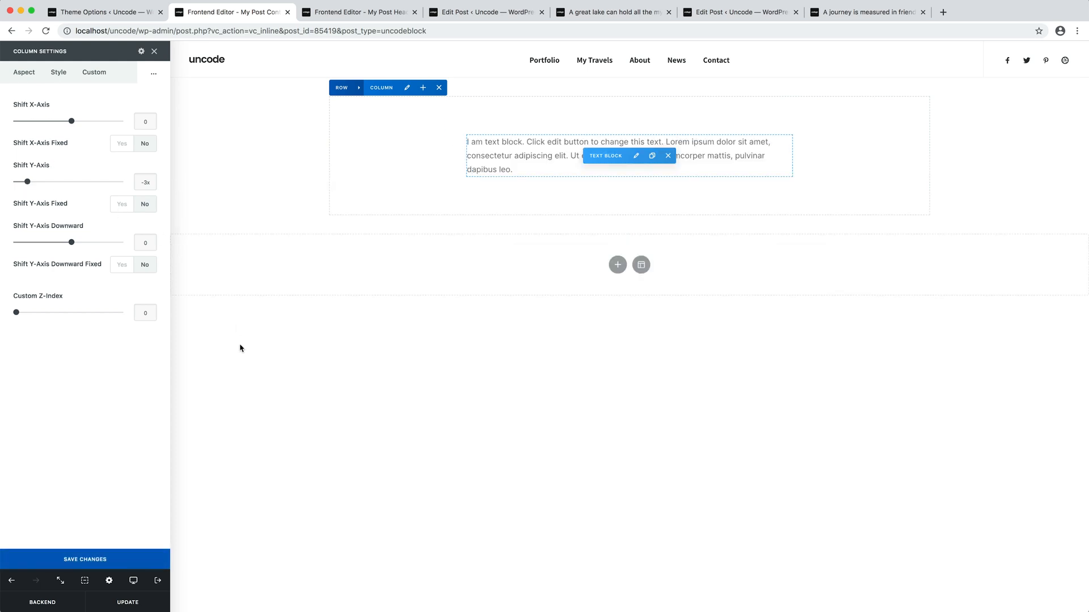
mouse_move(127, 602)
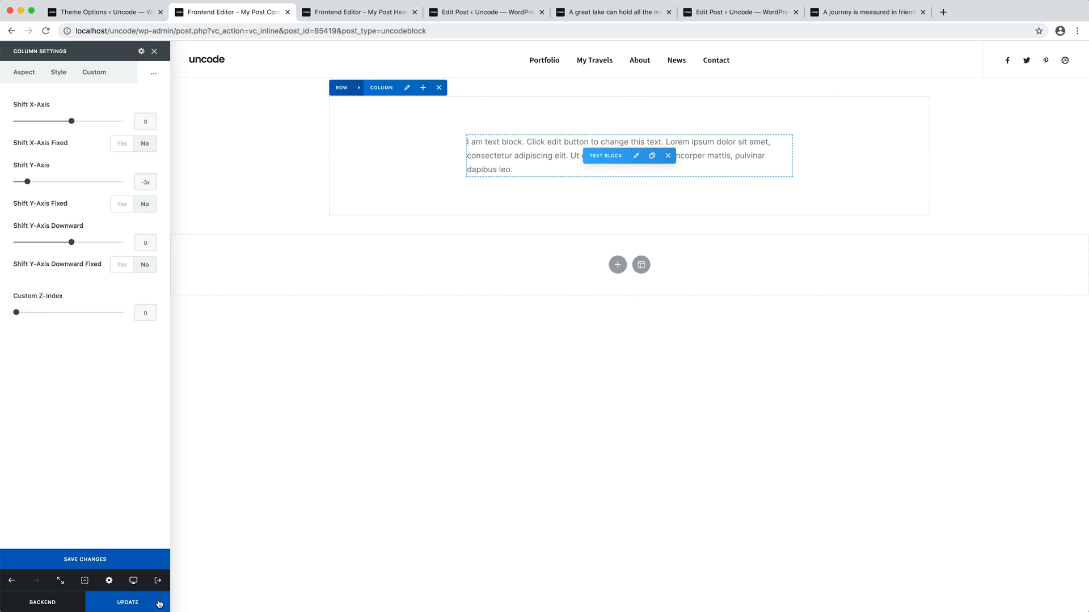
left_click(127, 602)
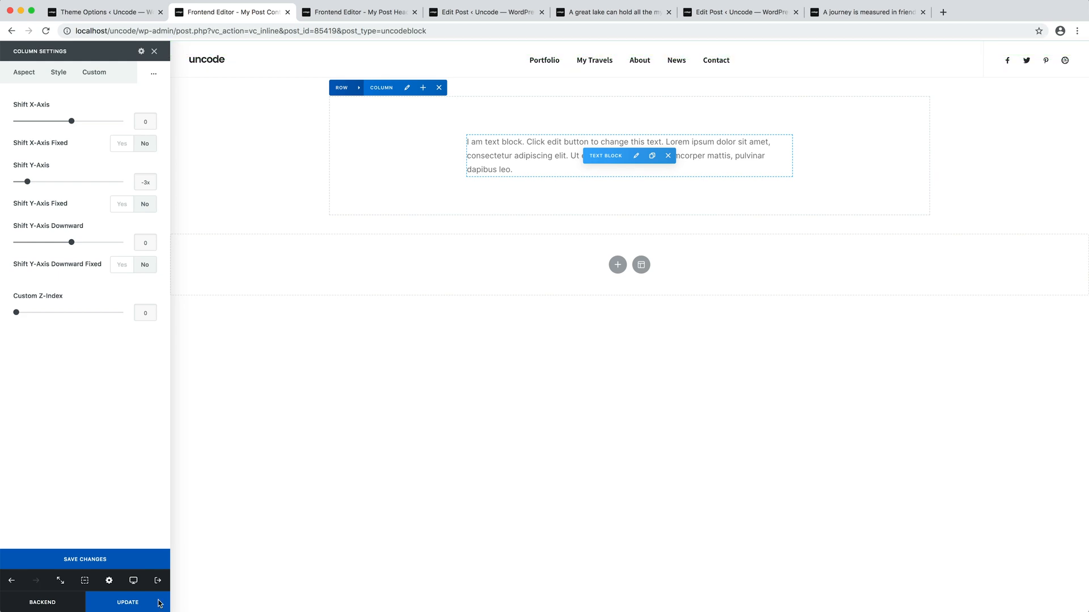
mouse_move(522, 58)
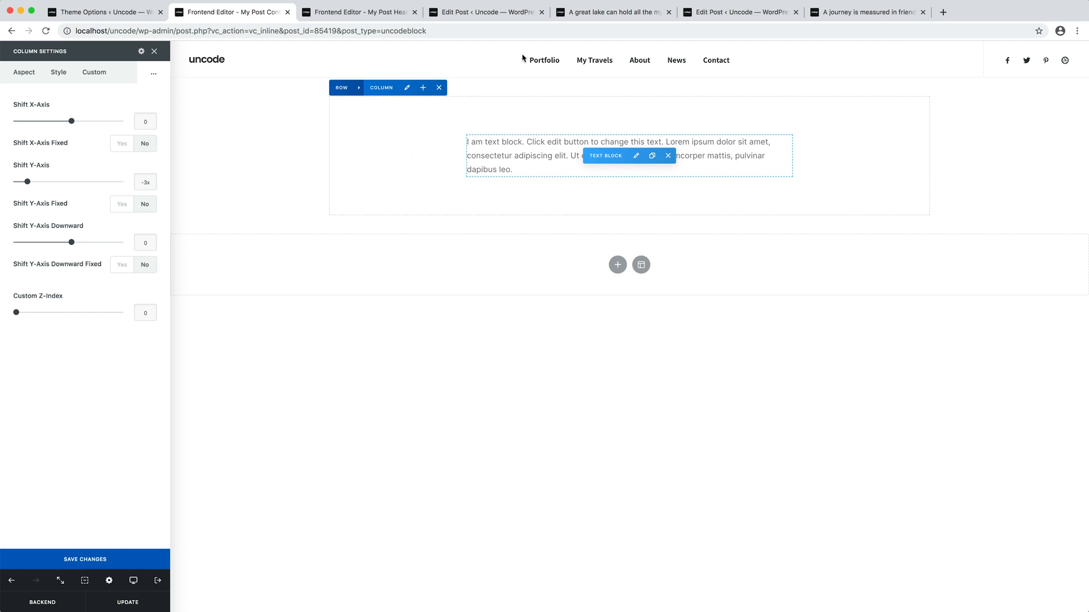
left_click(611, 11)
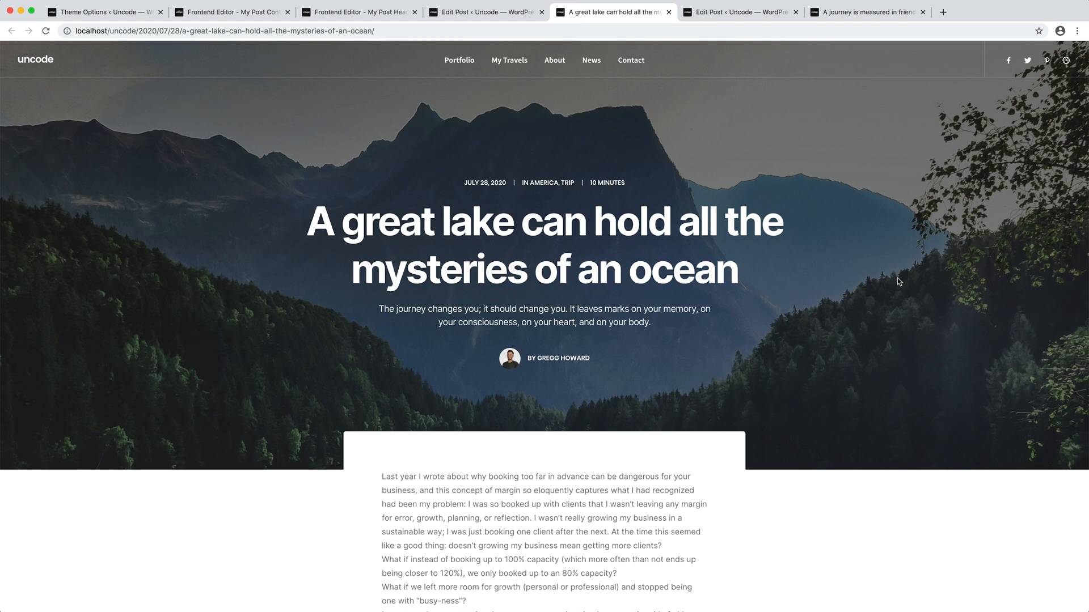
- View the blog post and switch to the Black & White Magazine Design portfolio project
left_click(865, 11)
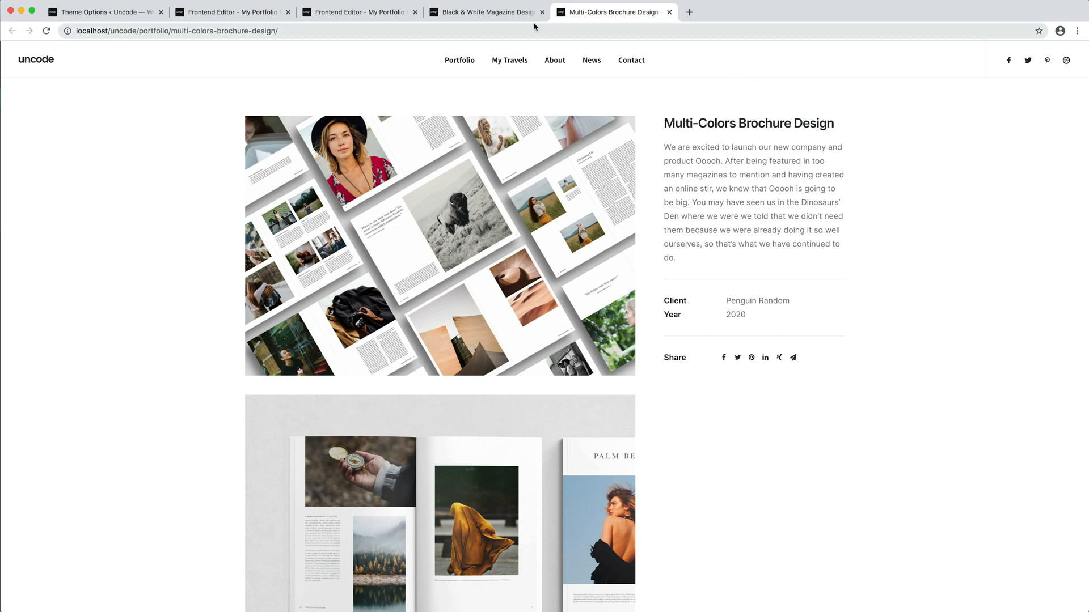
left_click(487, 11)
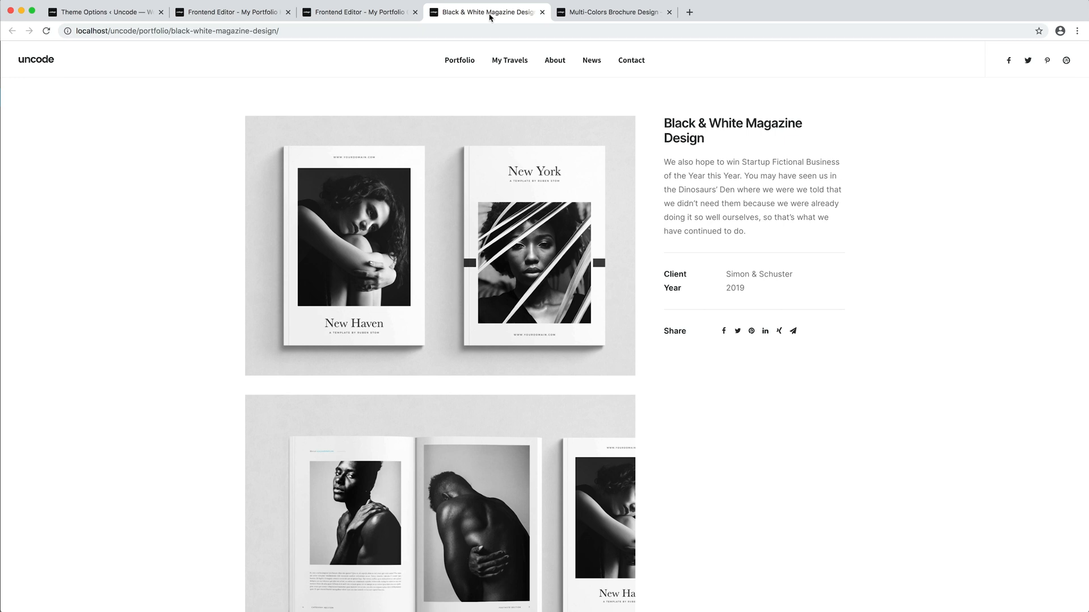
- Enable Dynamic Media on the gallery with Gallery/Media as the dynamic source
left_click(231, 11)
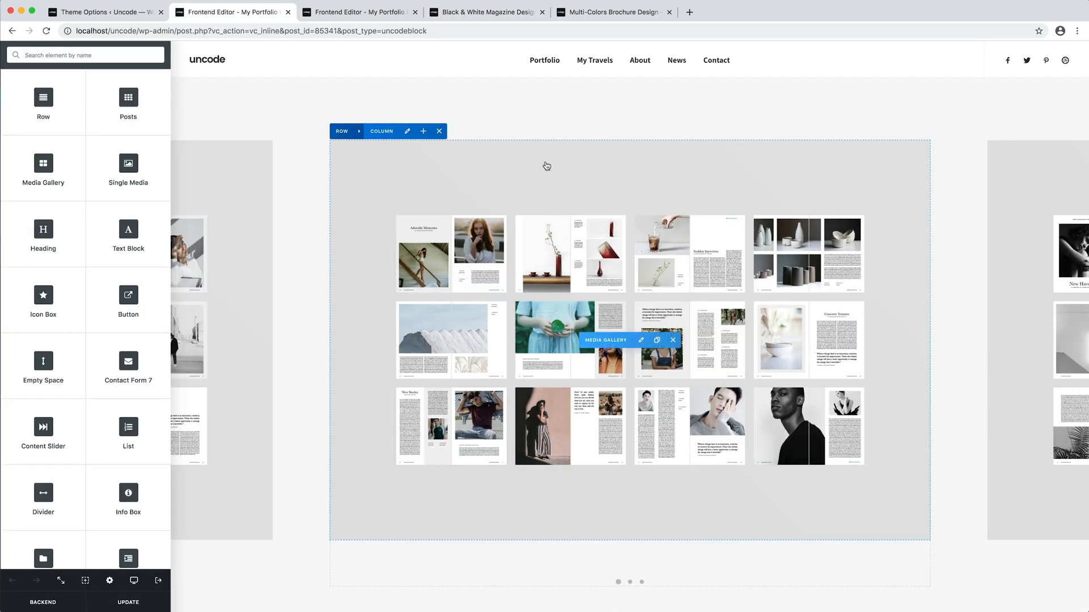
left_click(640, 341)
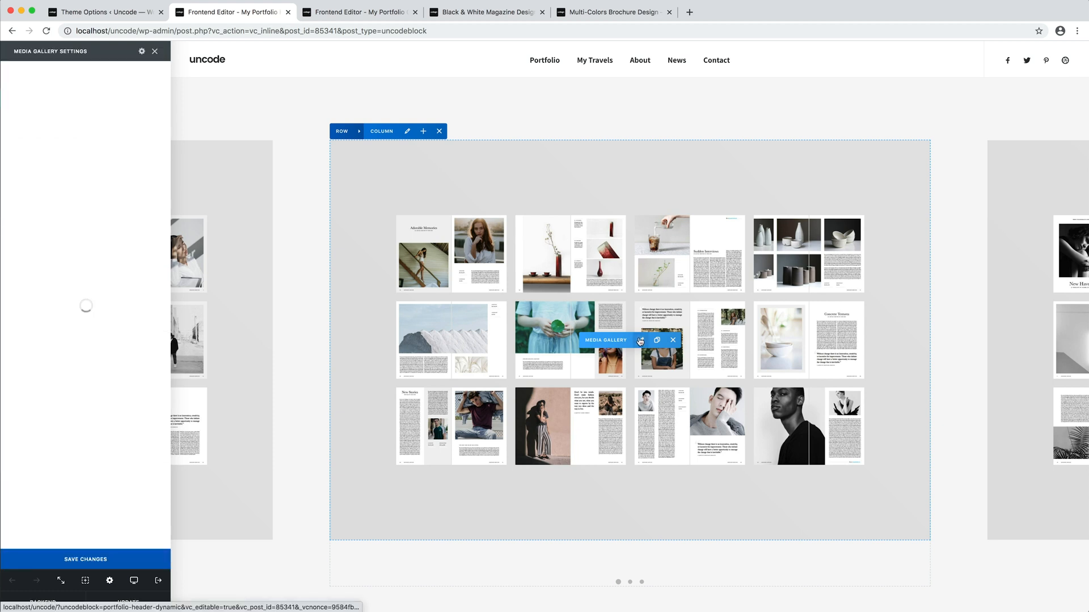
left_click(640, 340)
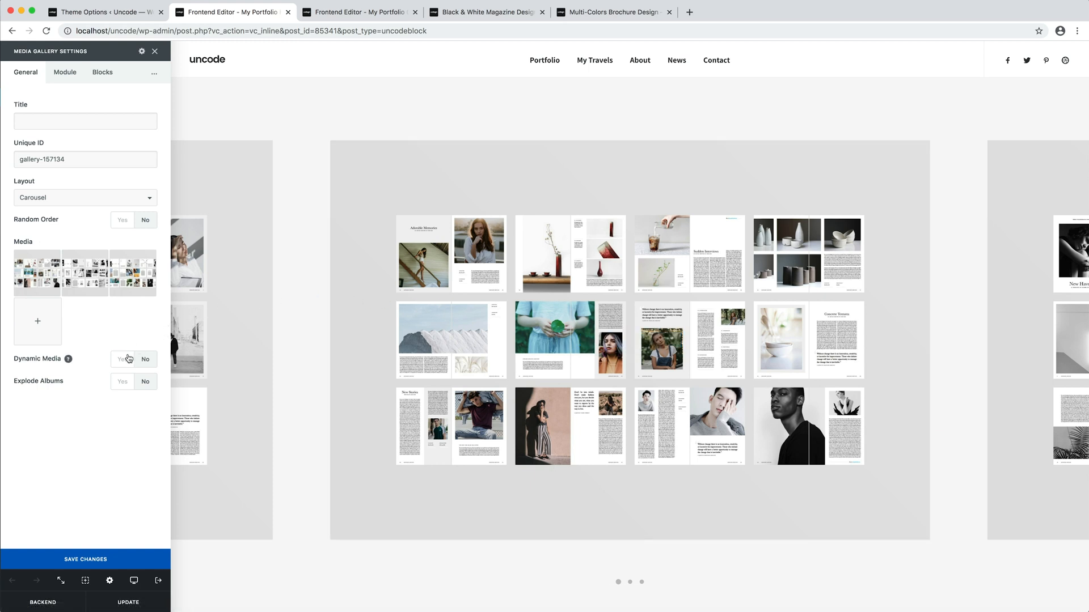
left_click(121, 360)
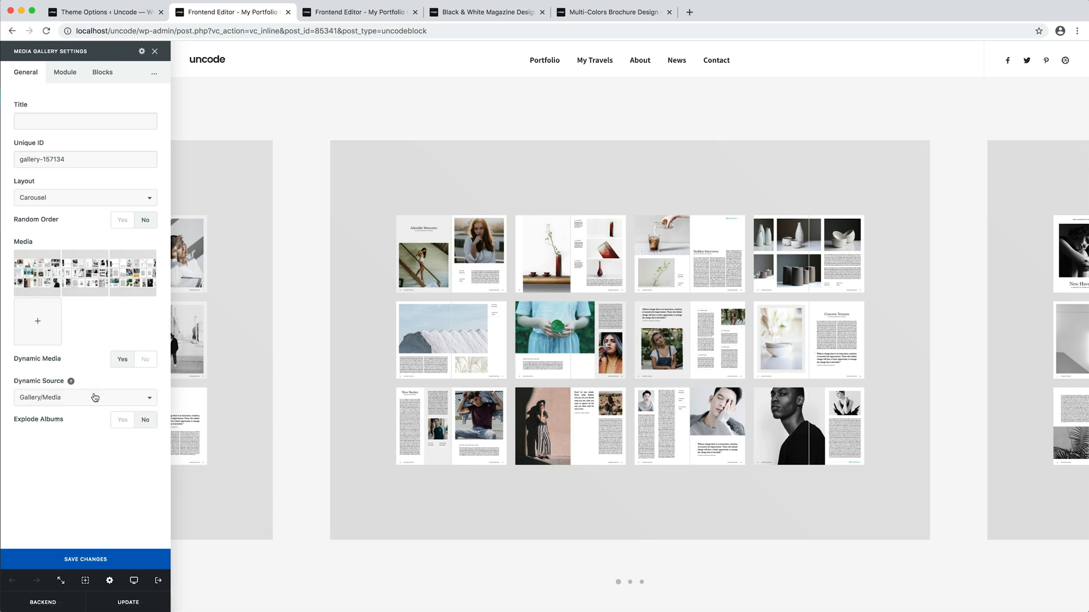
left_click(85, 397)
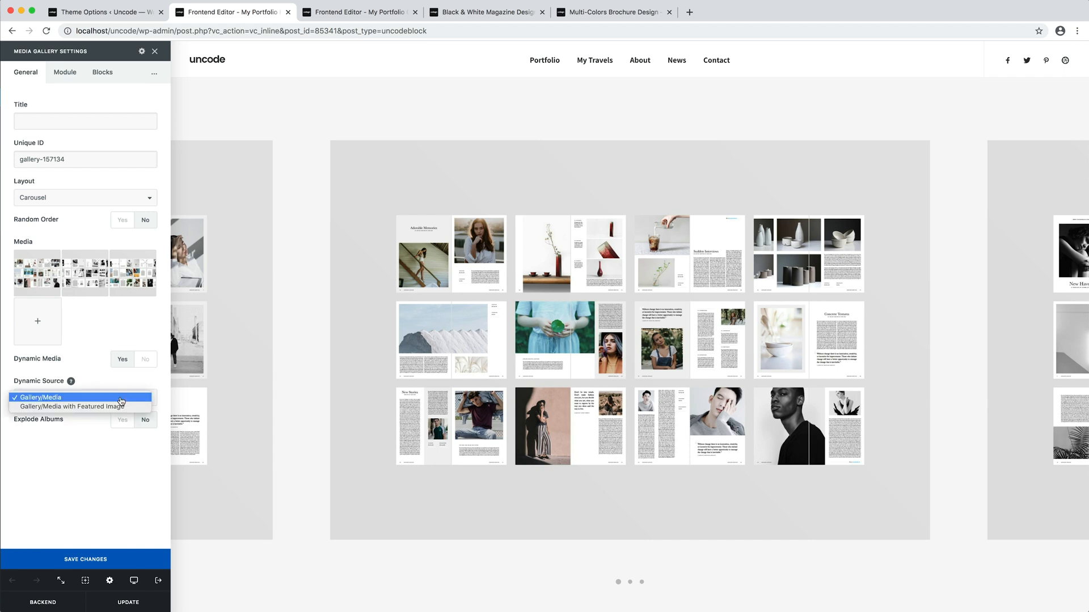
left_click(39, 397)
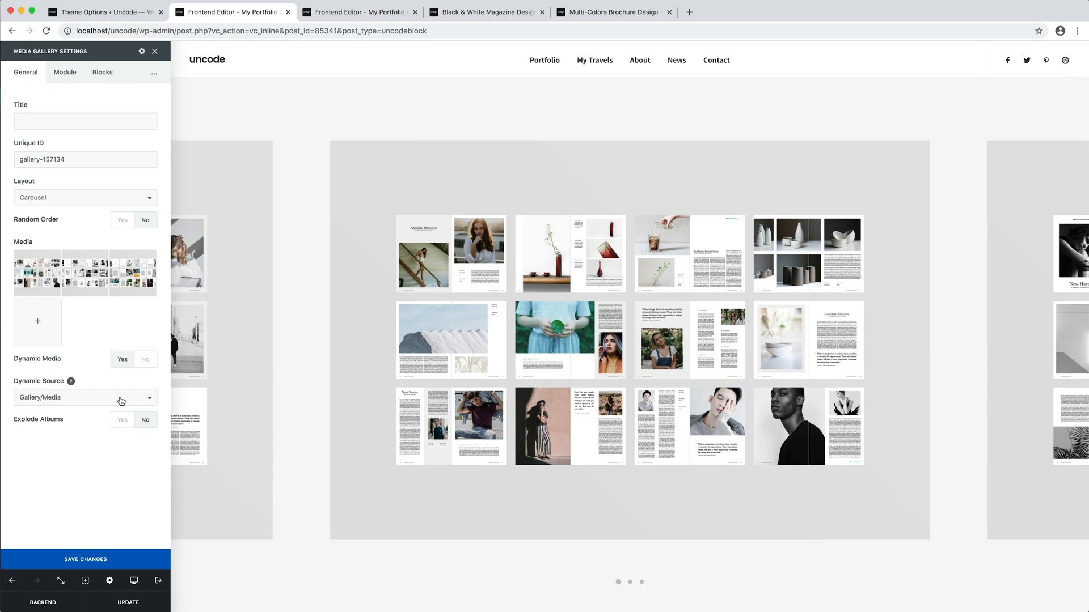
- Review the Black & White Magazine Design edit page, then update the gallery block
left_click(42, 602)
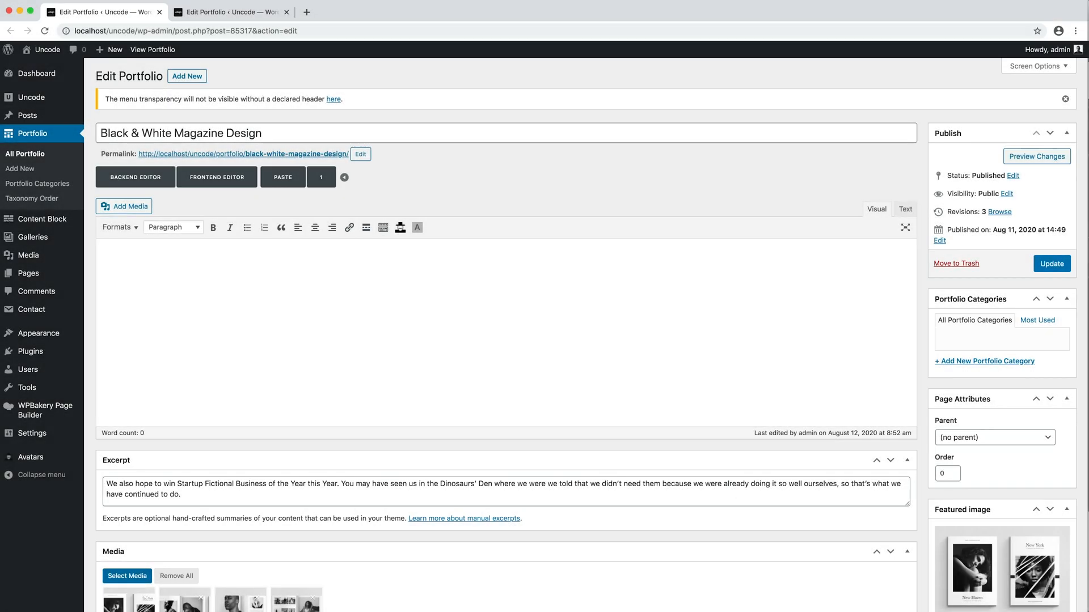
scroll("down", 3)
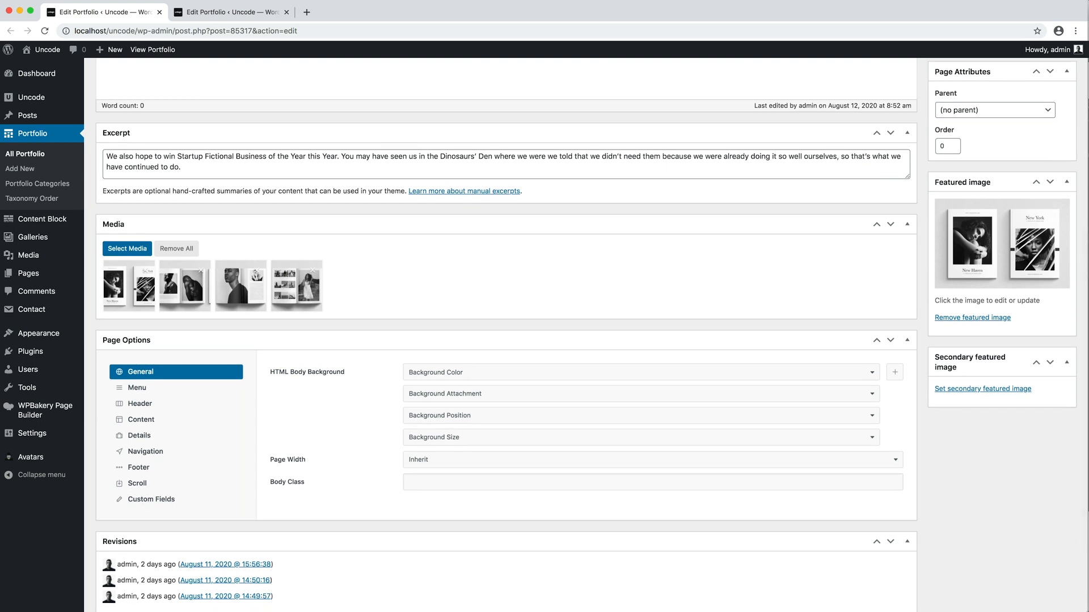
left_click(229, 11)
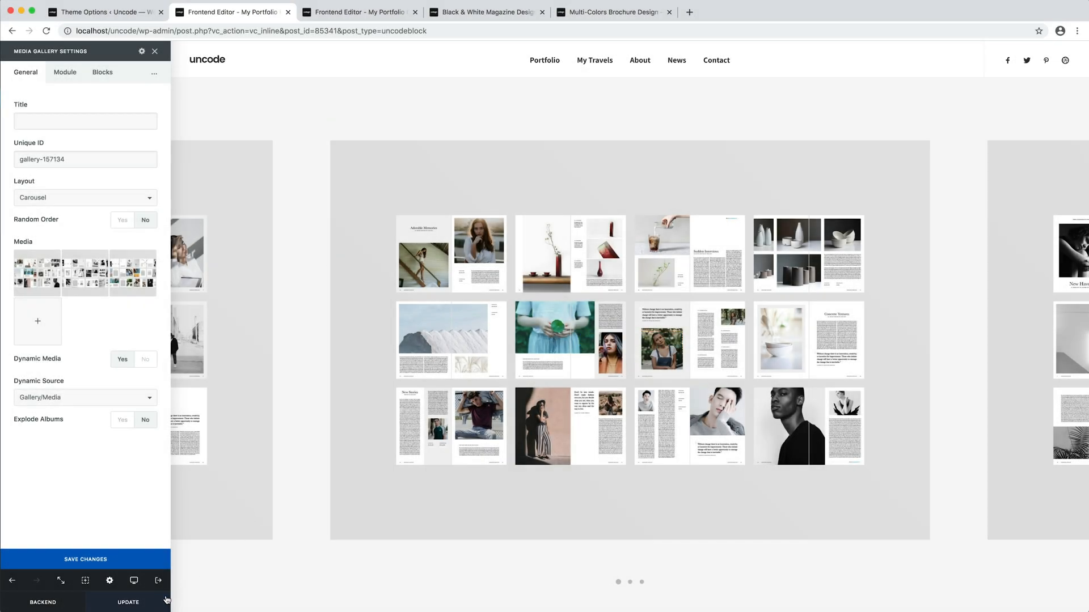
left_click(128, 602)
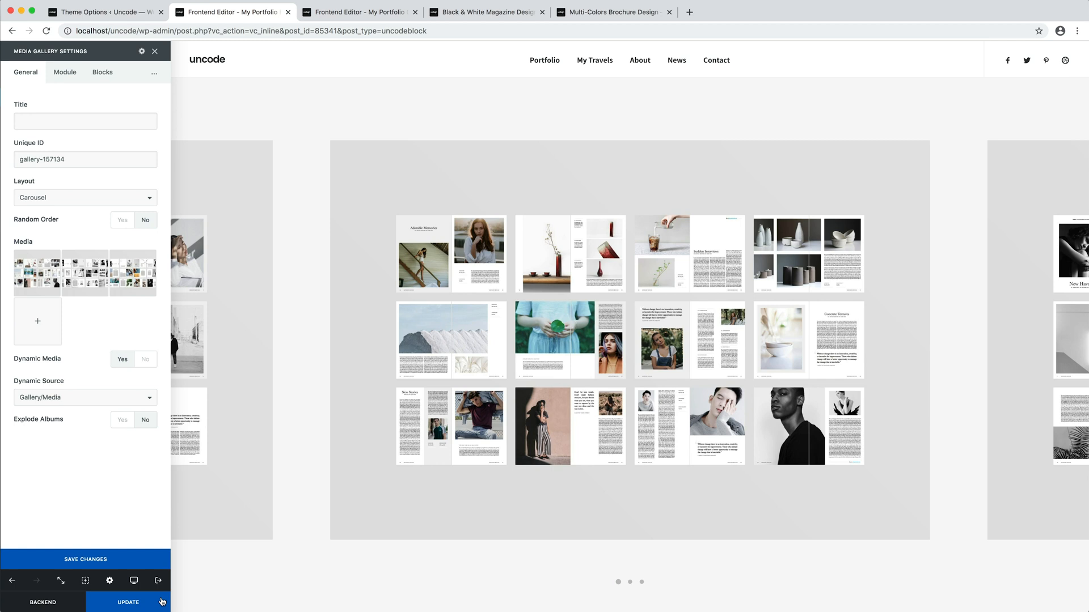
left_click(553, 339)
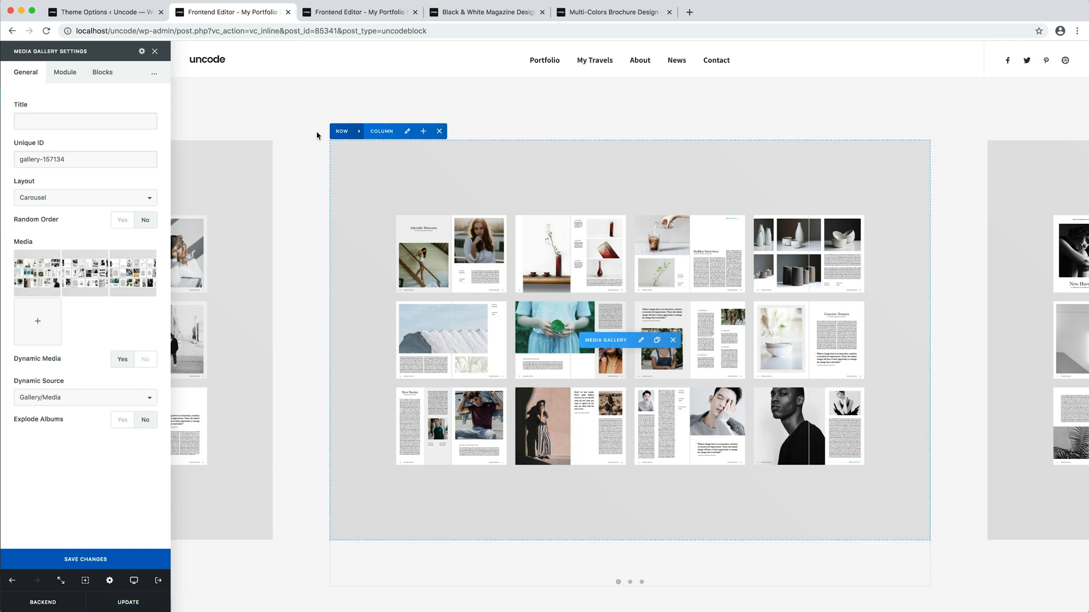
- Set the heading's Dynamic Heading to 'Get the Title'
left_click(355, 11)
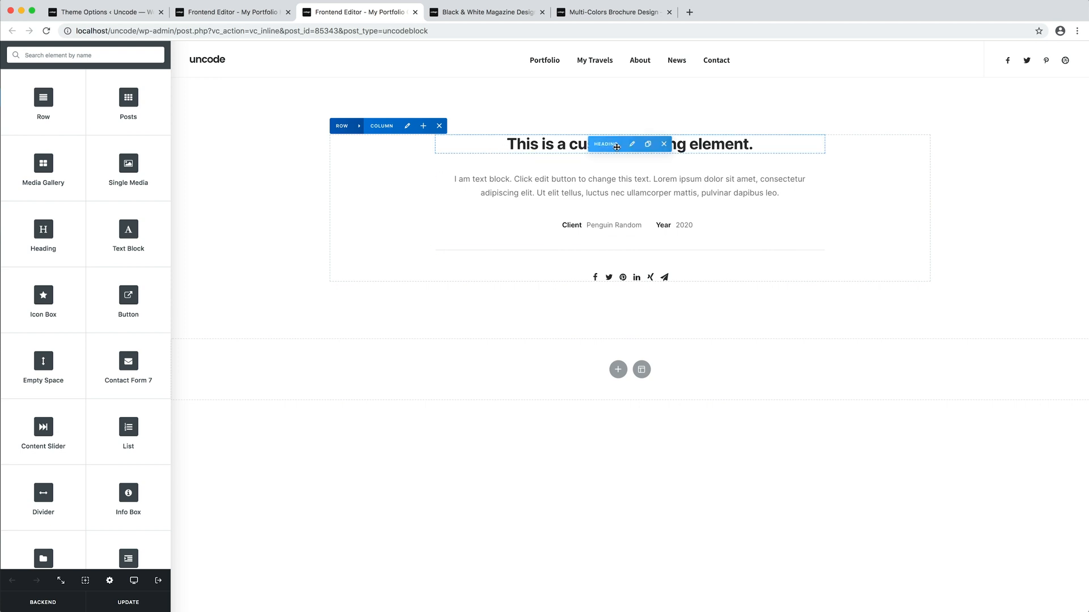
left_click(631, 144)
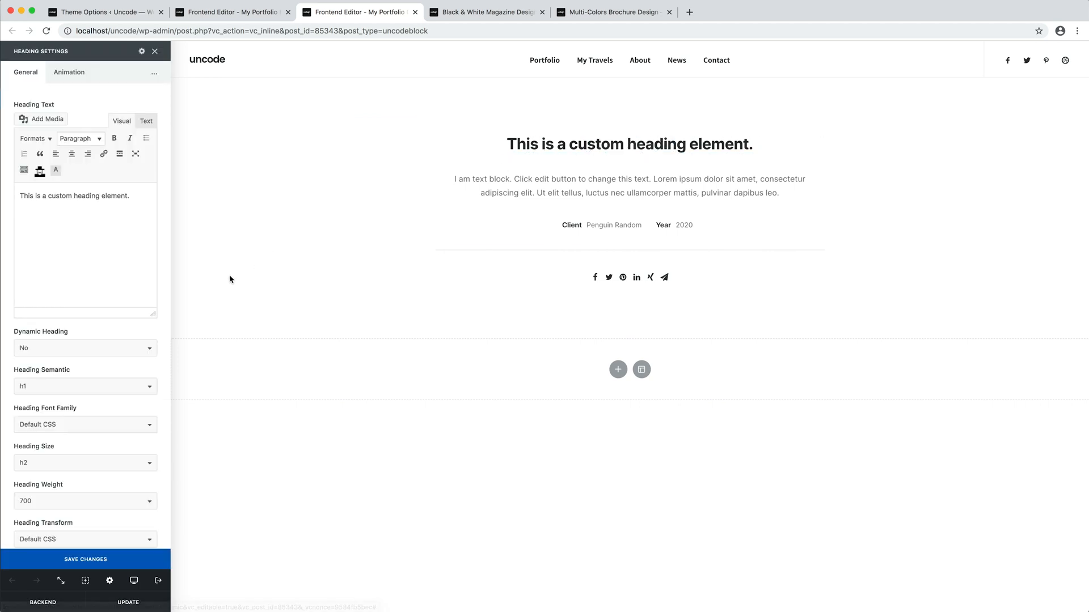
left_click(85, 348)
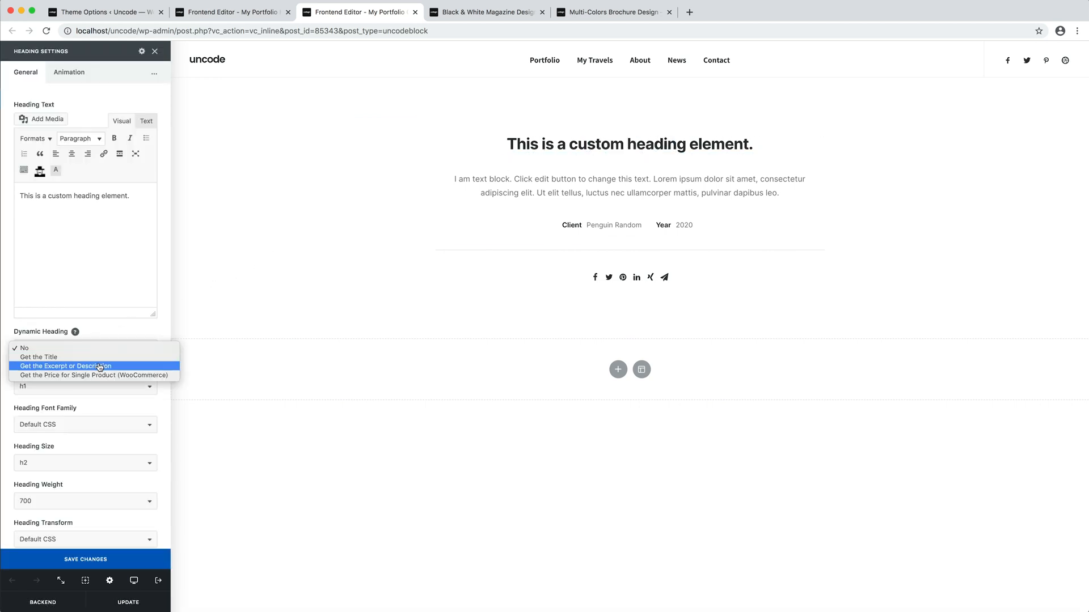
left_click(43, 357)
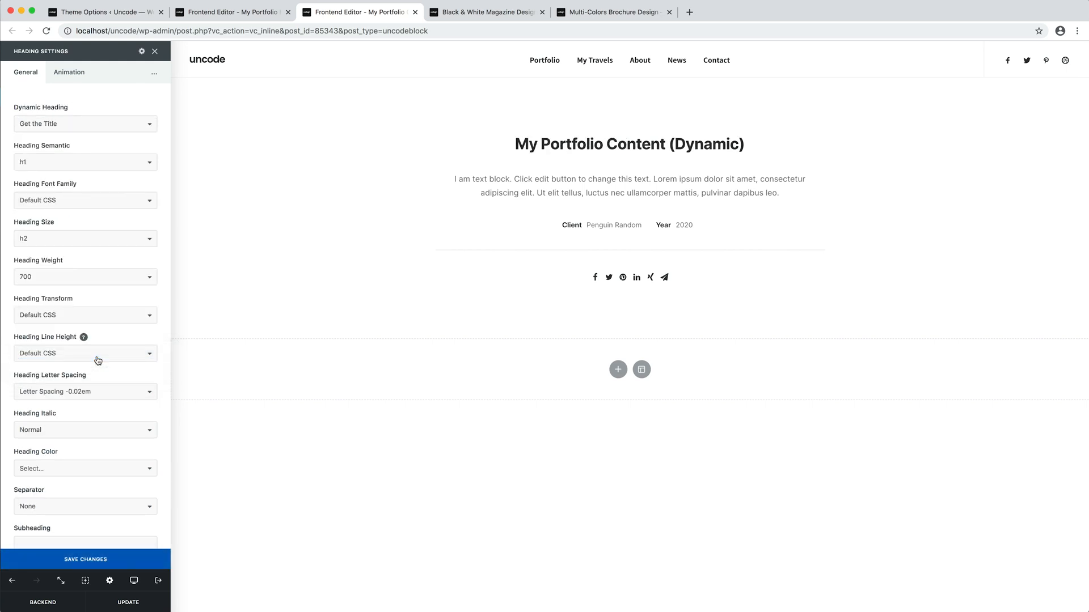
- Set the text block's Dynamic Text to 'Get the Excerpt or Description' and update the block
left_click(628, 185)
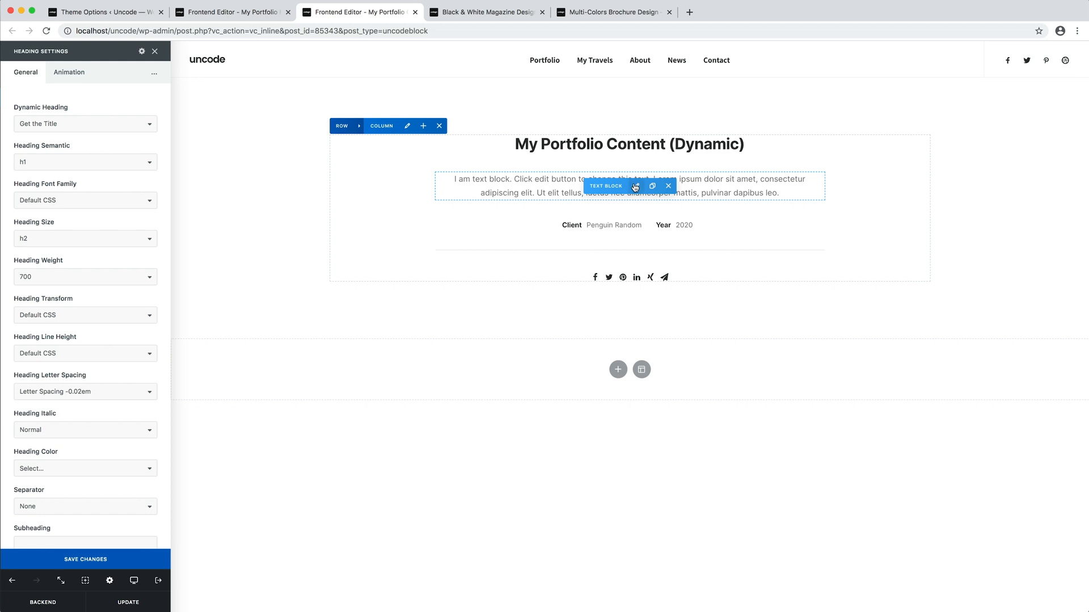
left_click(634, 186)
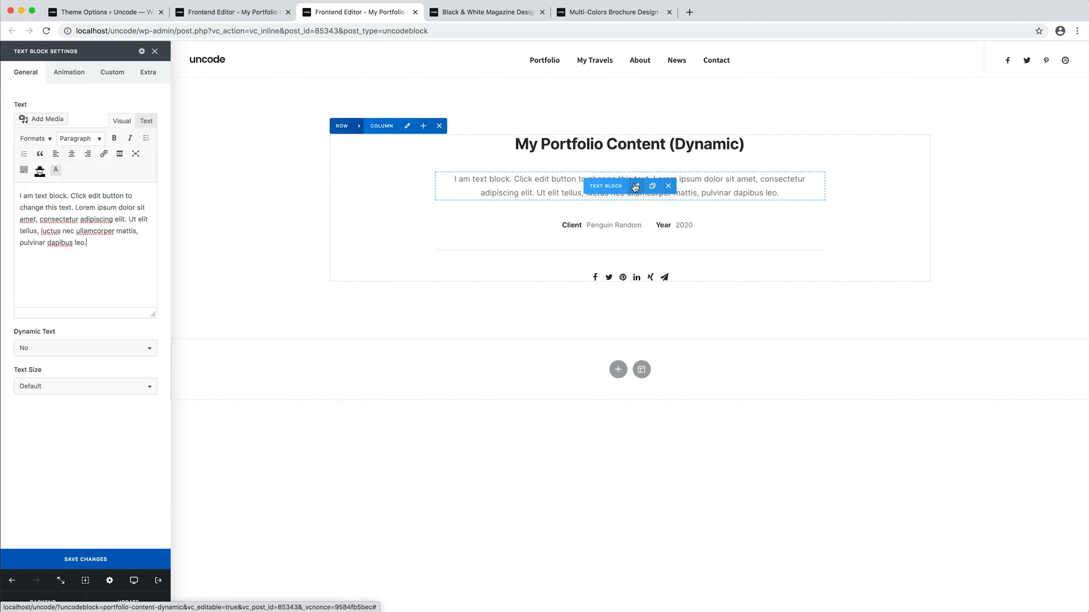
left_click(85, 349)
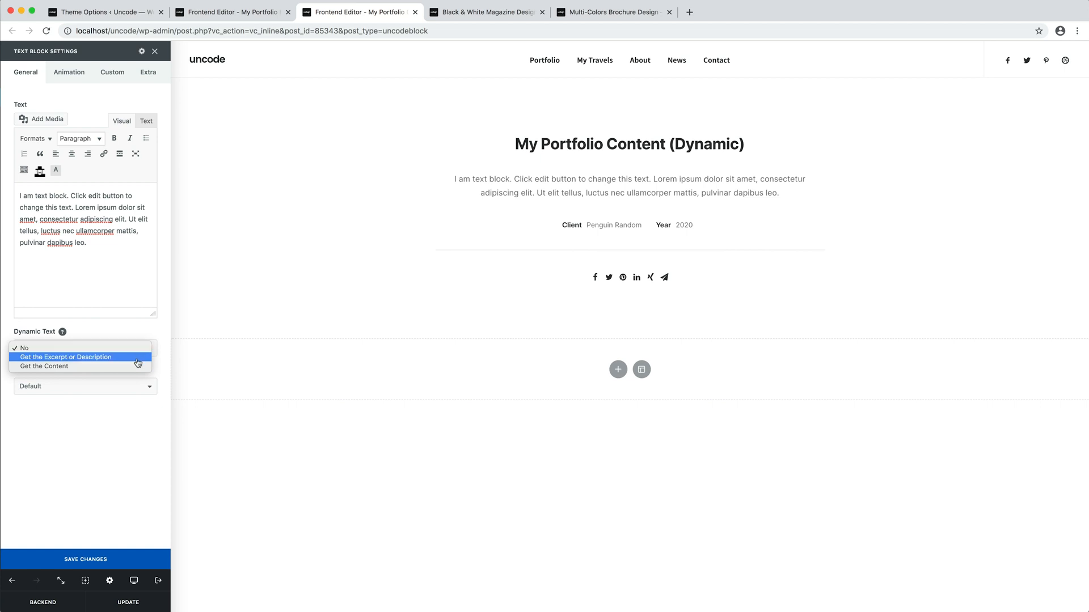
left_click(65, 356)
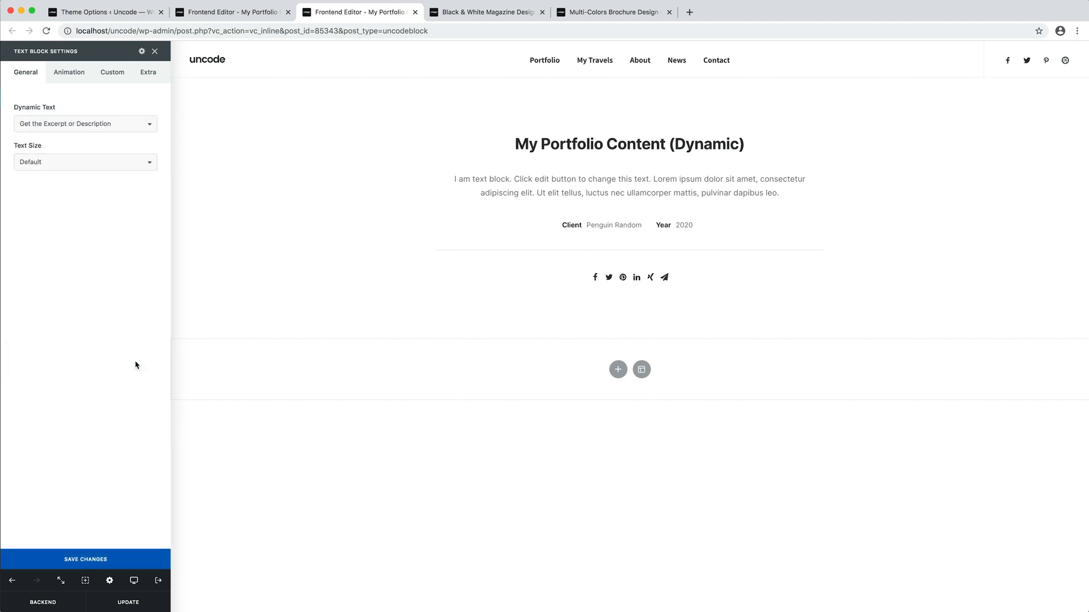
mouse_move(166, 603)
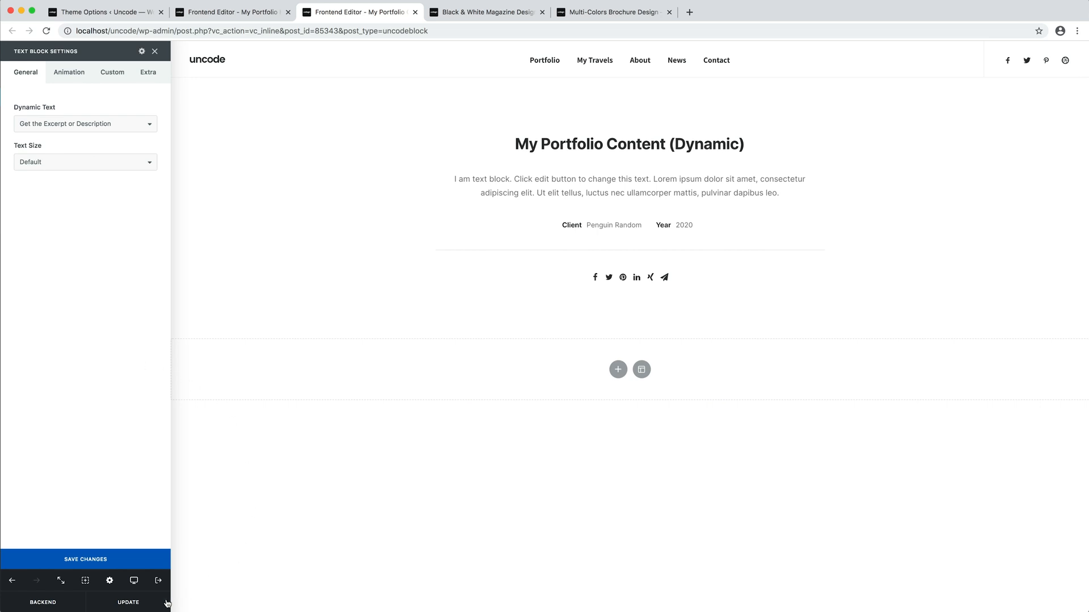
left_click(128, 602)
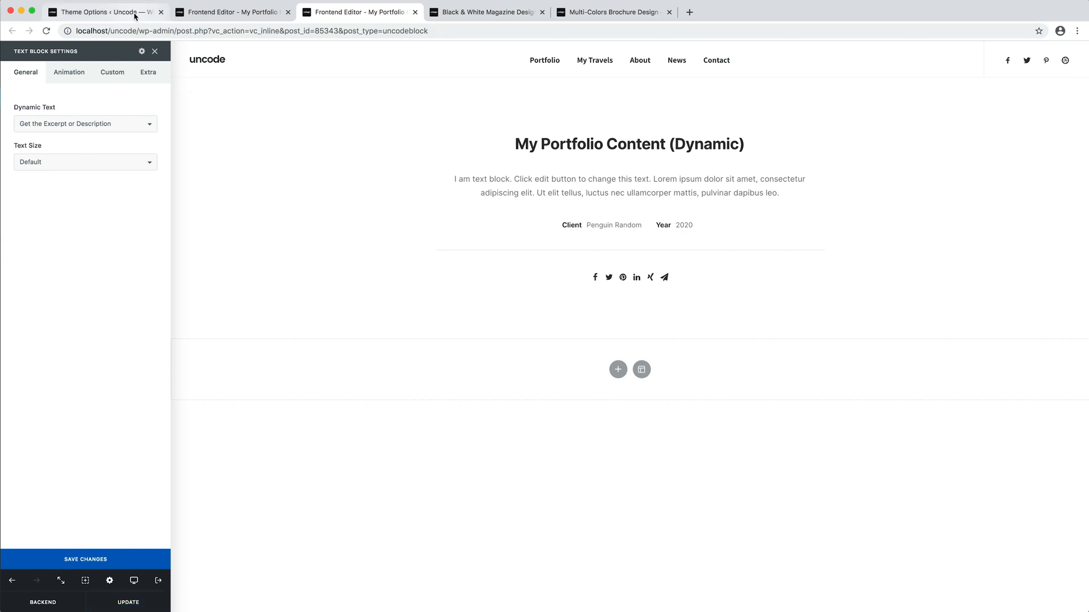
- Set the portfolio Header Type to Content Block using 'My Portfolio Header (Dynamic)'
left_click(101, 11)
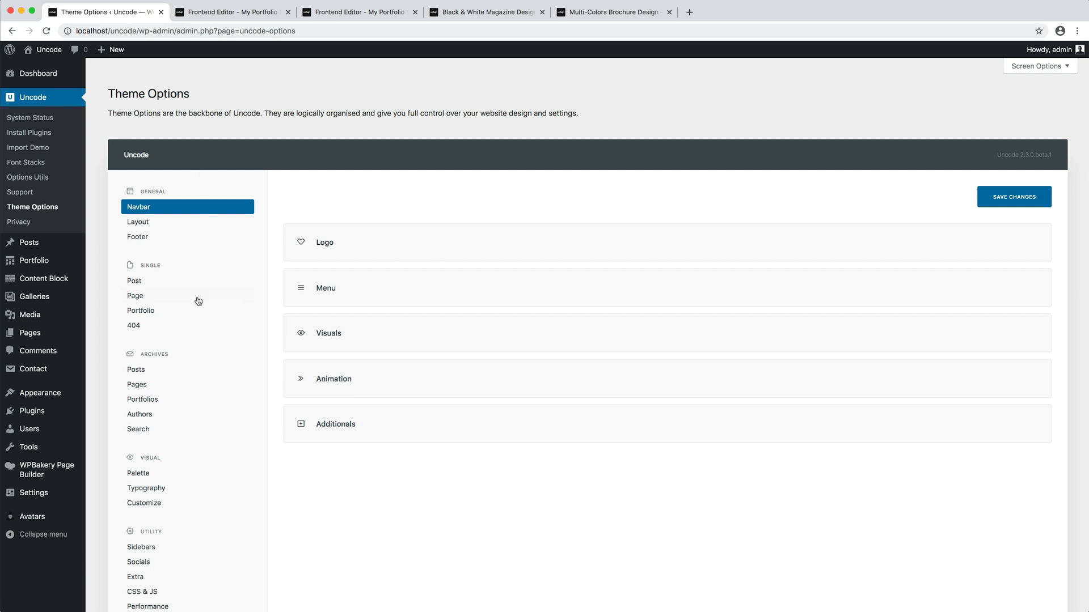
left_click(141, 311)
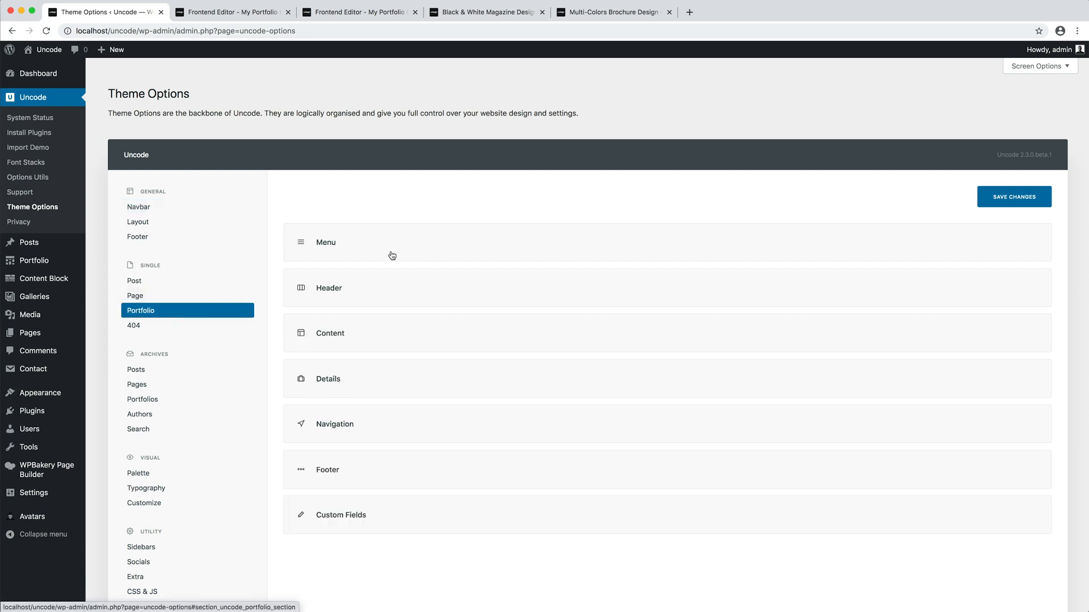
left_click(328, 288)
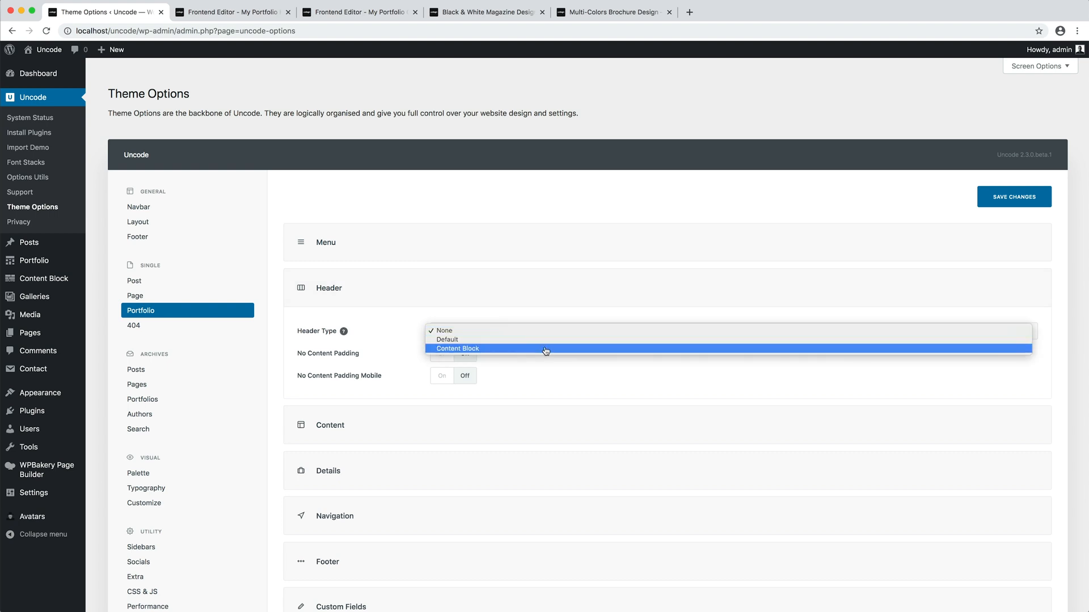
left_click(457, 348)
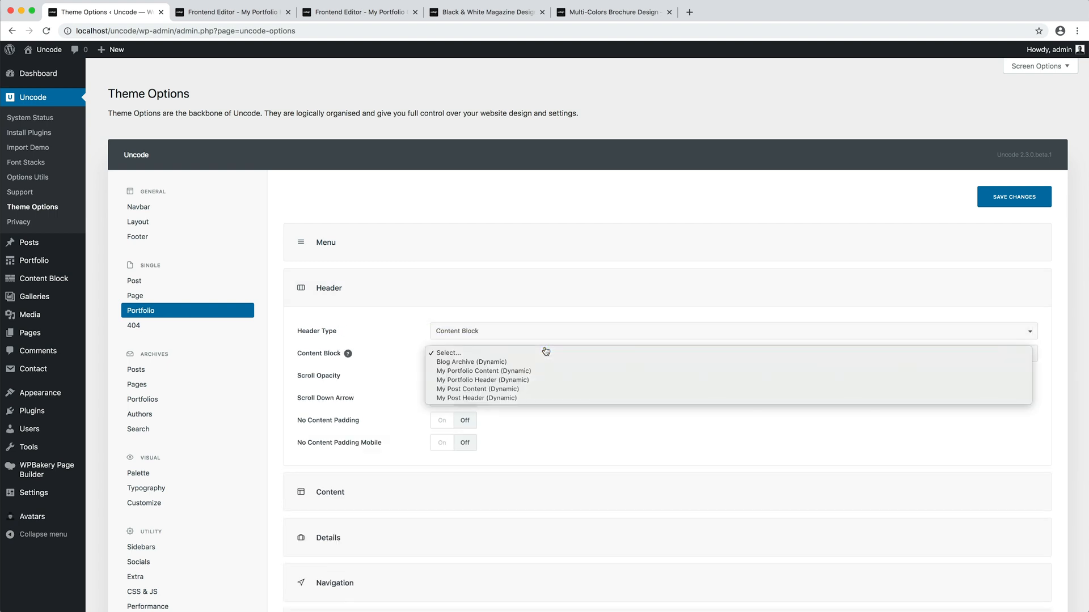
left_click(482, 380)
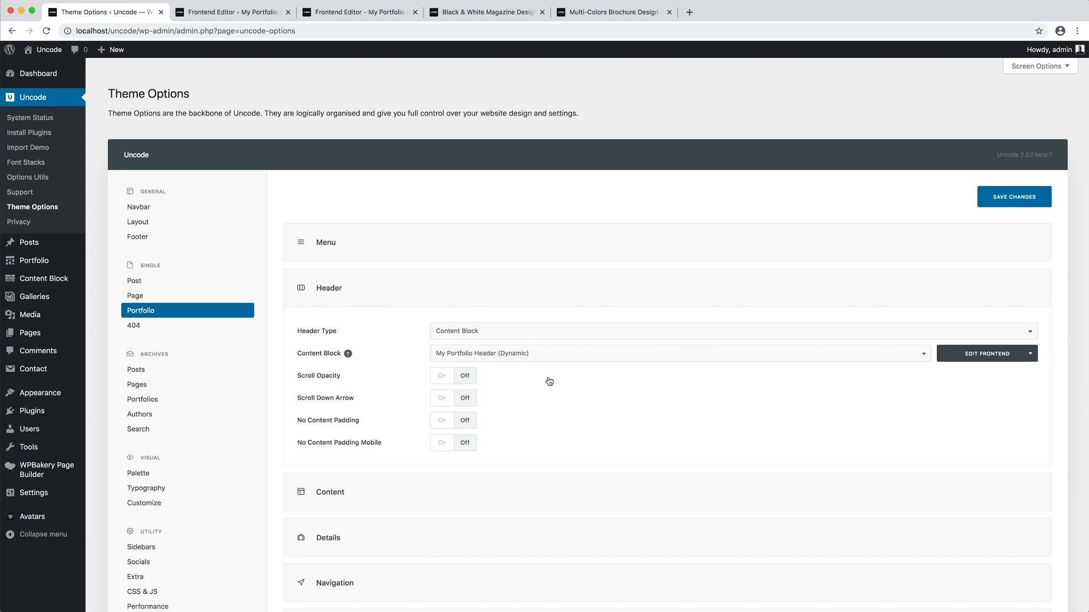
- Set the portfolio Content Type to Content Block using 'My Portfolio Content (Dynamic)' and save changes
scroll("down", 3)
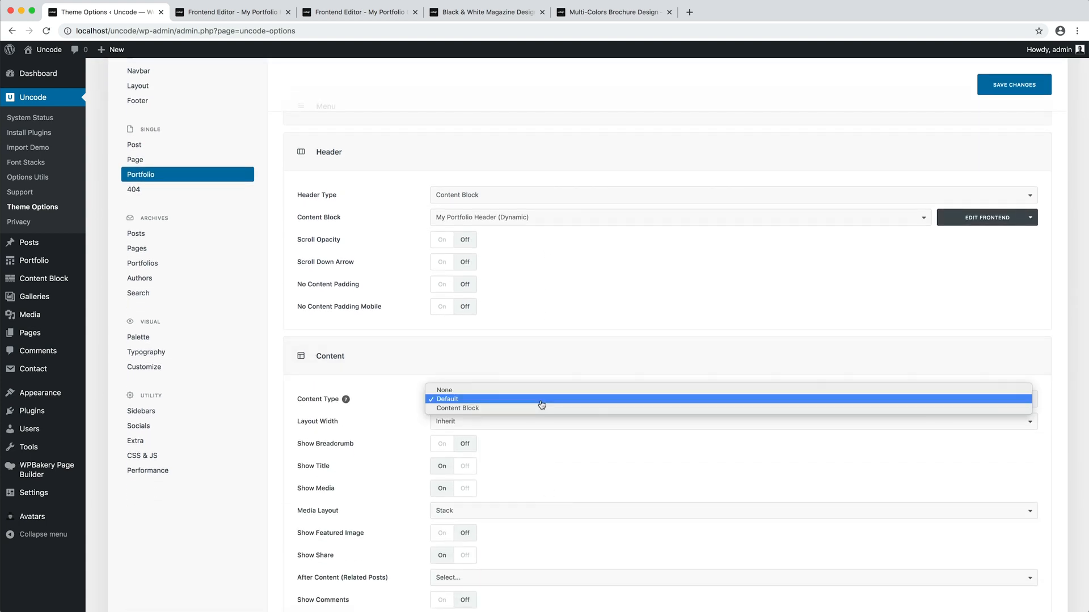
left_click(456, 407)
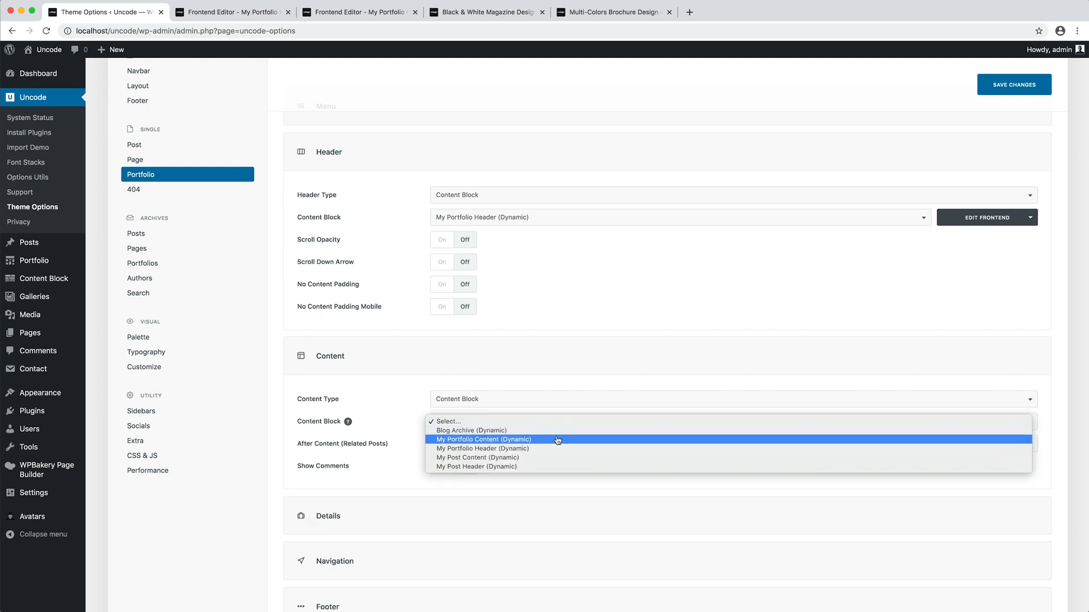
left_click(483, 440)
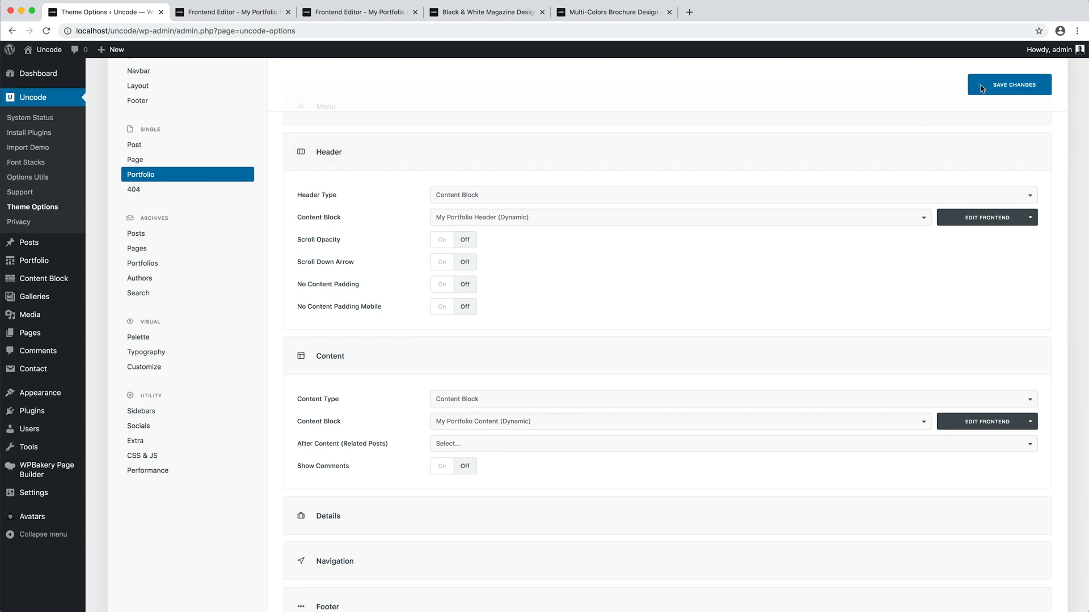
left_click(1009, 84)
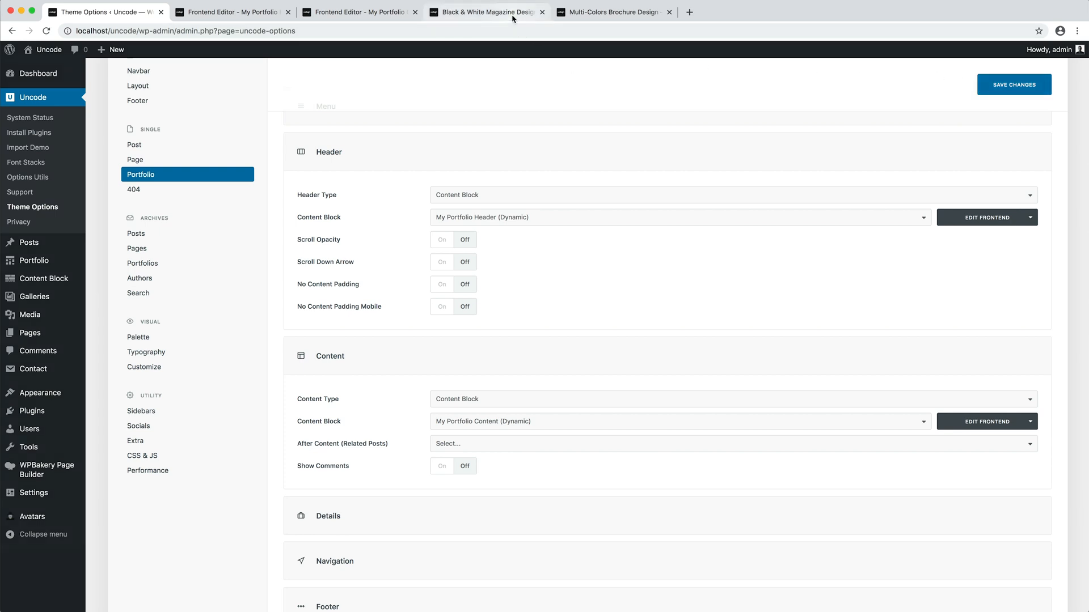
- Check the Black & White Magazine Design page, then reload Multi-Colors Brochure Design and review its carousel header
left_click(487, 11)
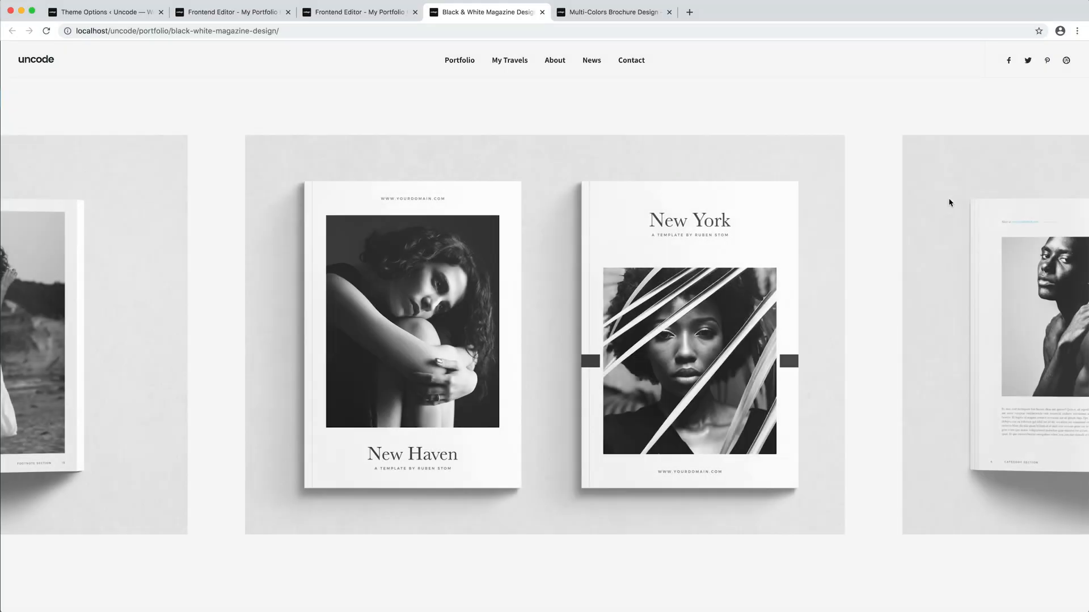
scroll("down", 3)
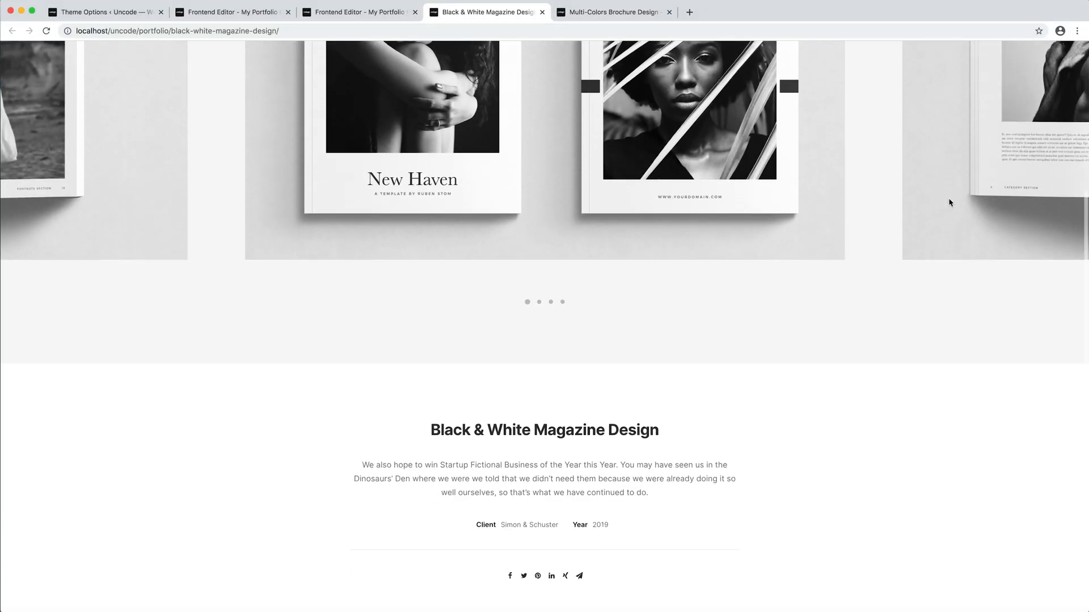
scroll("down", 3)
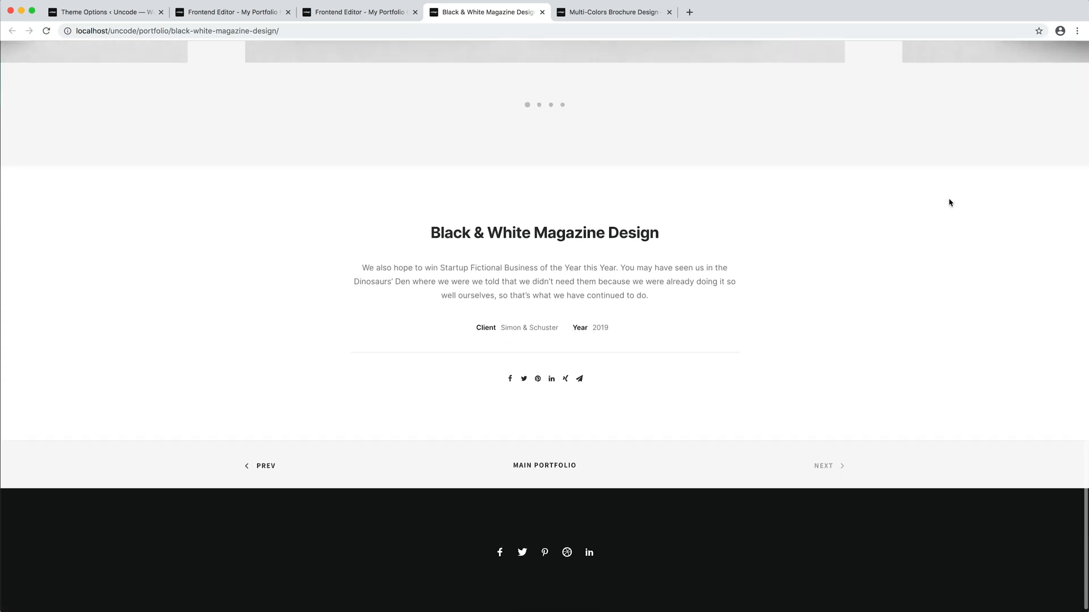
scroll("up", 3)
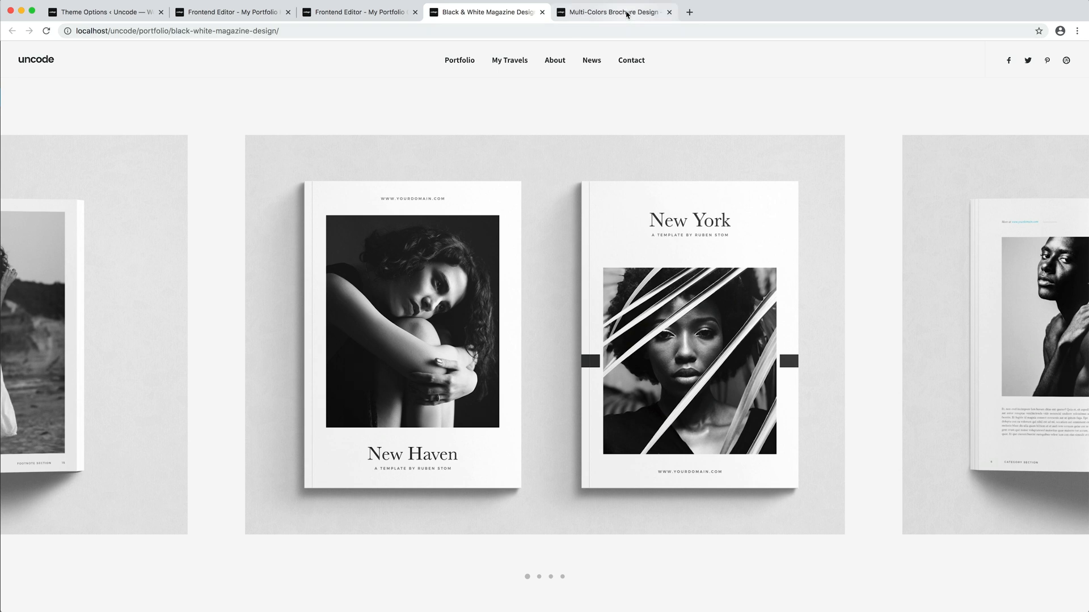
left_click(612, 11)
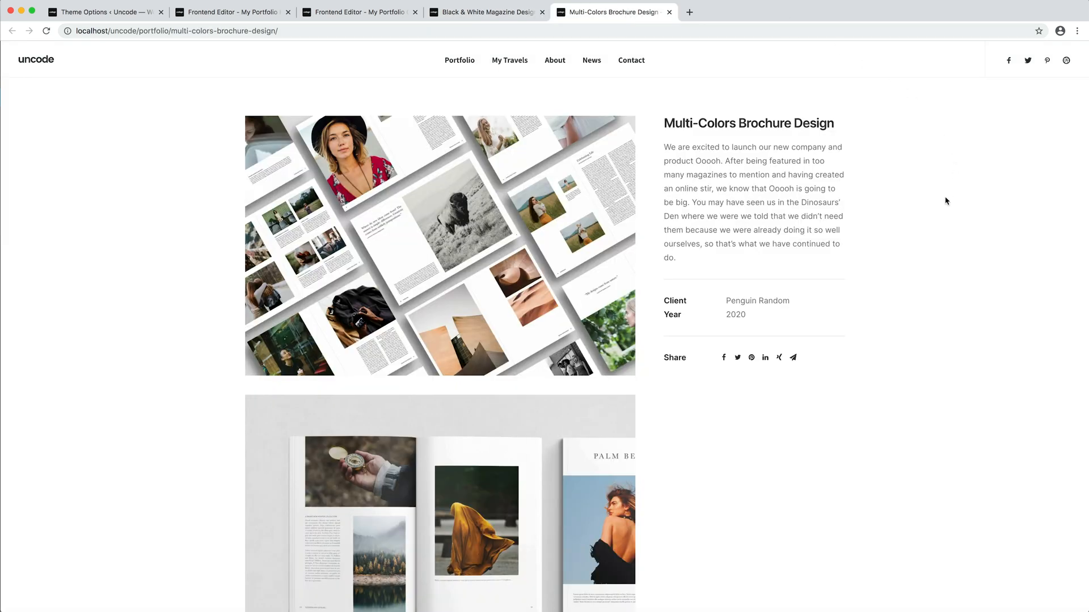
left_click(439, 245)
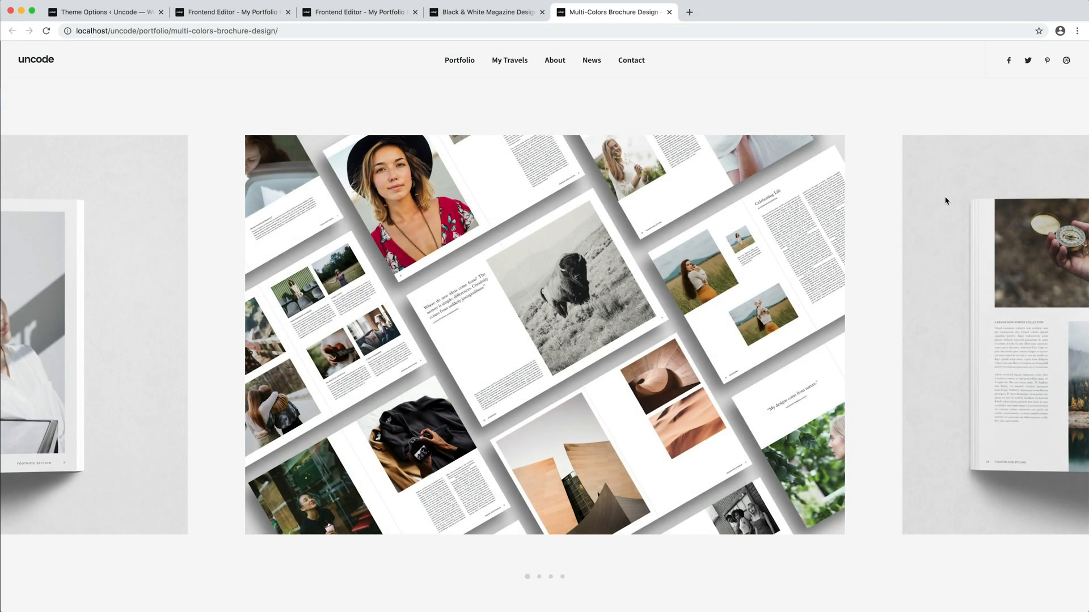
scroll("down", 3)
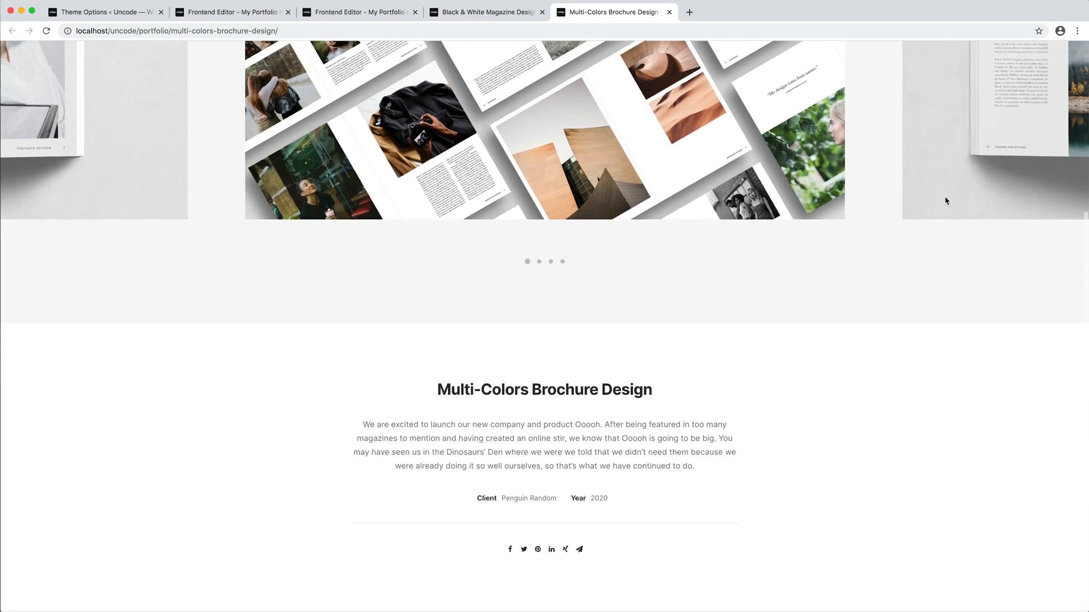
scroll("up", 3)
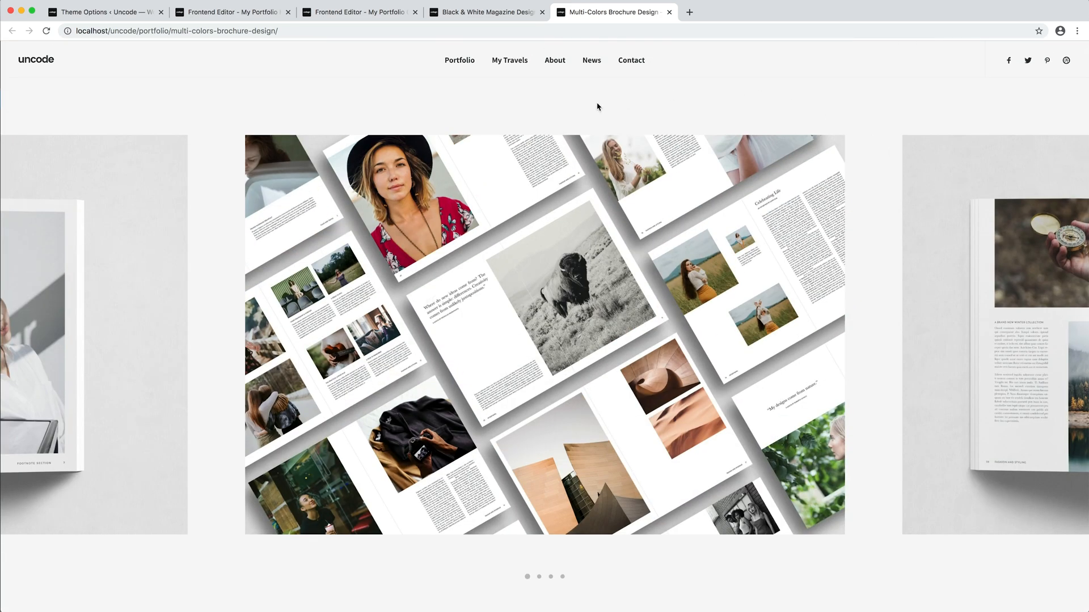
- Set the gallery Layout to Grid with block Width 12/12 and update it
left_click(233, 11)
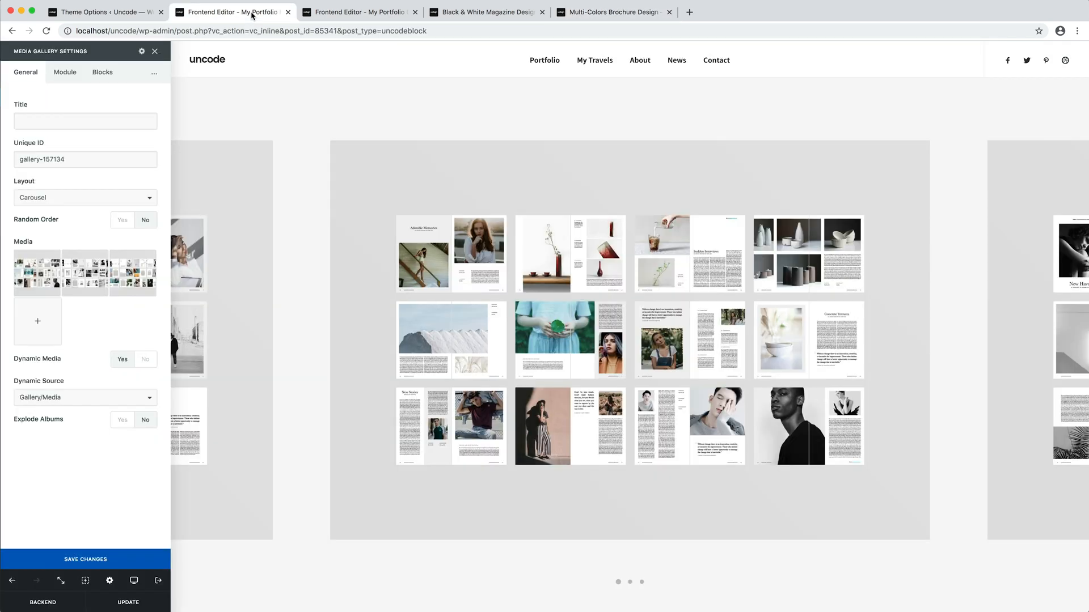
mouse_move(125, 72)
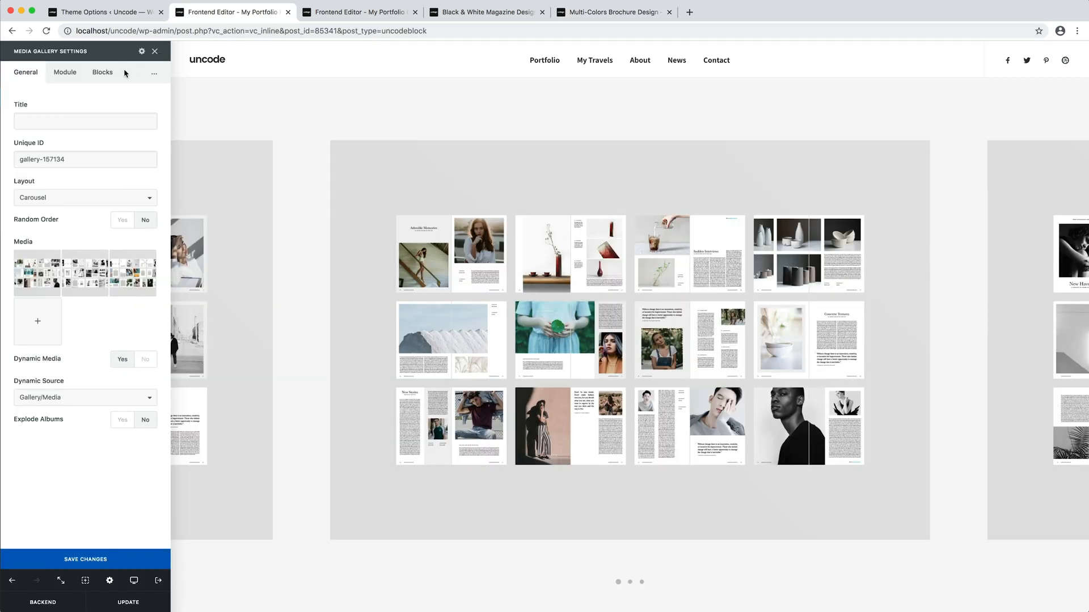
left_click(85, 197)
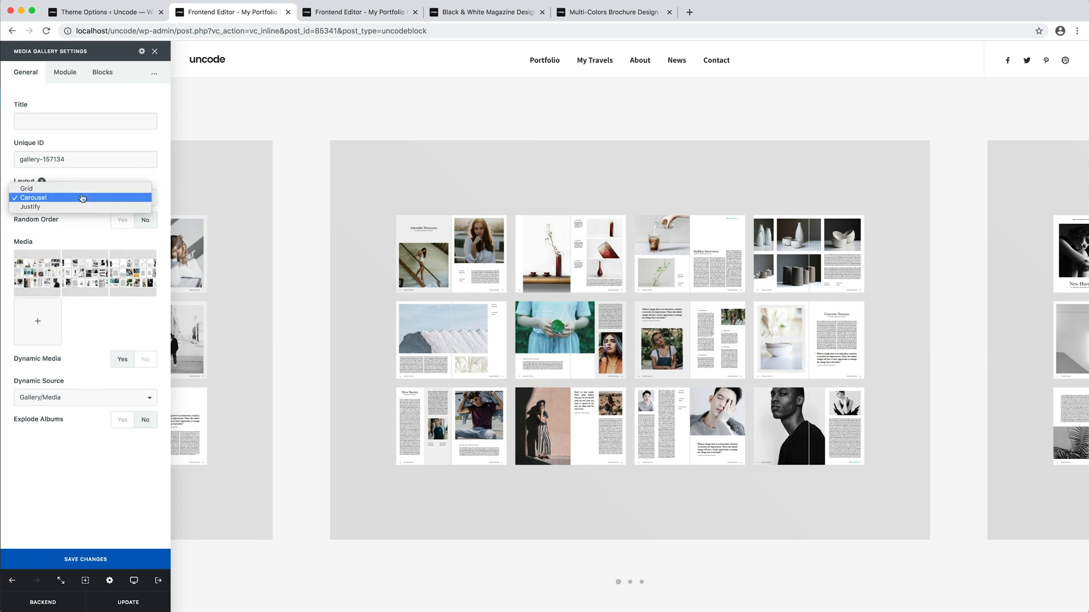
left_click(26, 189)
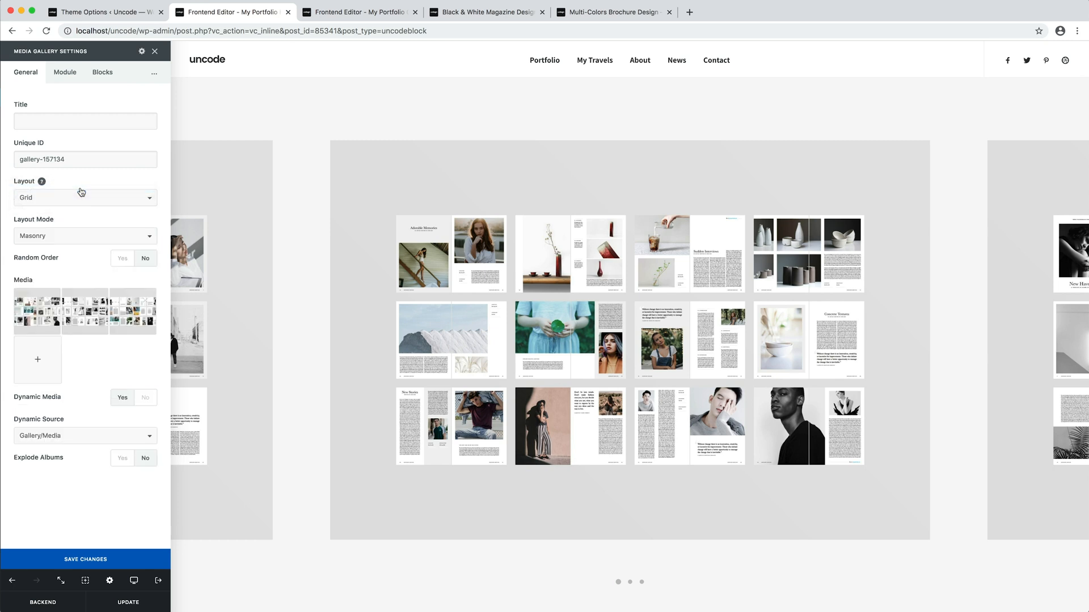
left_click(102, 72)
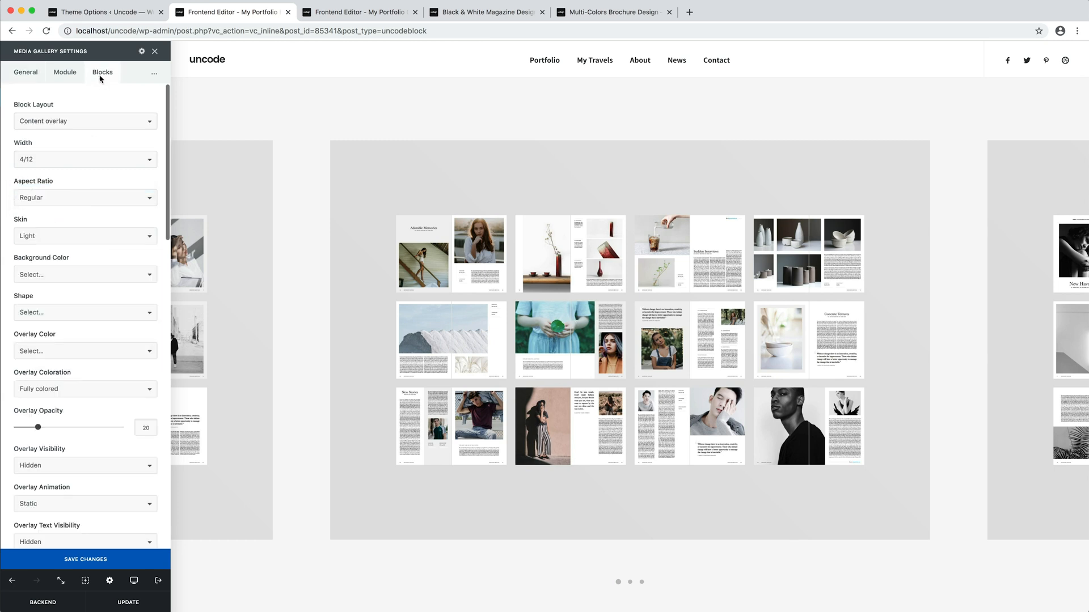
left_click(85, 158)
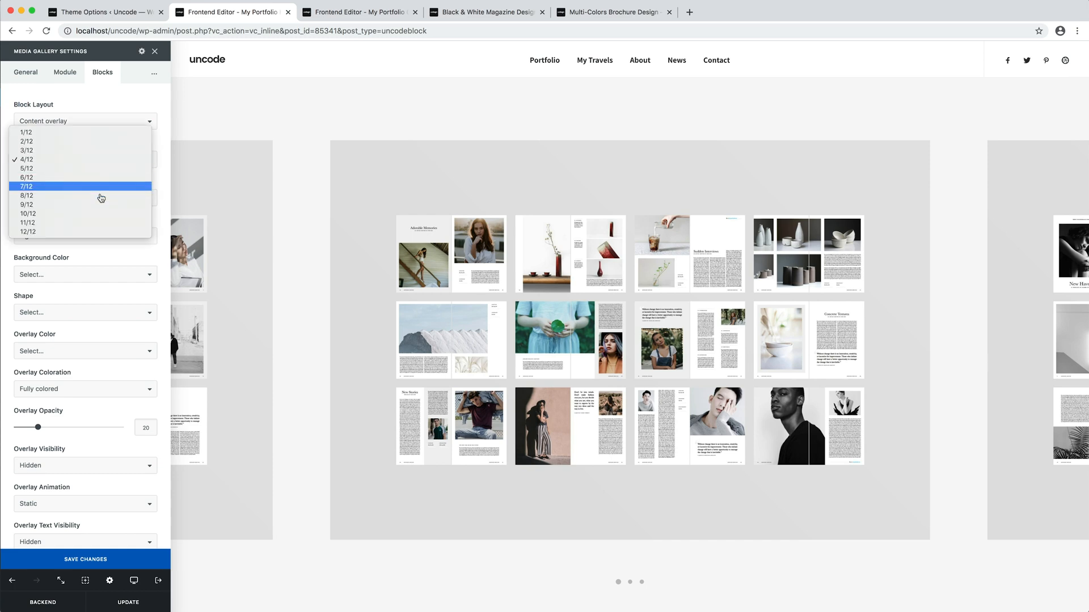
left_click(27, 232)
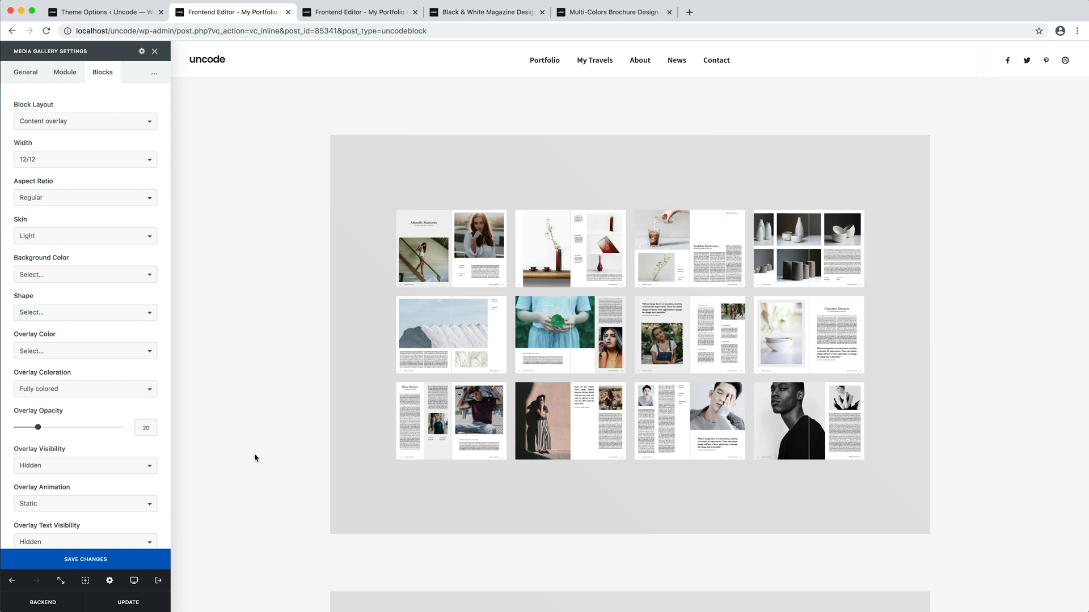
left_click(128, 603)
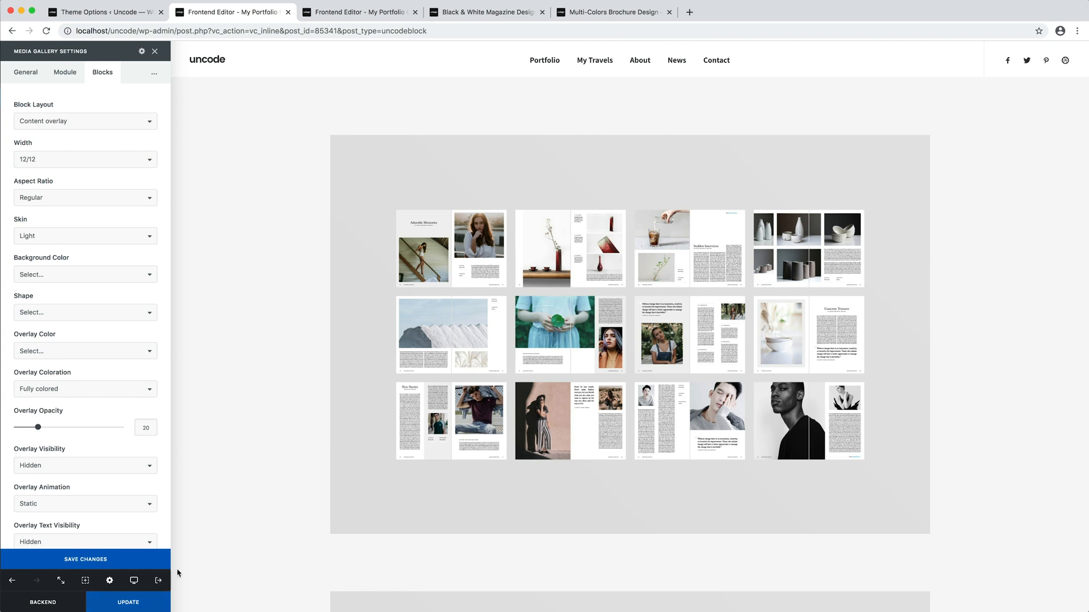
- Review the Black & White Magazine portfolio page showing stacked full-width gallery images
left_click(487, 11)
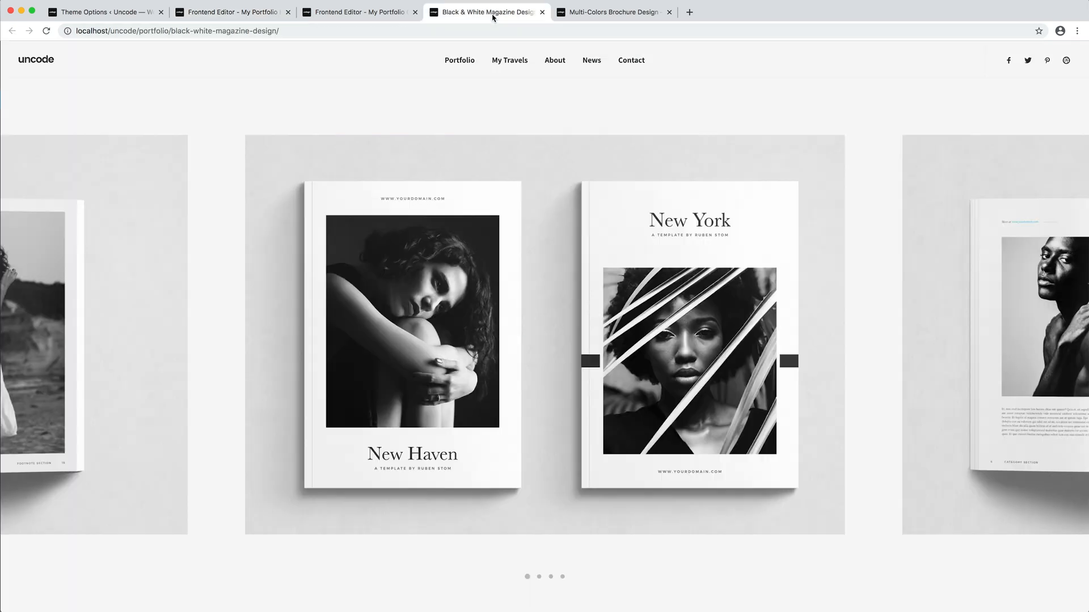
mouse_move(894, 260)
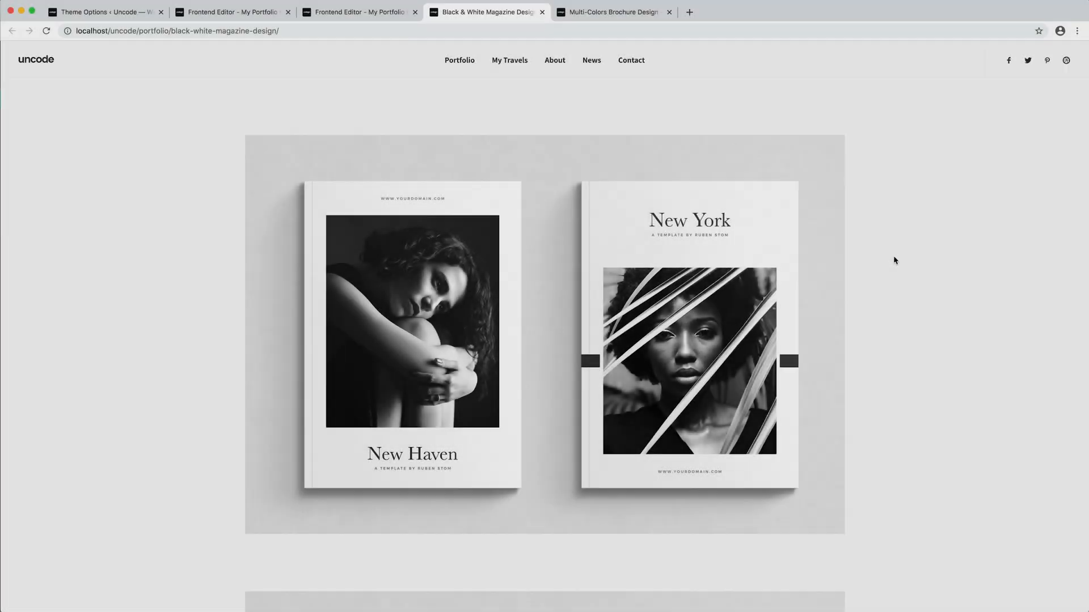
scroll("down", 3)
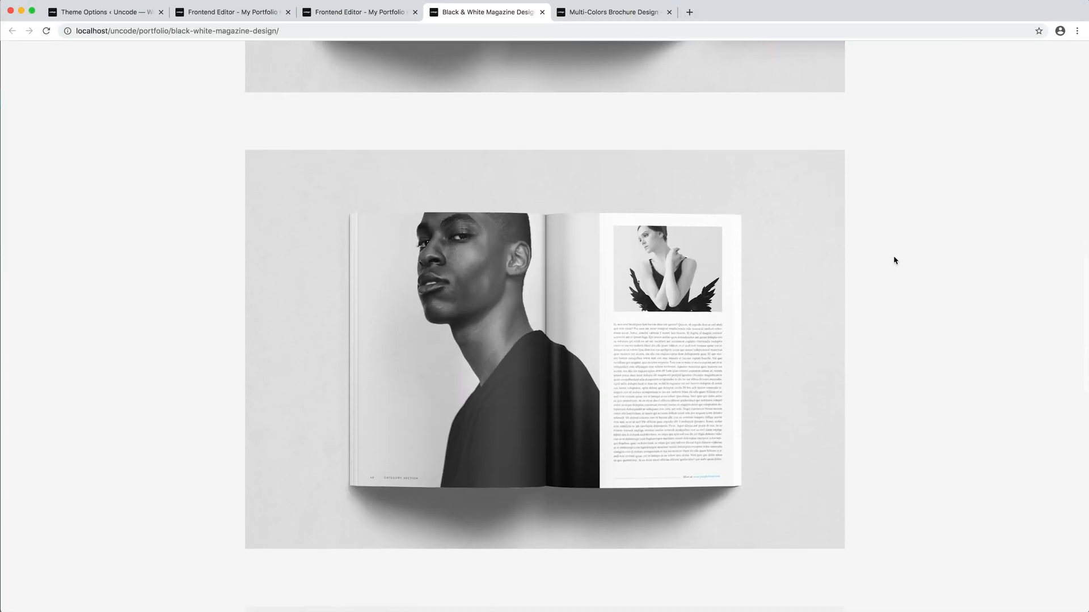
scroll("down", 3)
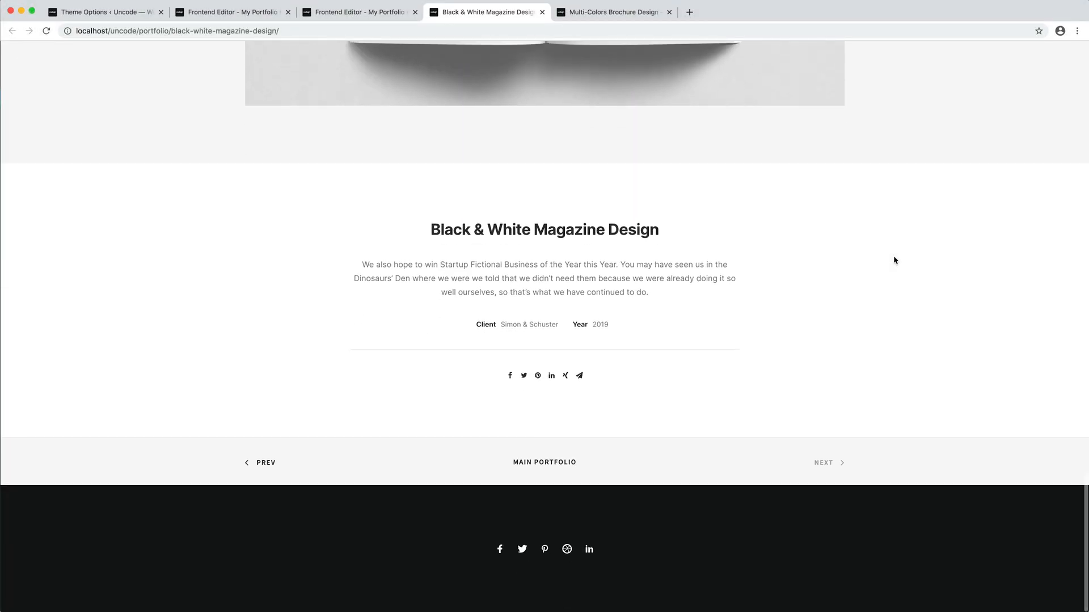
scroll("up", 3)
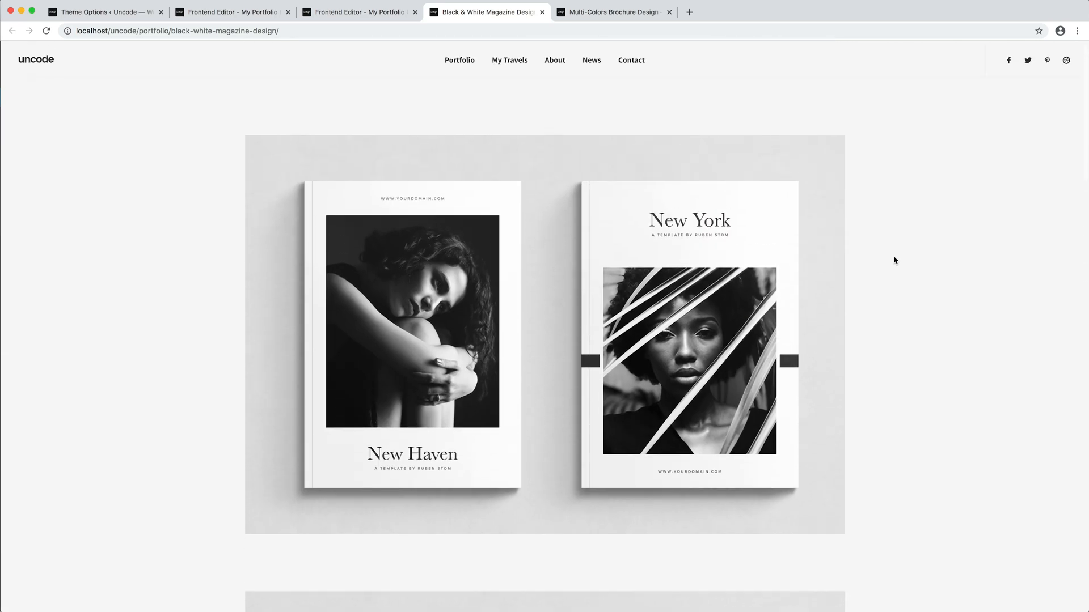
- Review the Multi-Colors Brochure Design portfolio page showing the same stacked gallery layout
left_click(614, 11)
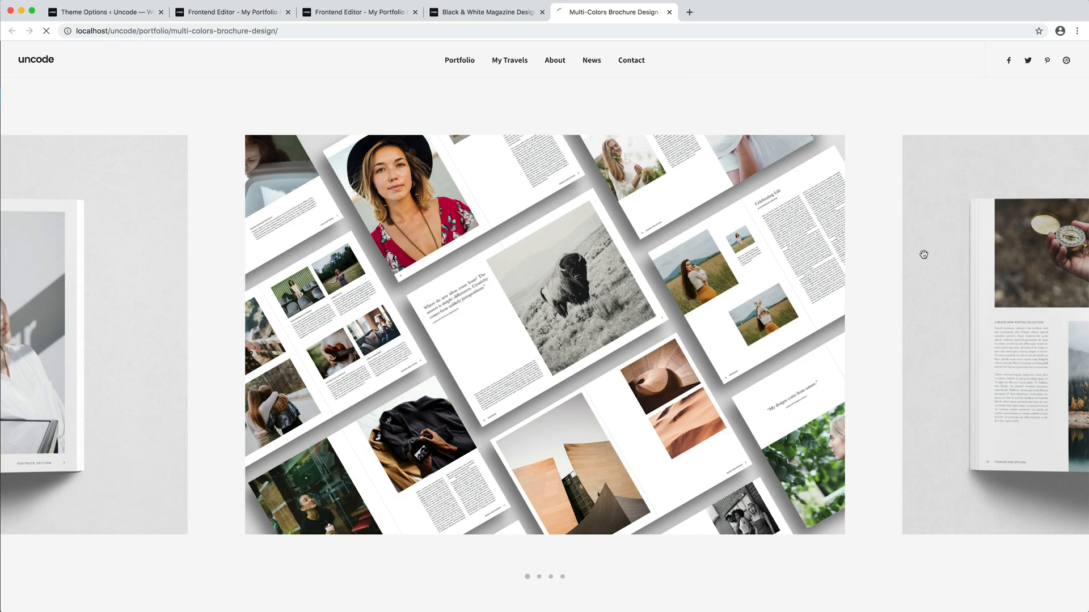
scroll("down", 3)
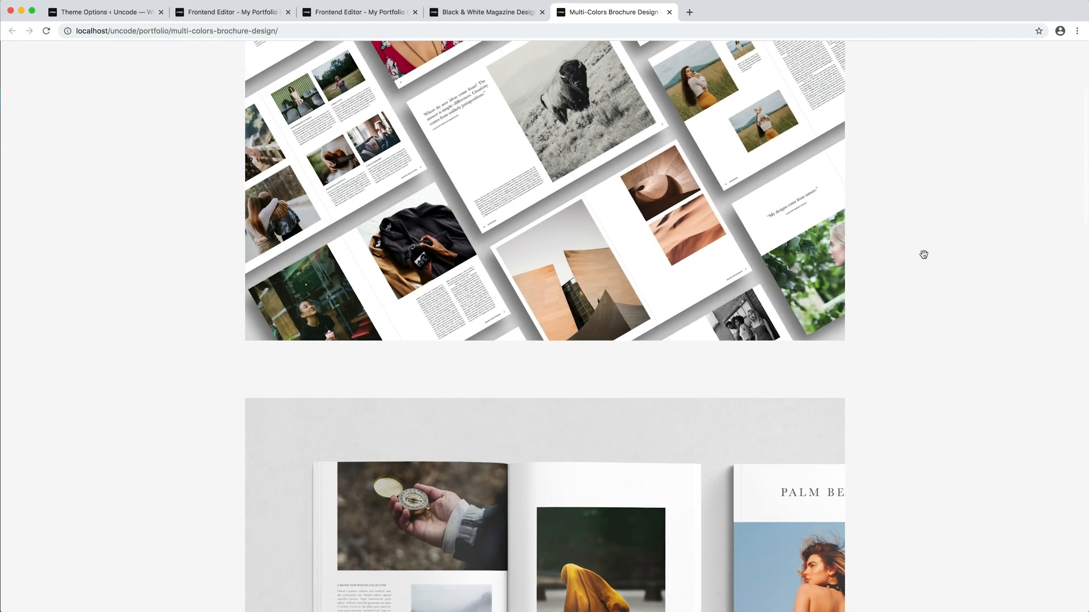
scroll("down", 3)
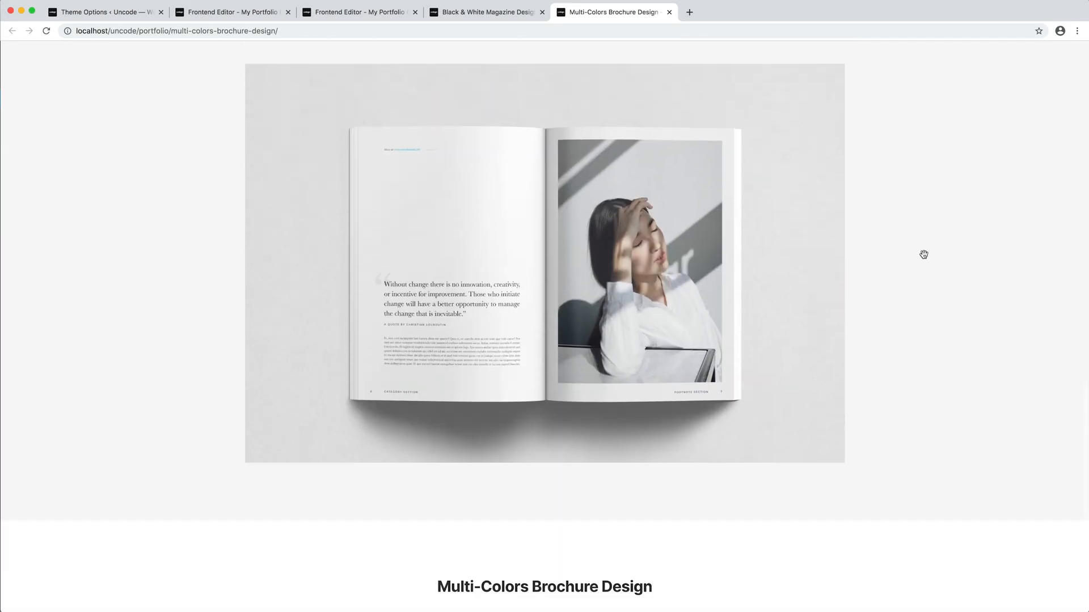
scroll("up", 3)
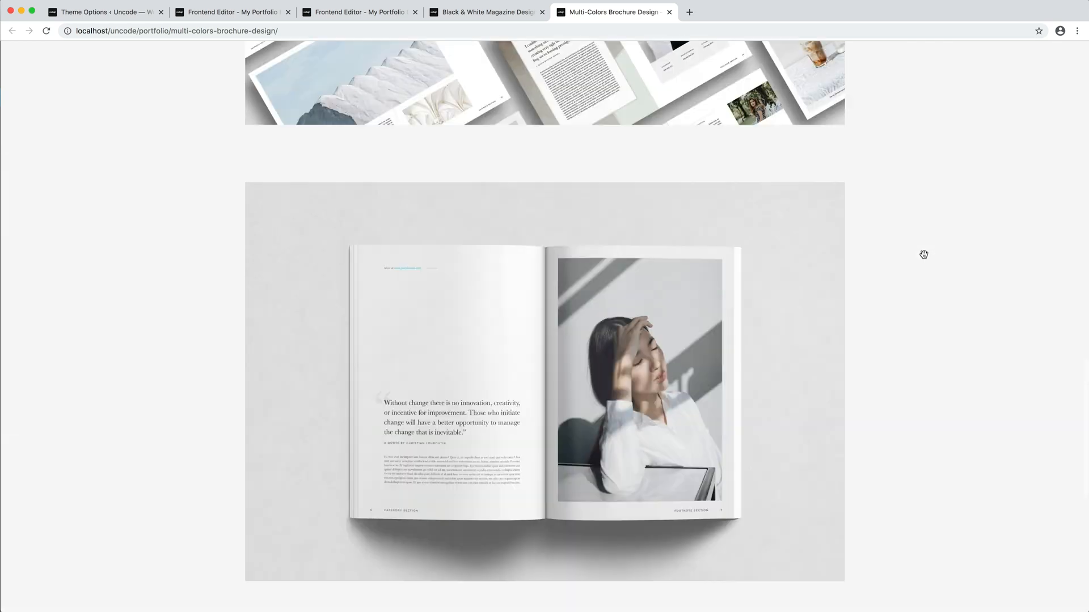
scroll("up", 3)
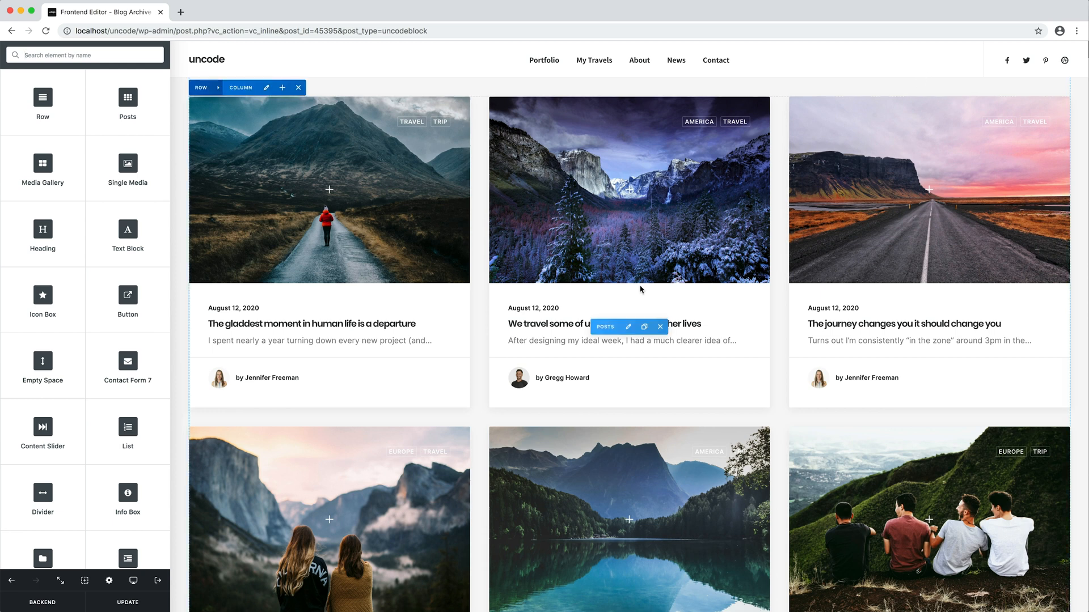
- Set the Posts grid element's Dynamic Query option to Yes in its settings
left_click(628, 327)
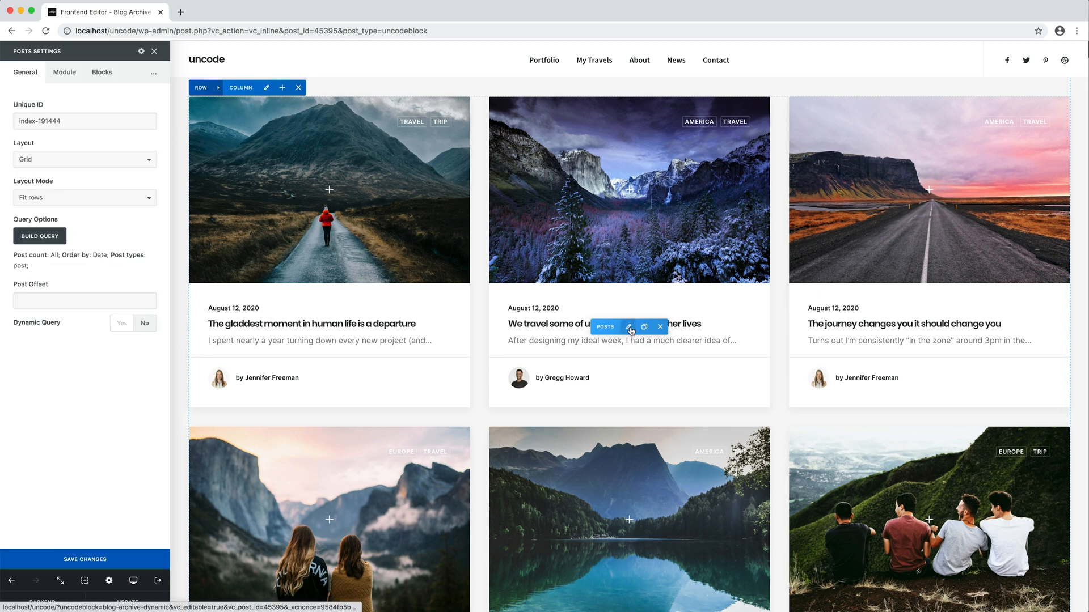
mouse_move(214, 259)
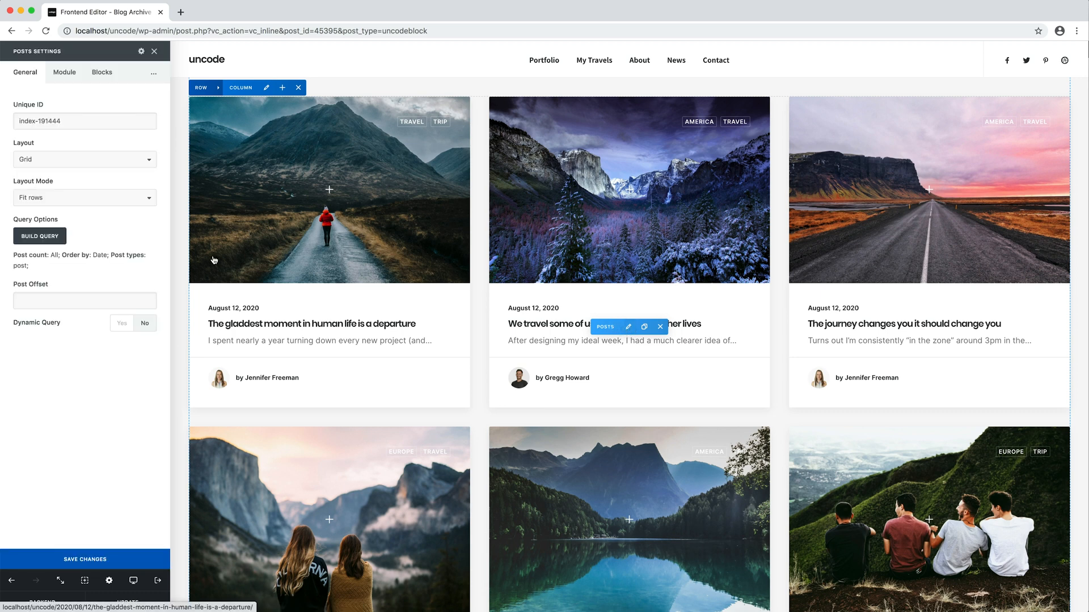
left_click(122, 324)
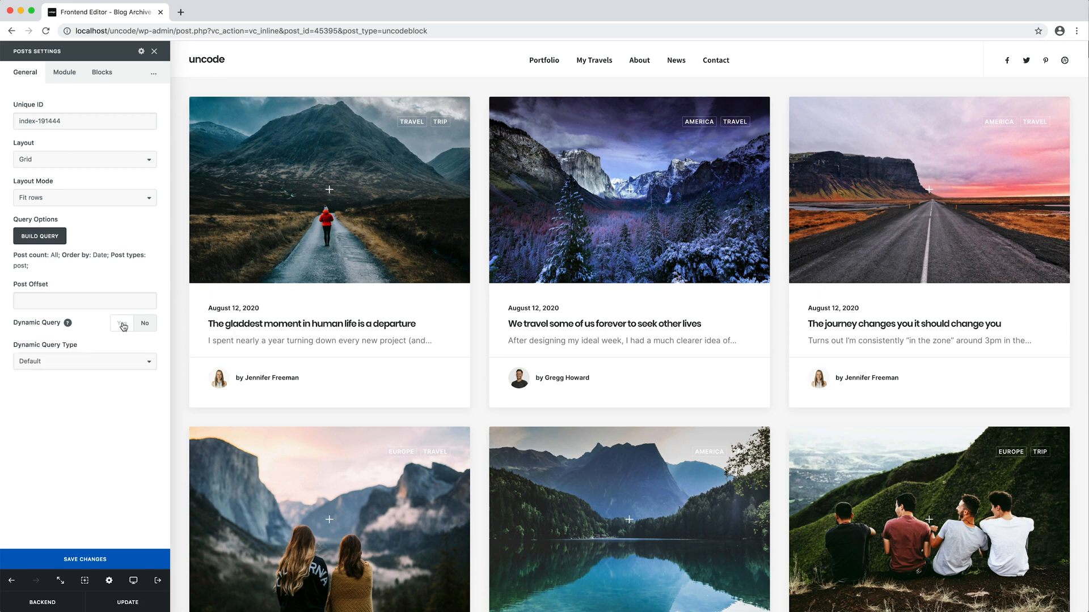
left_click(123, 324)
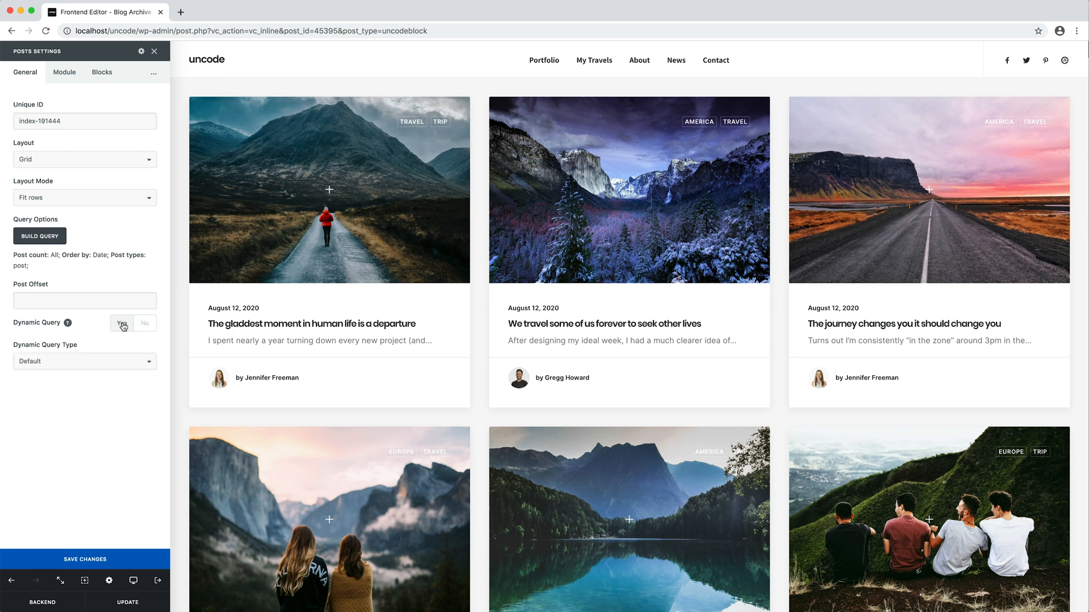
mouse_move(163, 328)
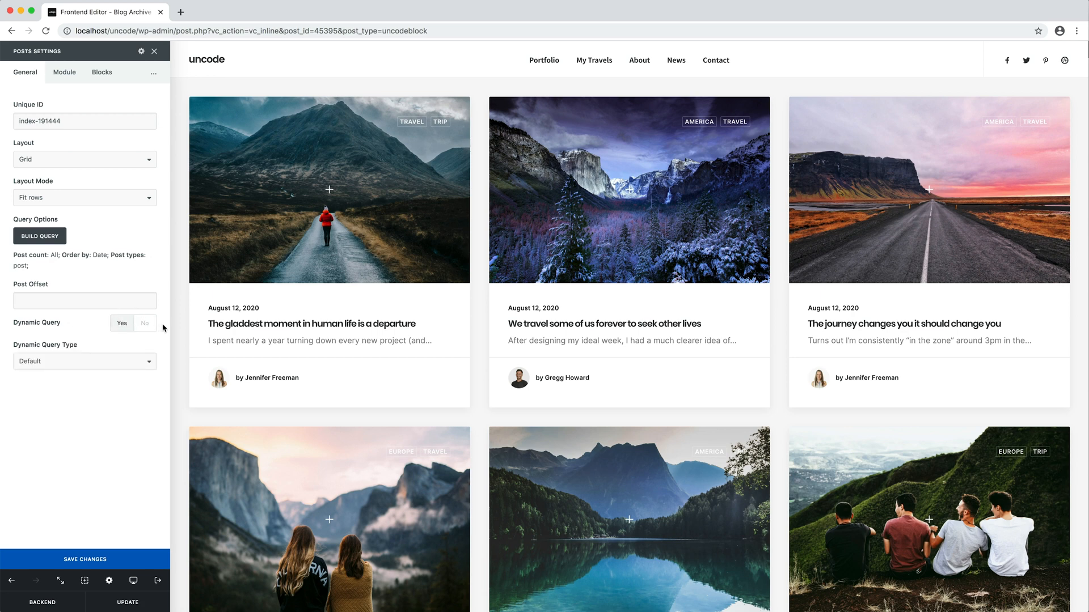